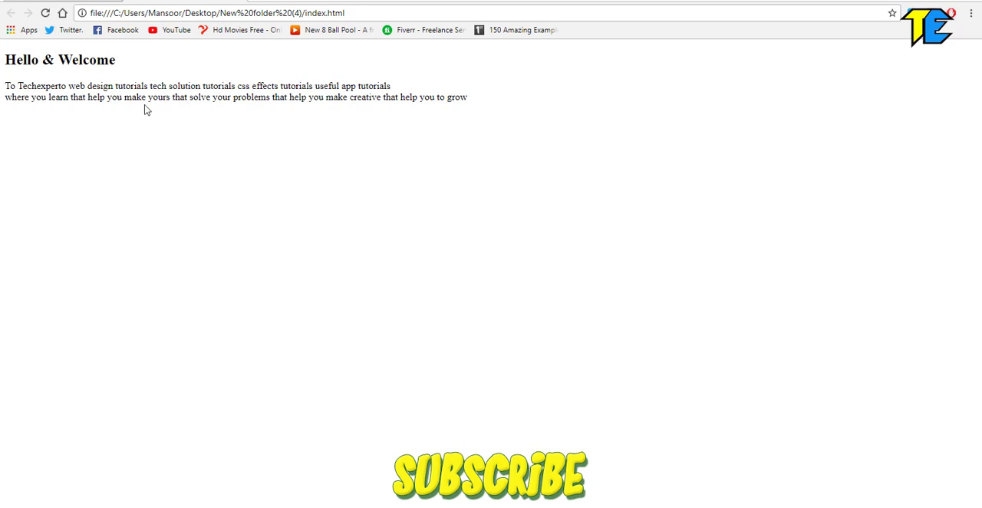
pyautogui.moveTo(350, 420)
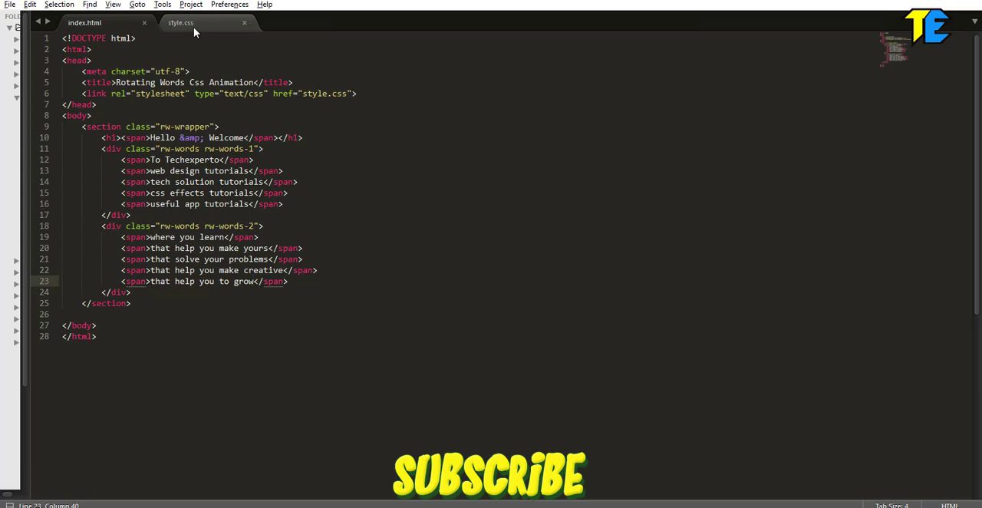
# Step: In style.css, write a body rule with a no-repeat url('image1.jpg') background and cover sizing, then save
pyautogui.click(180, 28)
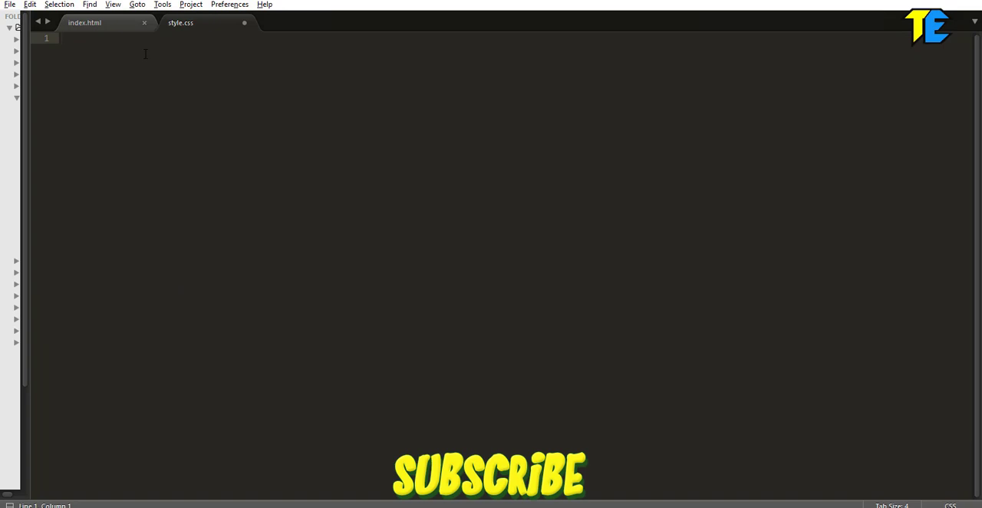
pyautogui.write('body{')
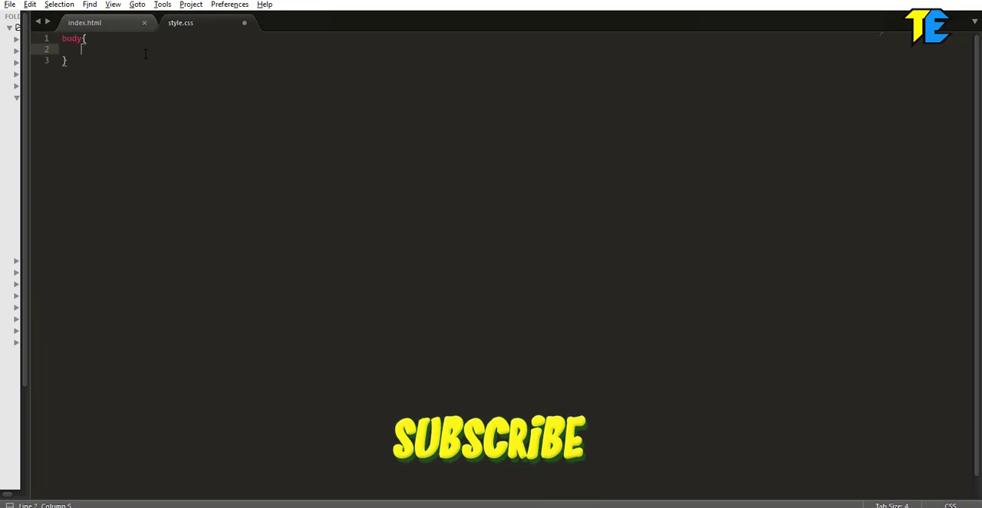
pyautogui.write('background')
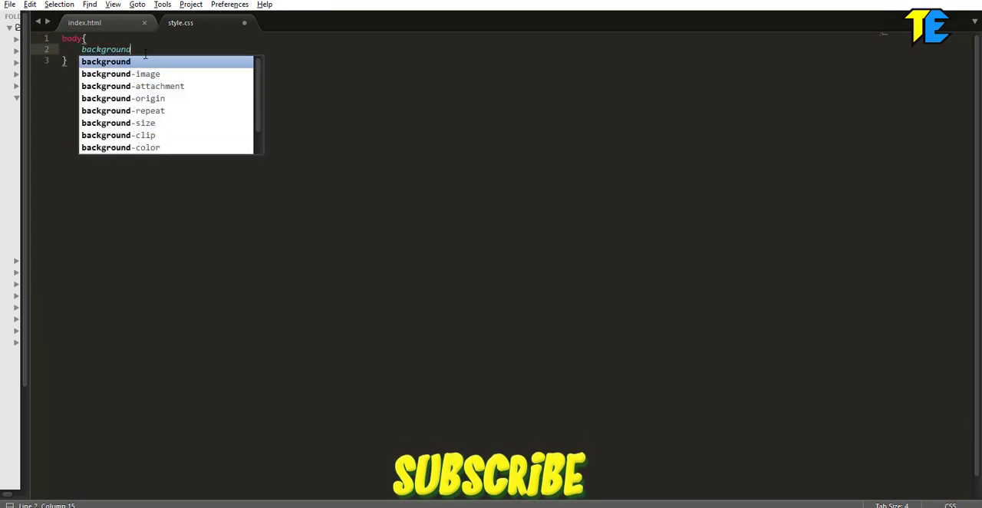
pyautogui.write(': url')
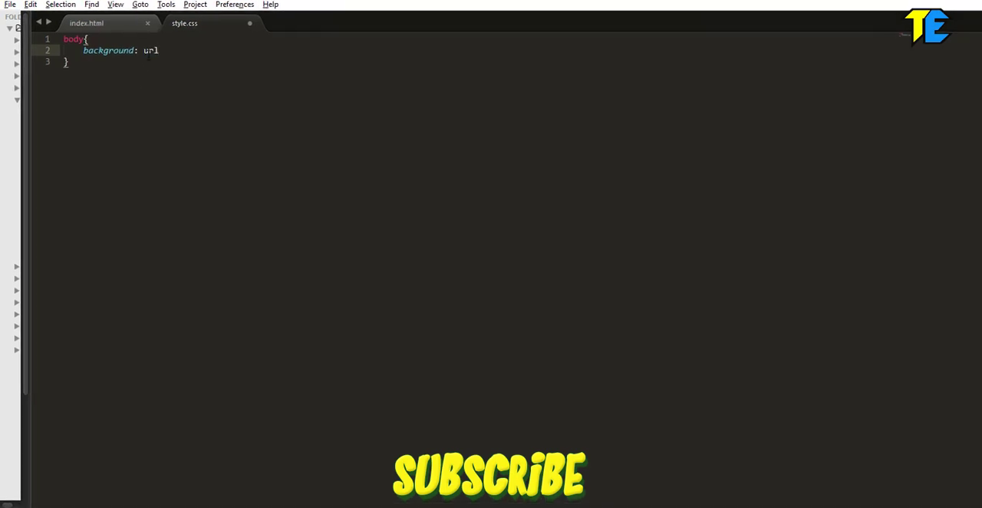
pyautogui.write("('');")
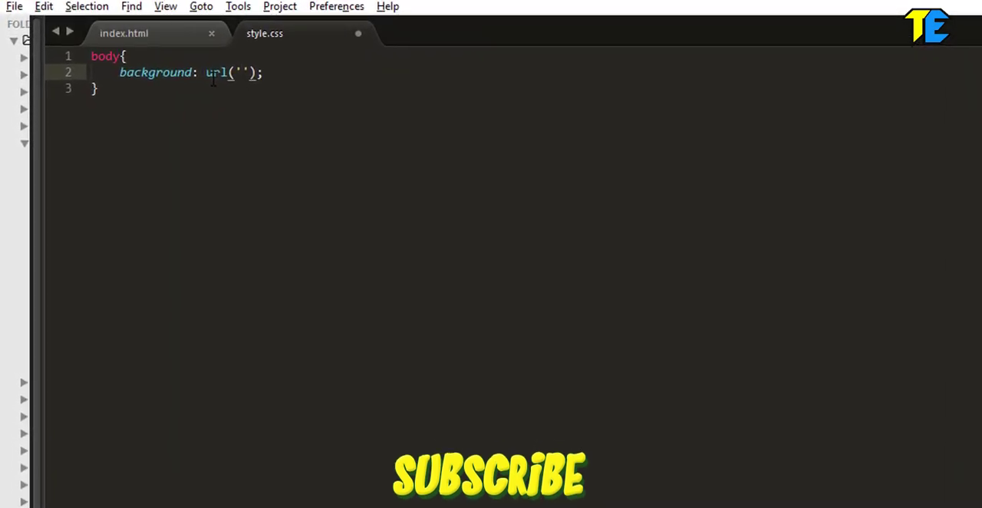
pyautogui.write('image1.jpg')
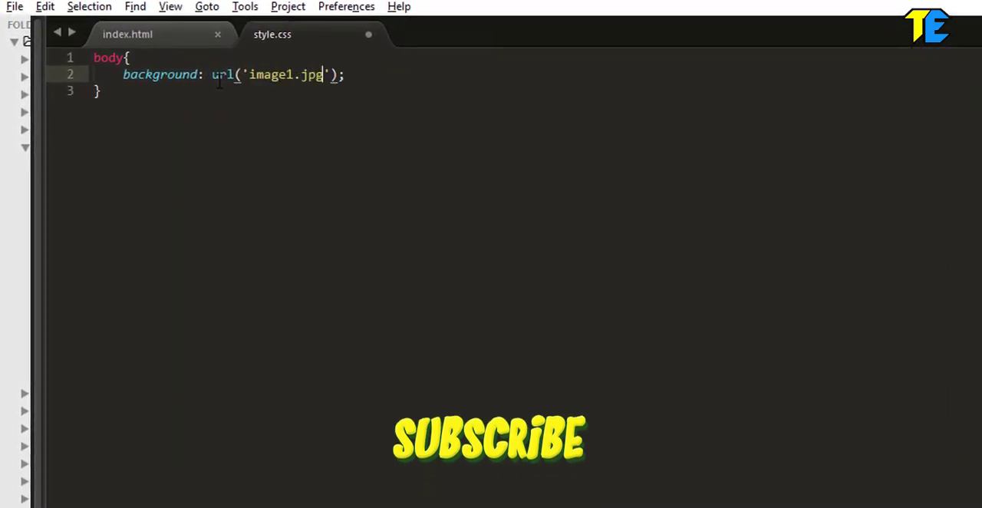
pyautogui.write('no')
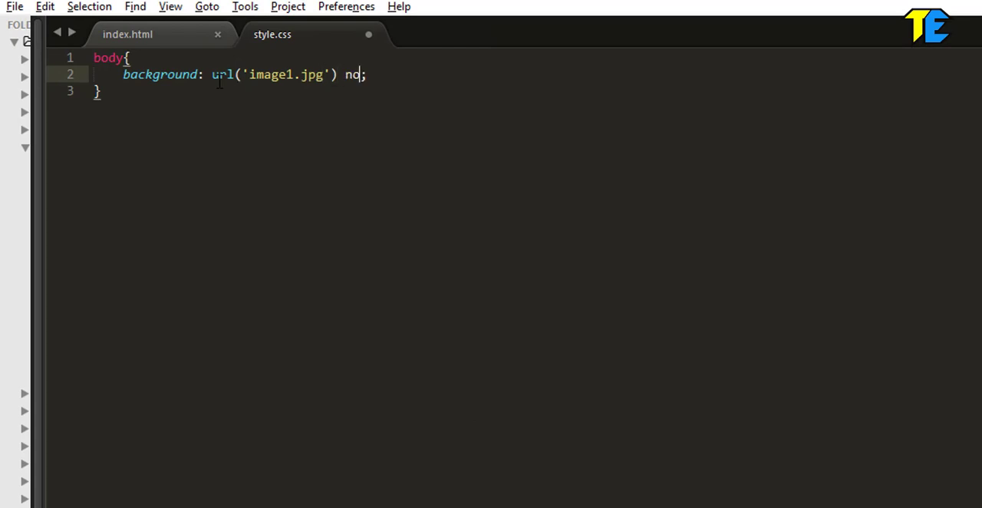
pyautogui.write('-repeat')
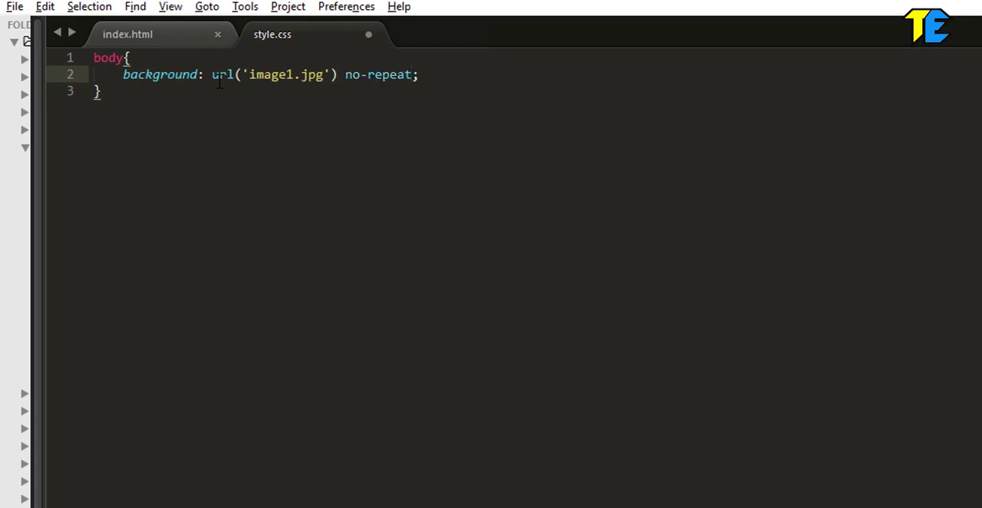
pyautogui.press('Enter')
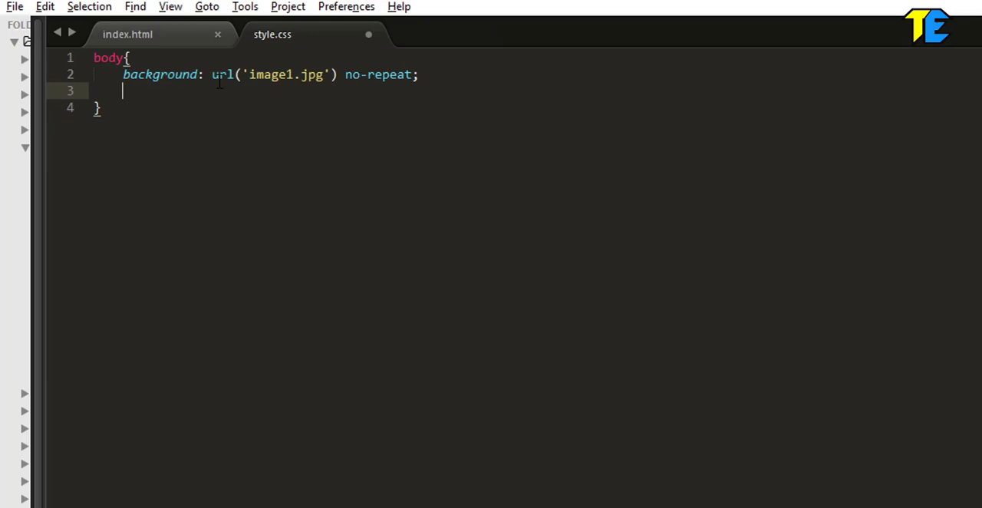
pyautogui.write('background-size: cove')
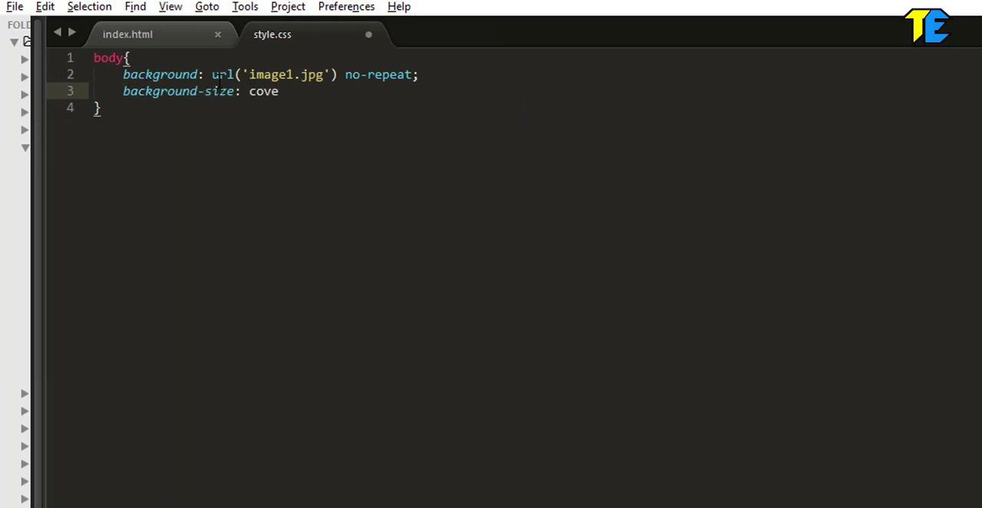
pyautogui.write('r;')
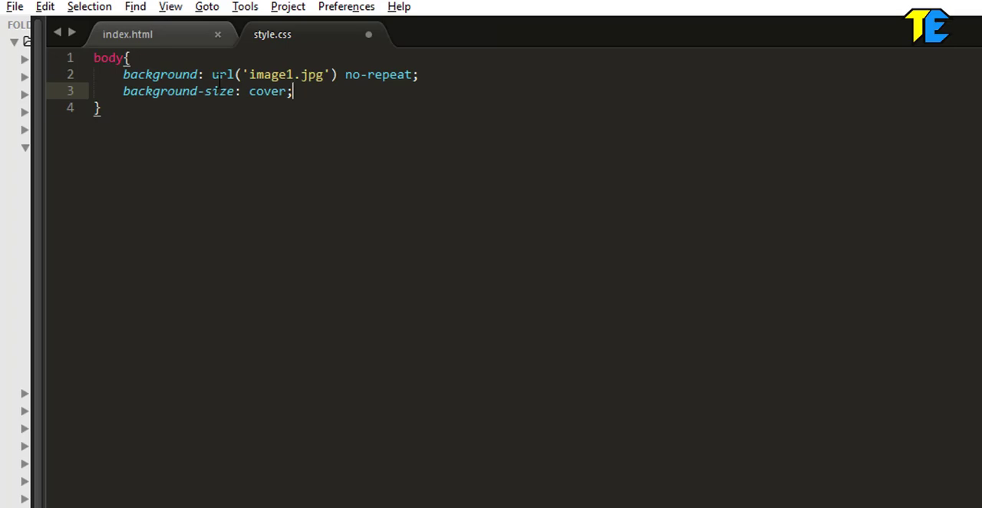
pyautogui.press('ctrl+s')
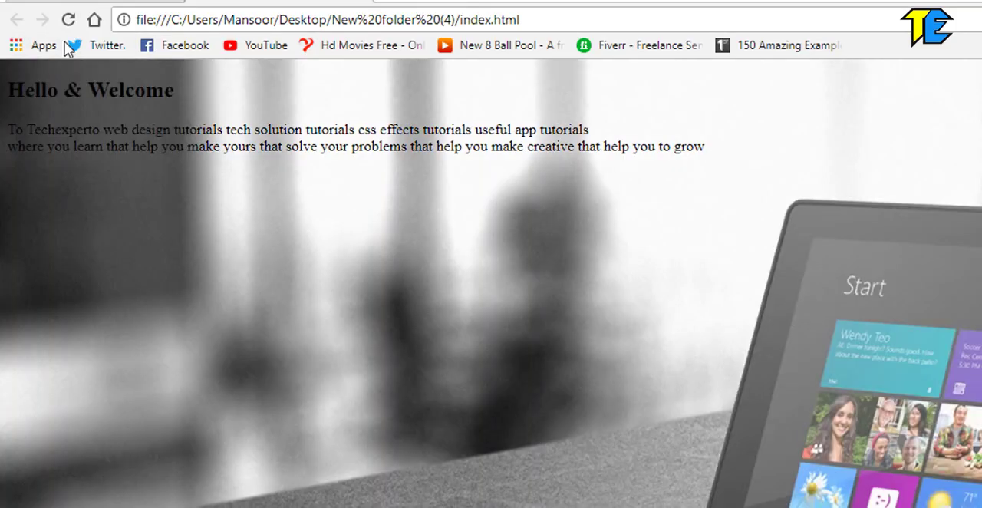
pyautogui.moveTo(179, 481)
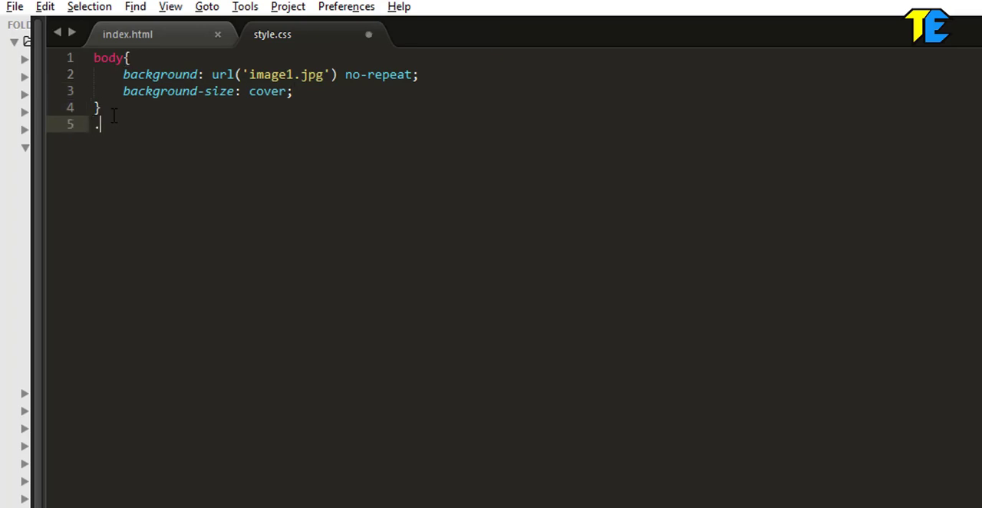
# Step: Start a .rw-wrapper rule with width, relative position, 110px auto margins, 10px spacing and uppercase text
pyautogui.write('rw-wrapper')
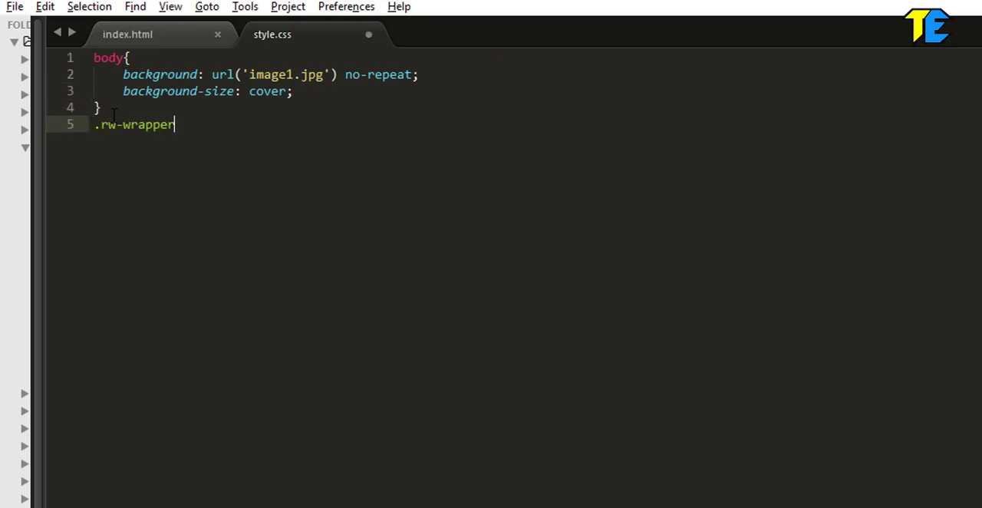
pyautogui.write('{')
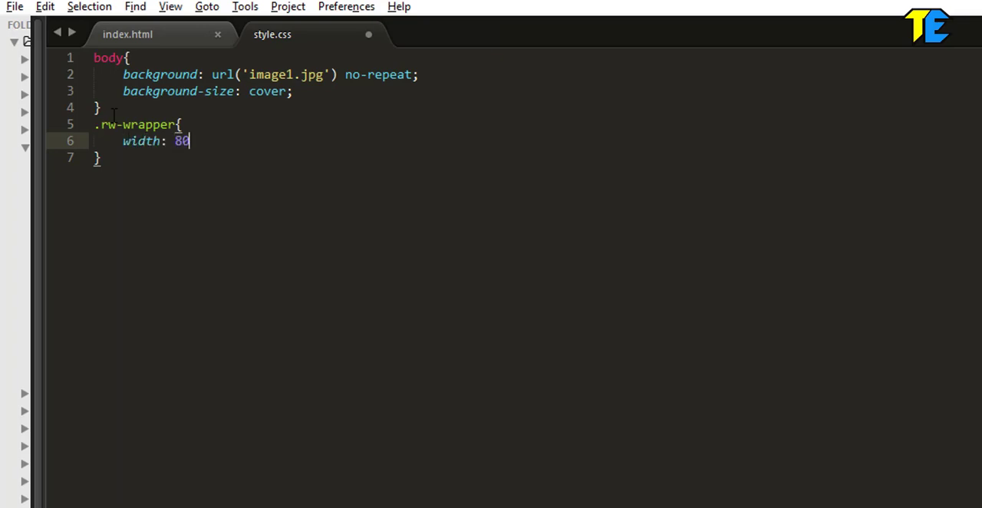
pyautogui.write('%;')
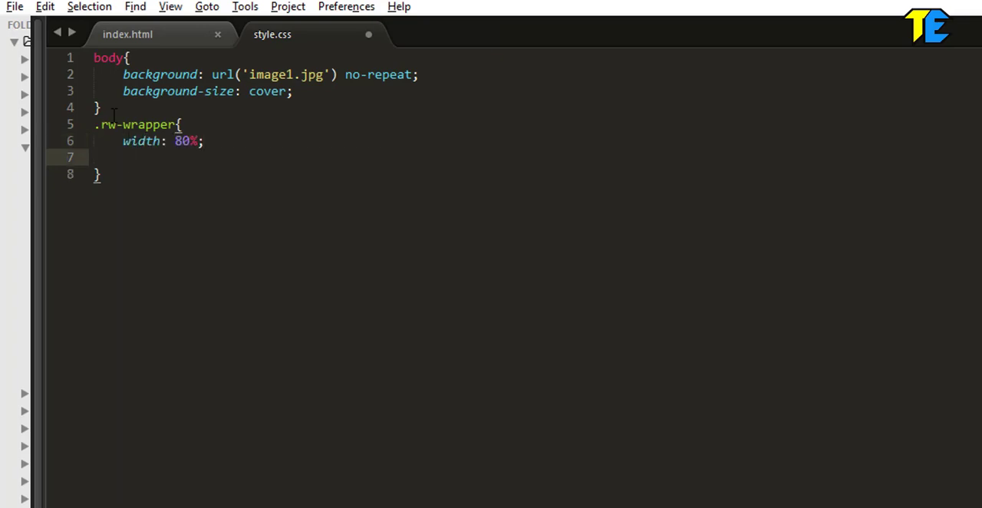
pyautogui.write('position: relative;')
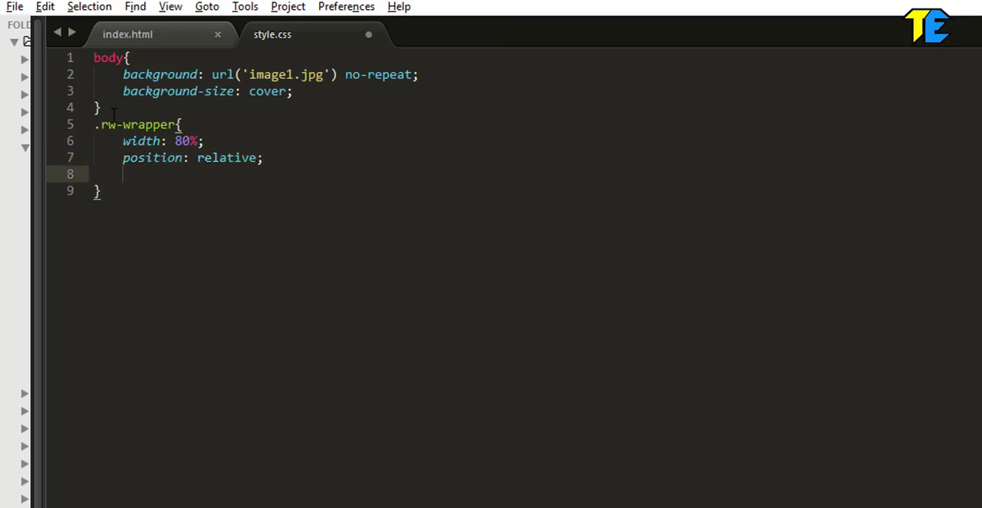
pyautogui.write('margin:')
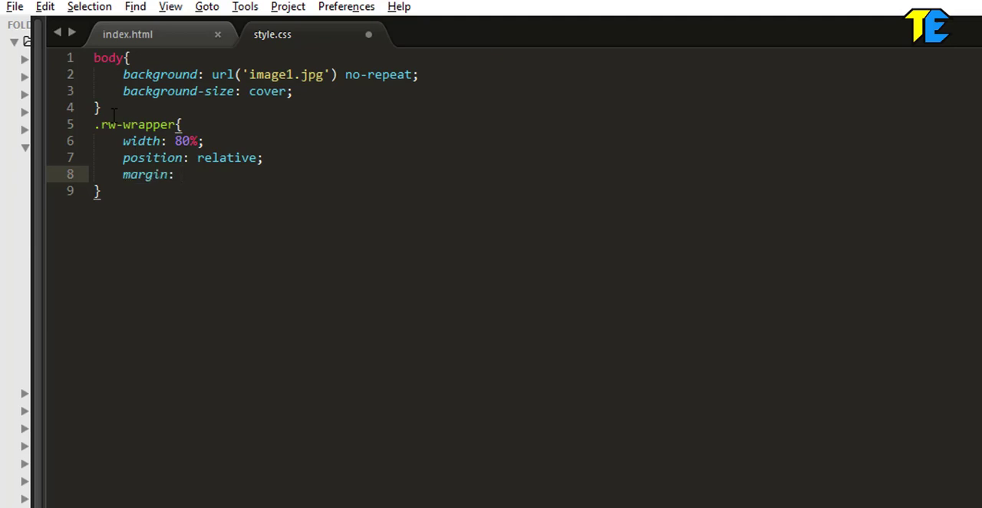
pyautogui.write('110px')
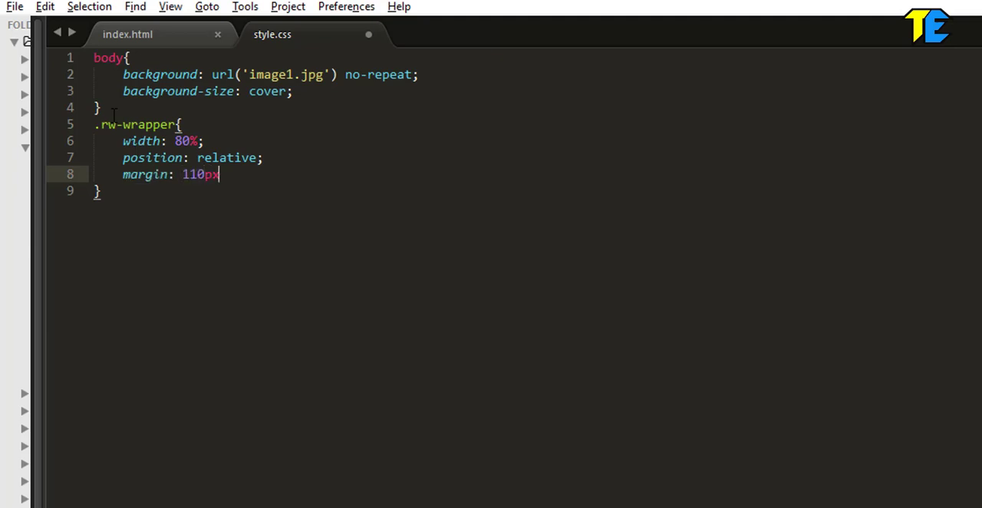
pyautogui.write('auto 0 auto;')
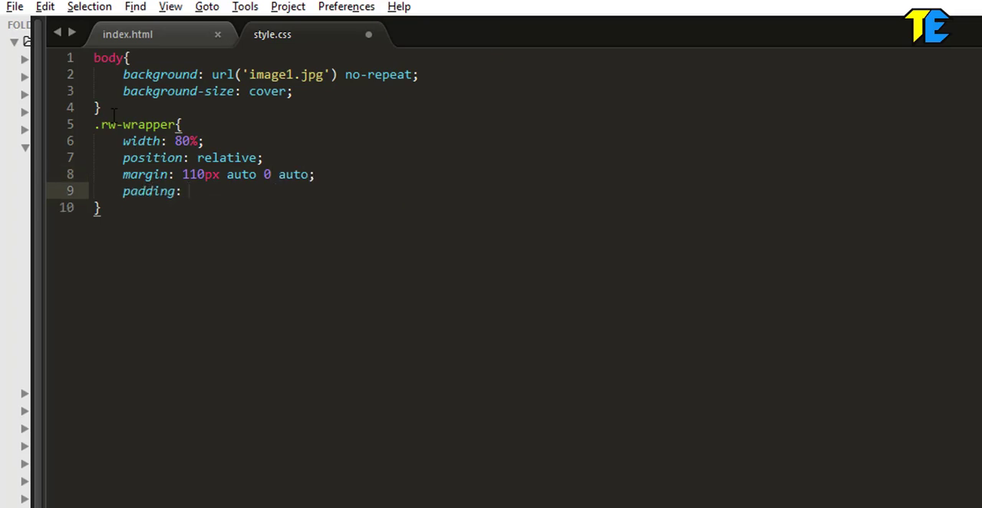
pyautogui.write('10px;')
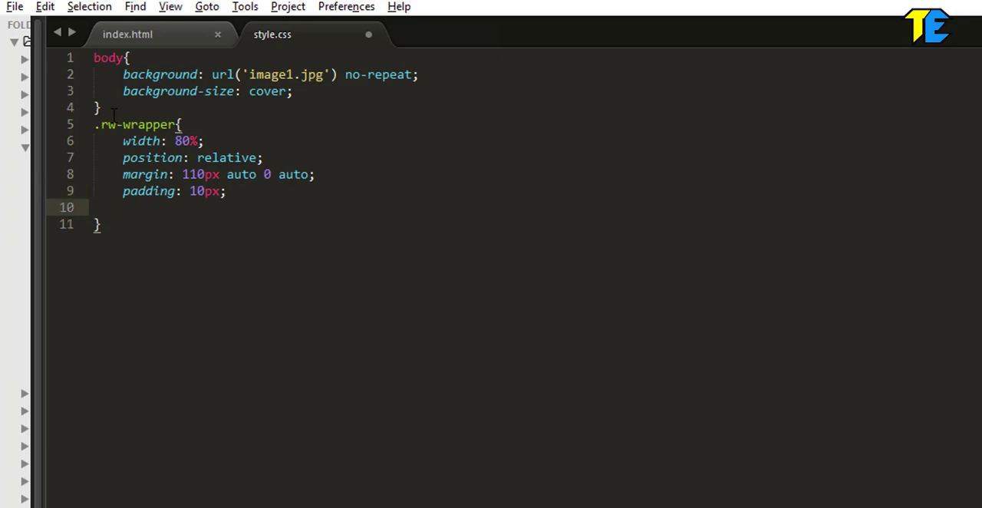
pyautogui.write('text')
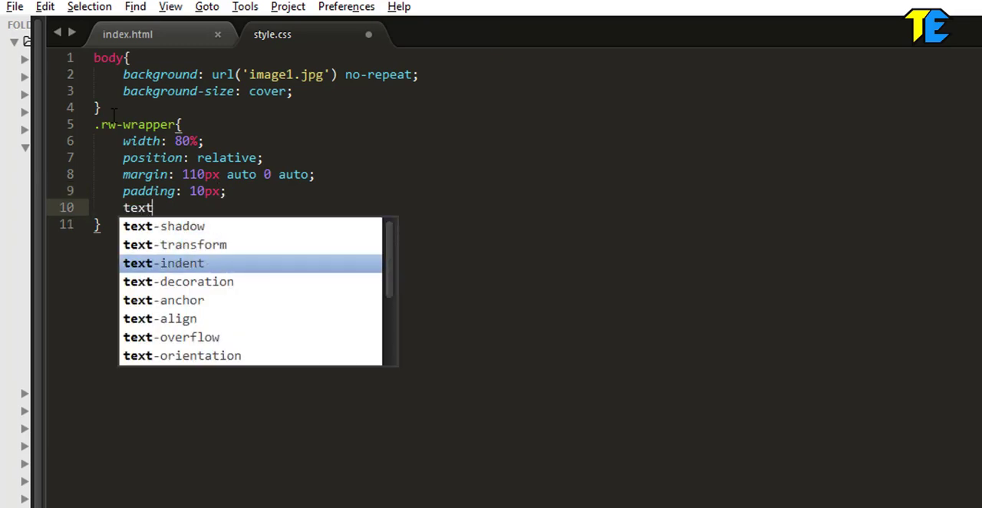
pyautogui.write('-transform: uppercase;')
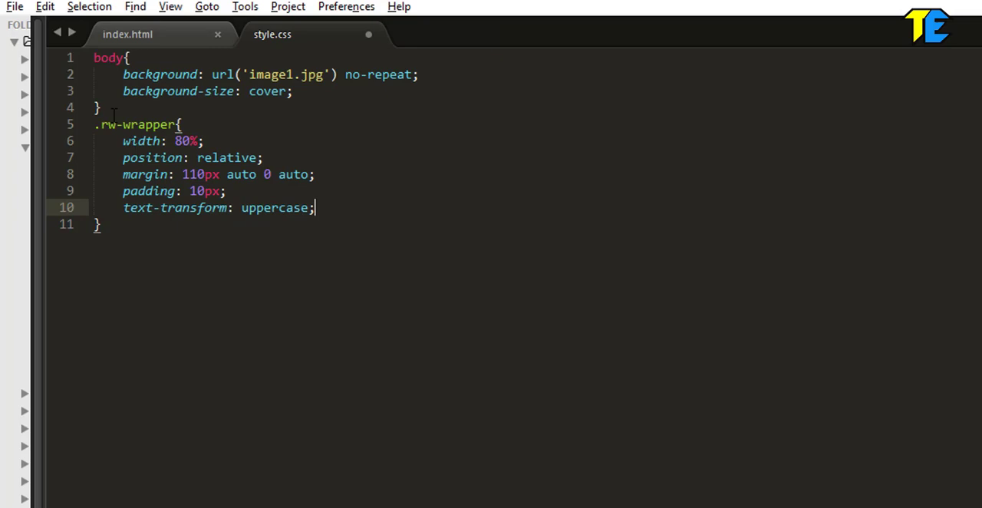
# Step: Add the Arial font, 90% font size and a 300% font-weight to .rw-wrapper
pyautogui.write('font-family: aria')
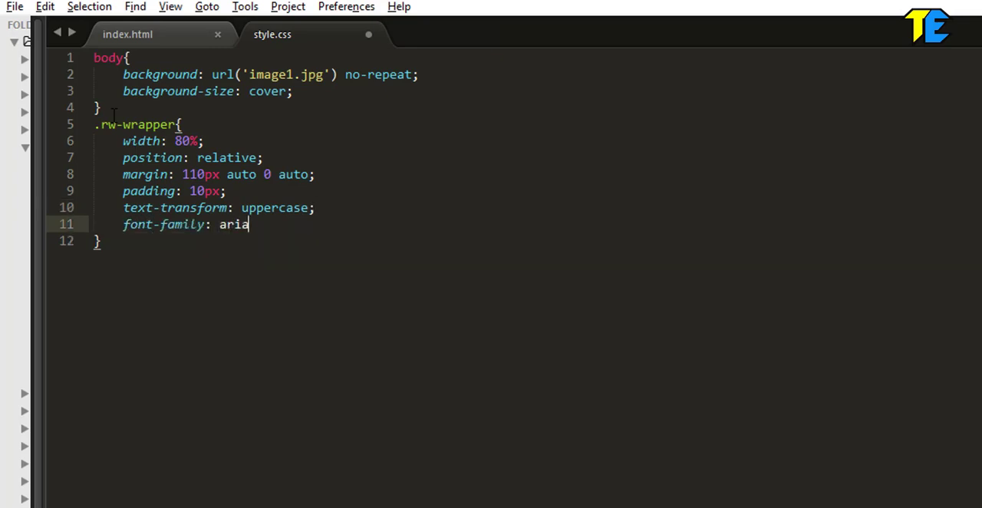
pyautogui.write('l;')
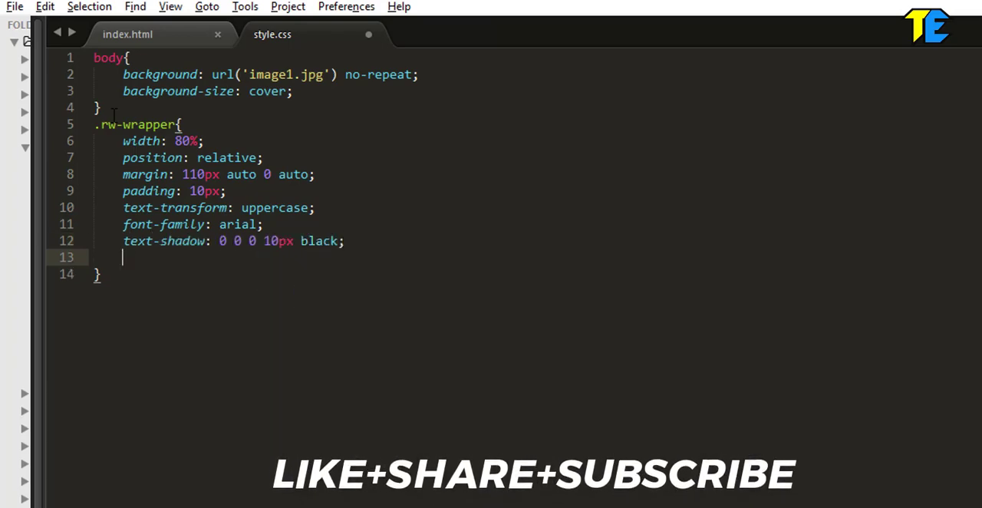
pyautogui.write('font-size:')
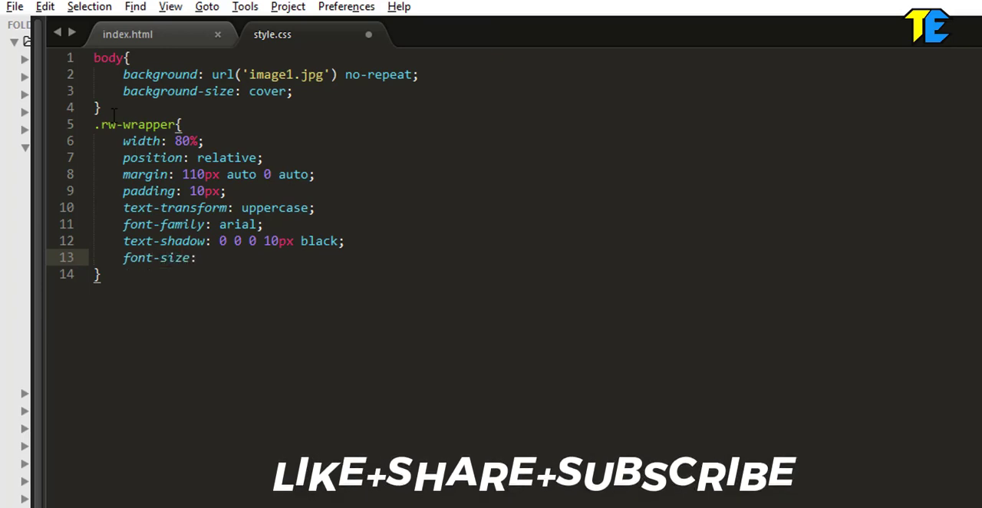
pyautogui.write('90%')
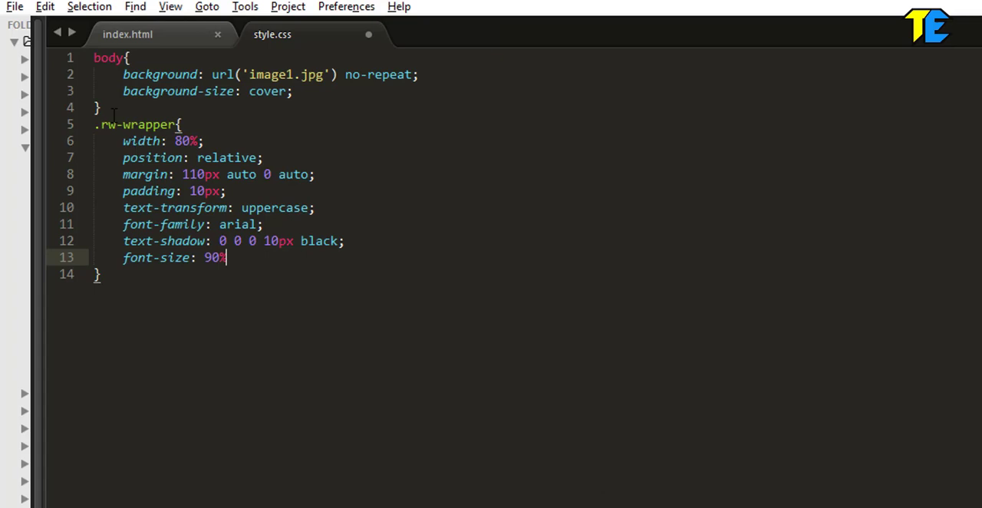
pyautogui.press('Enter')
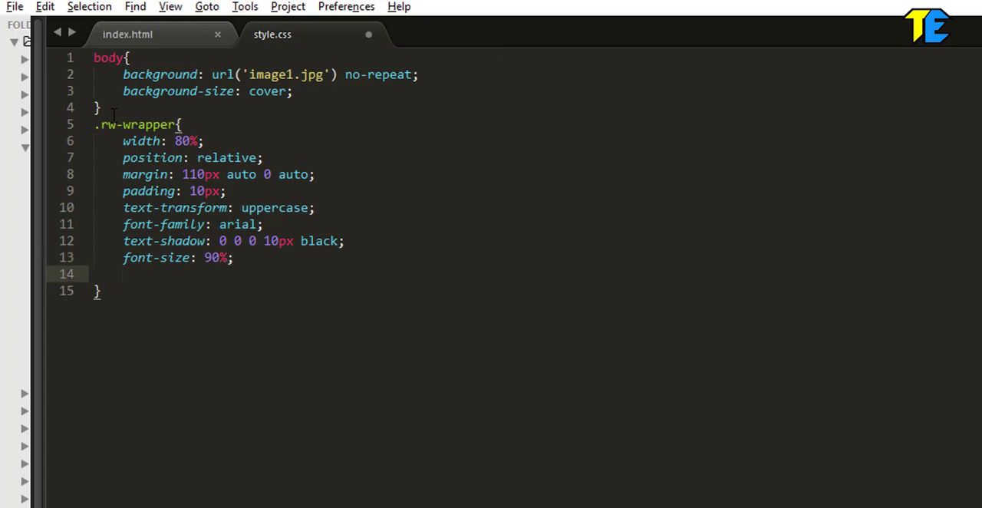
pyautogui.write('font')
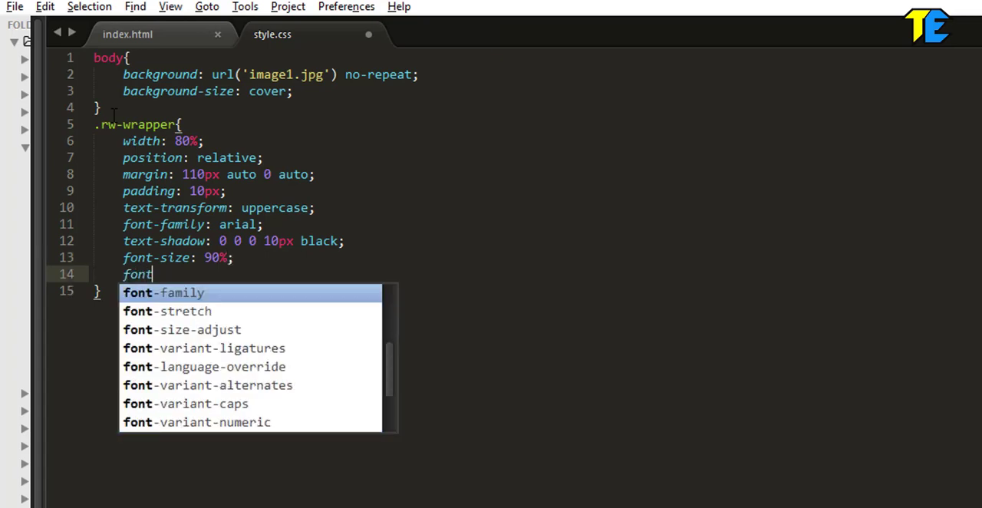
pyautogui.write('-wei')
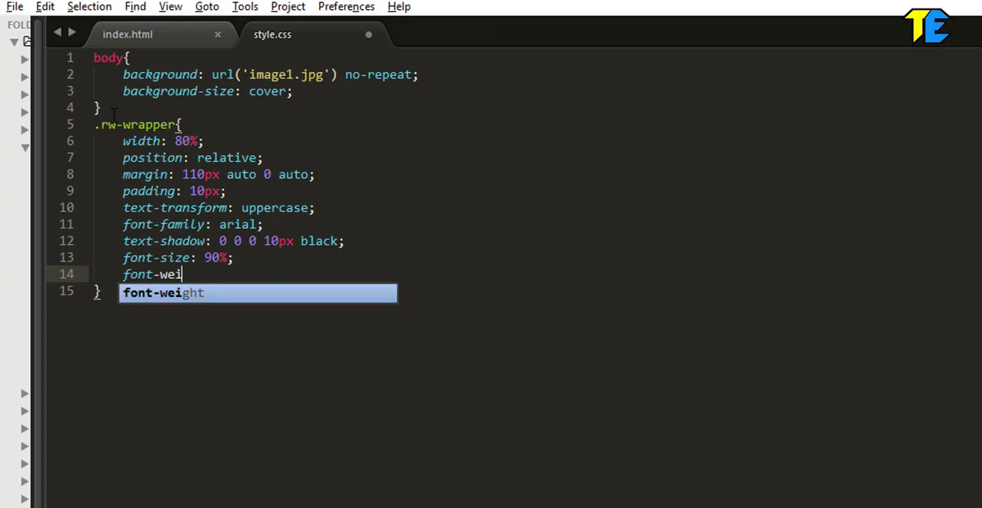
pyautogui.write('ght: 300')
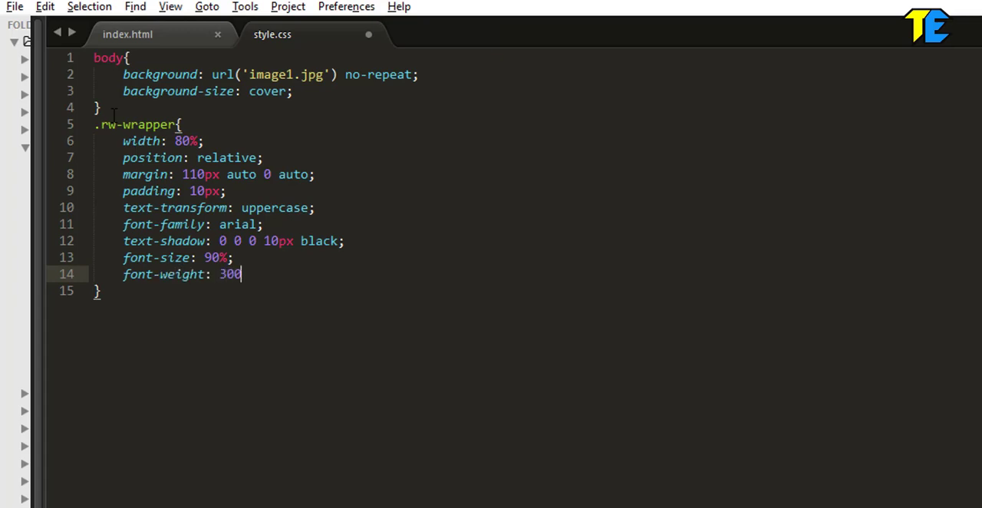
pyautogui.write('%;')
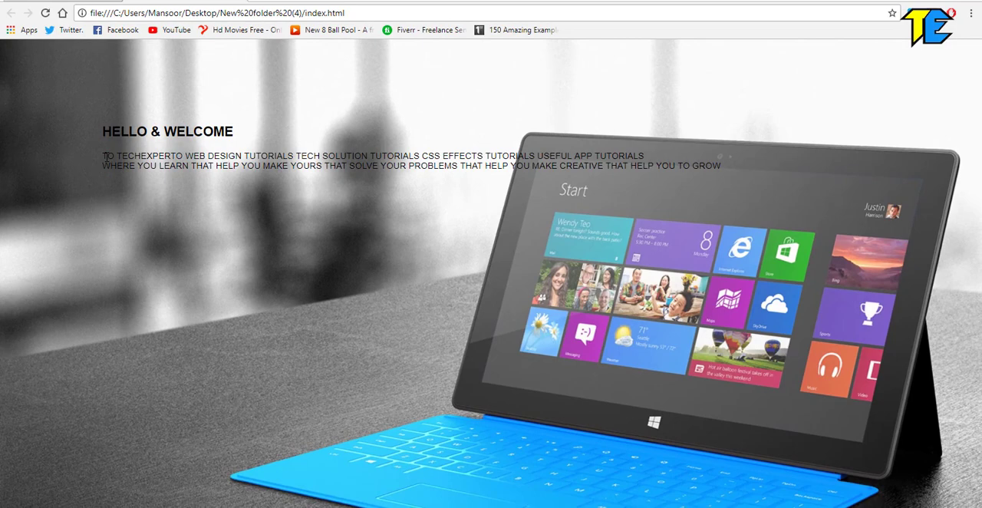
# Step: Drag across the rendered welcome page in Chrome to inspect the greeting
pyautogui.moveTo(116, 156); pyautogui.dragTo(325, 165)
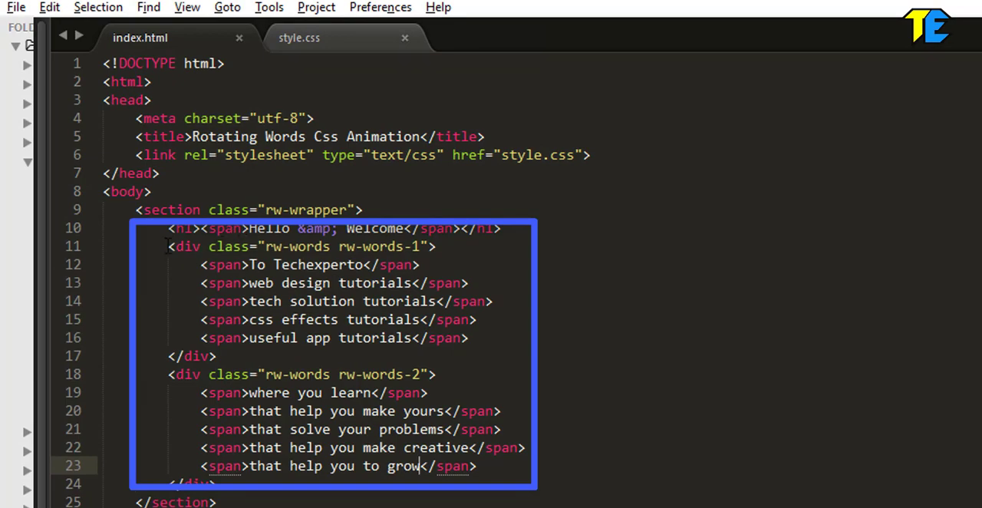
pyautogui.moveTo(341, 37)
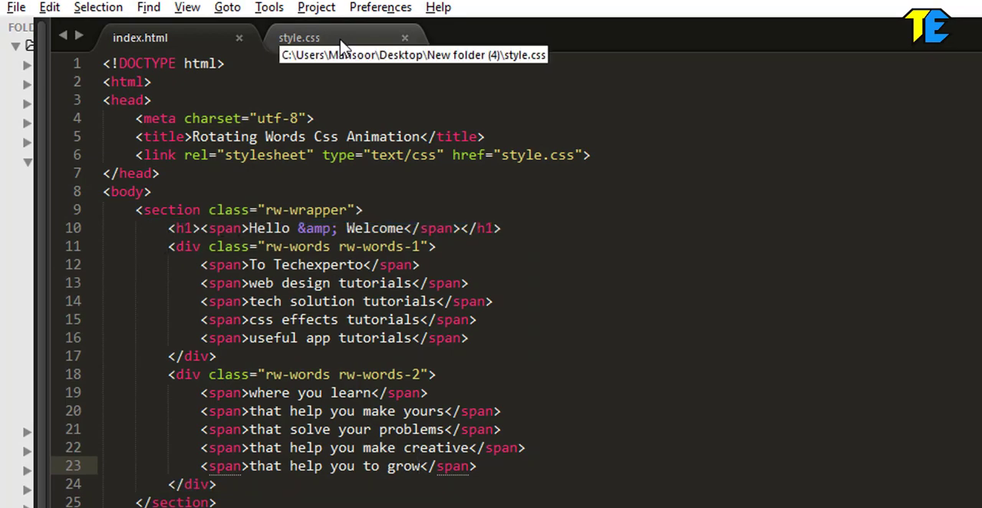
# Step: Type a .rw-words rule: 90% width, 90px height, 800px -webkit-perspective and perspective
pyautogui.click(304, 38)
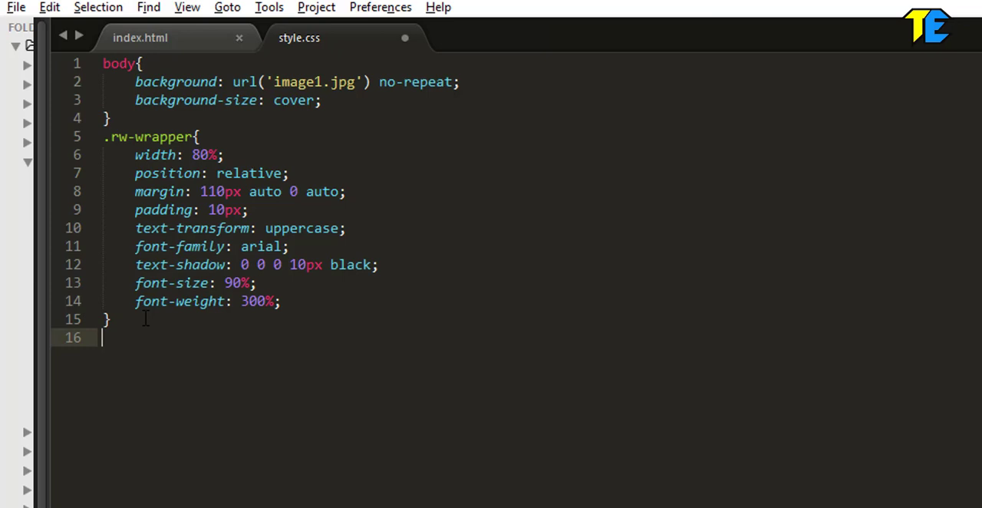
pyautogui.write('.')
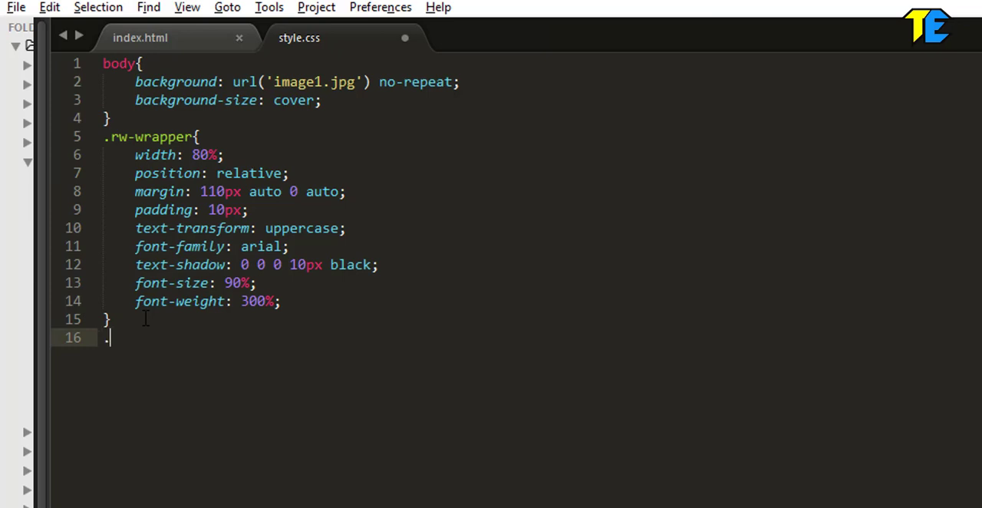
pyautogui.write('rw-word')
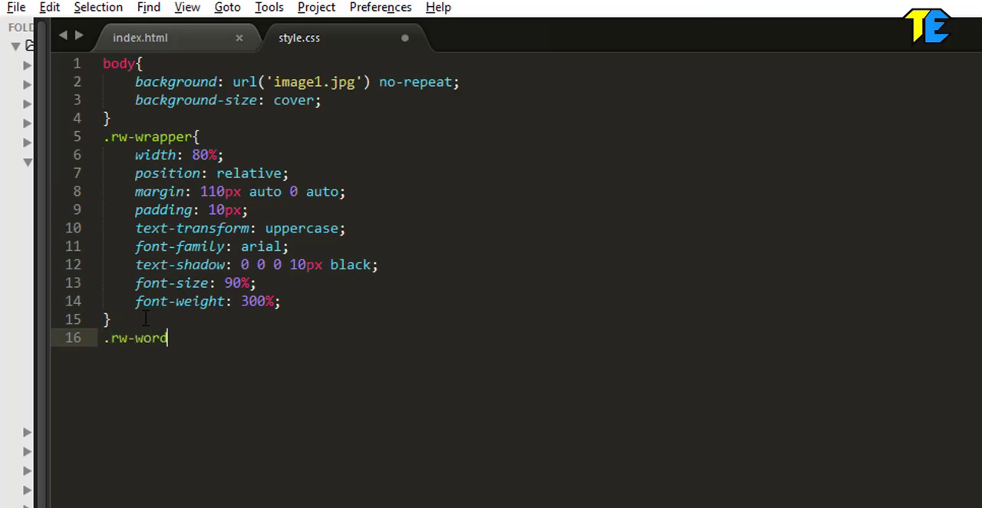
pyautogui.write('s{')
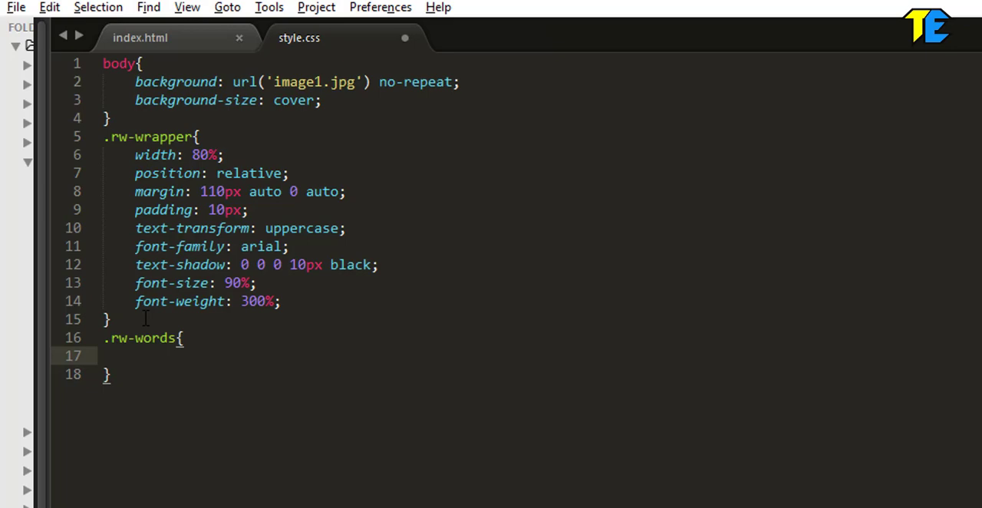
pyautogui.write('width: 90%;')
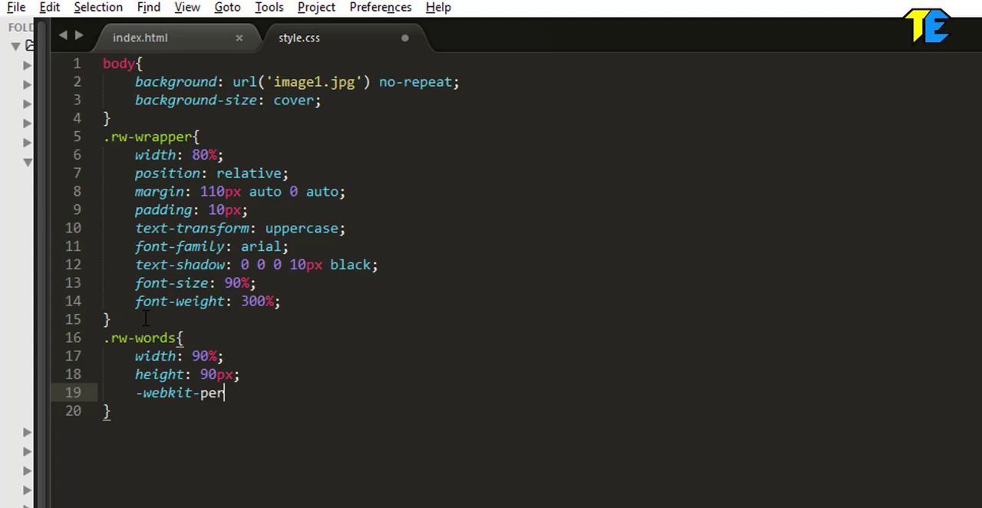
pyautogui.write('sepctive')
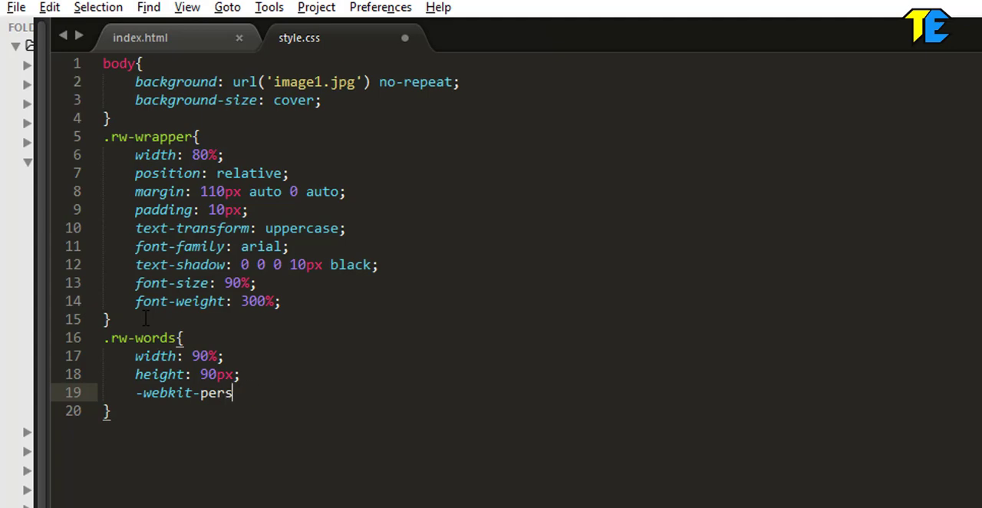
pyautogui.write('pective')
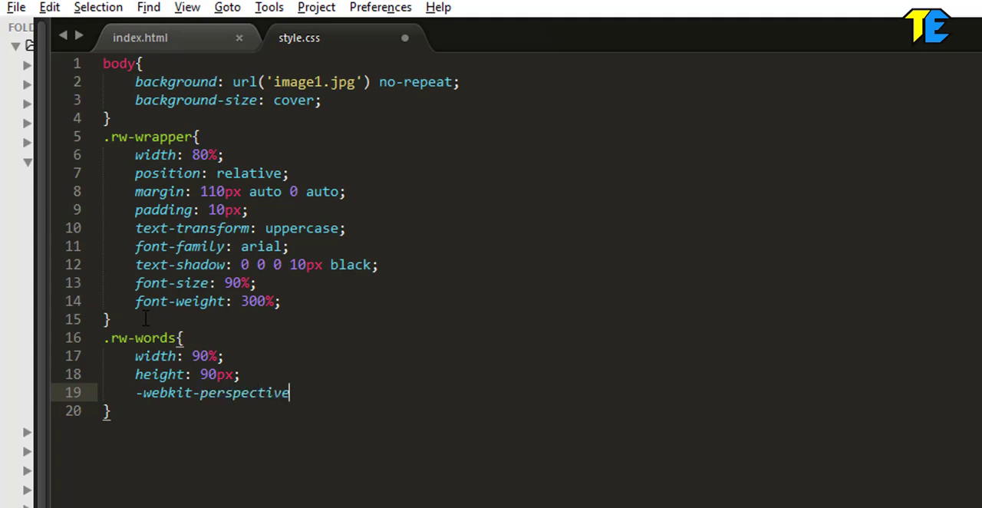
pyautogui.write(':800px;')
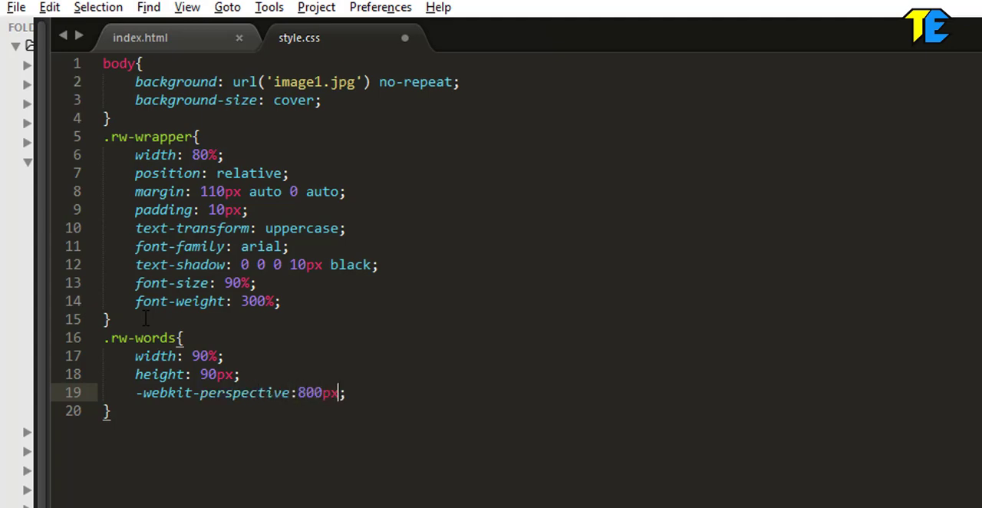
pyautogui.write('perspective:')
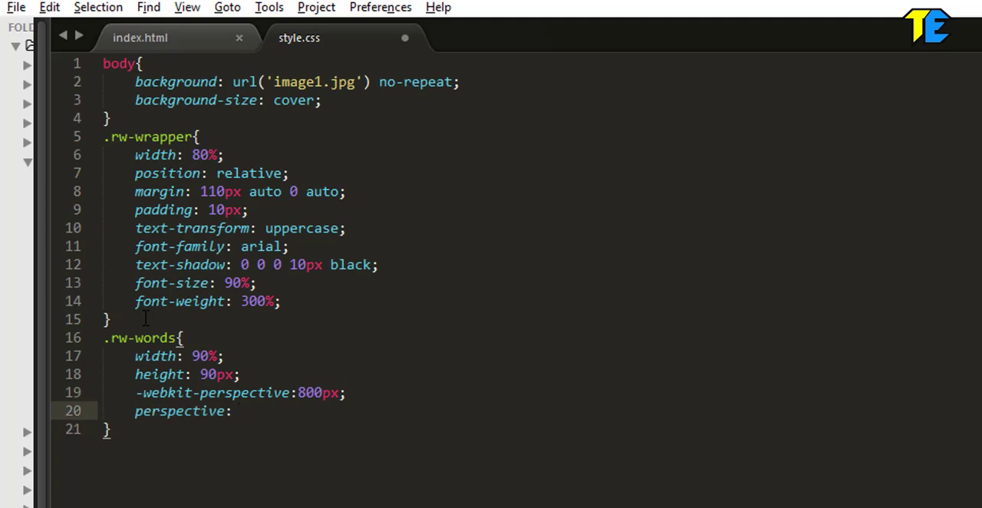
pyautogui.write('800')
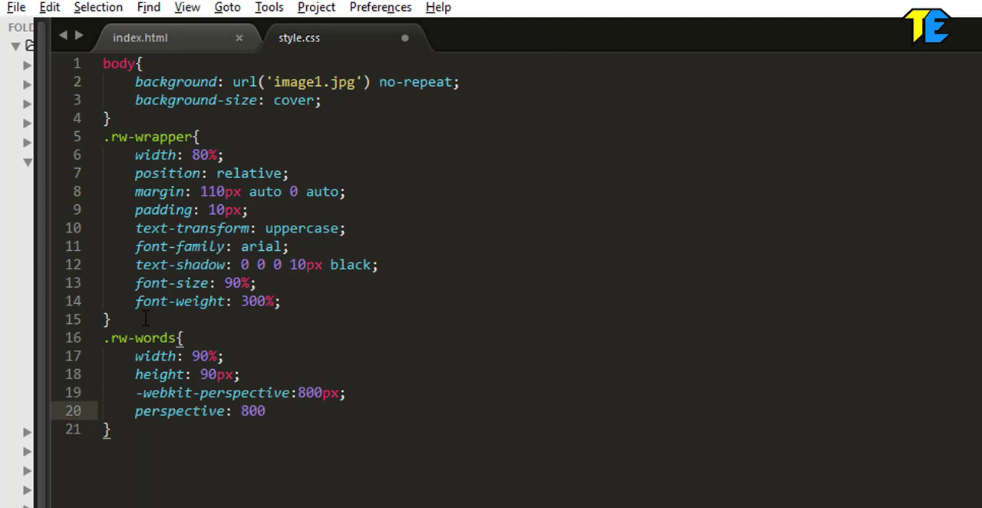
pyautogui.write('px;')
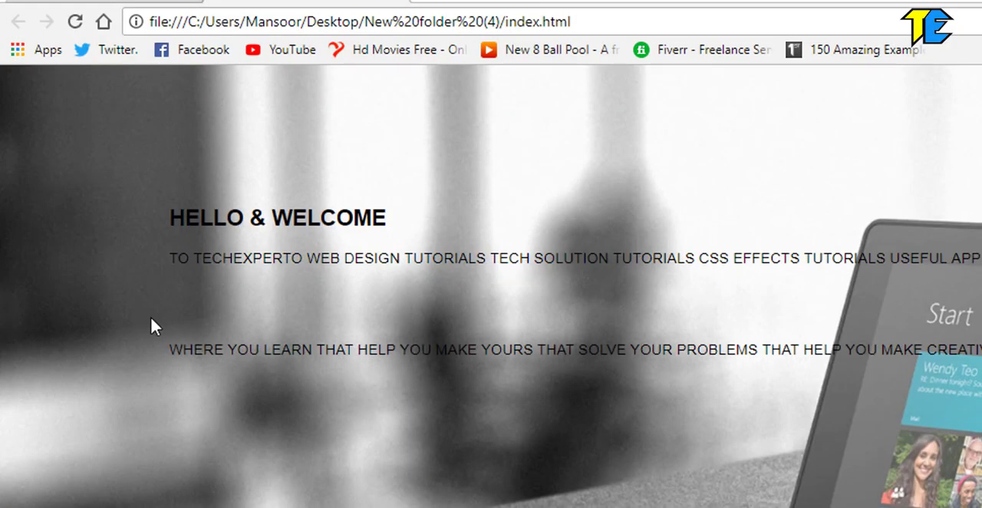
pyautogui.moveTo(250, 357)
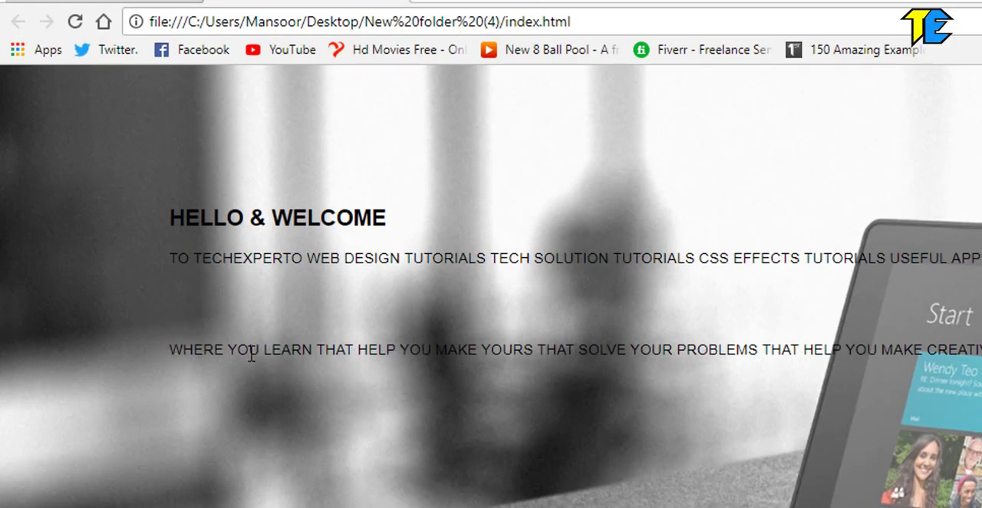
pyautogui.moveTo(610, 257)
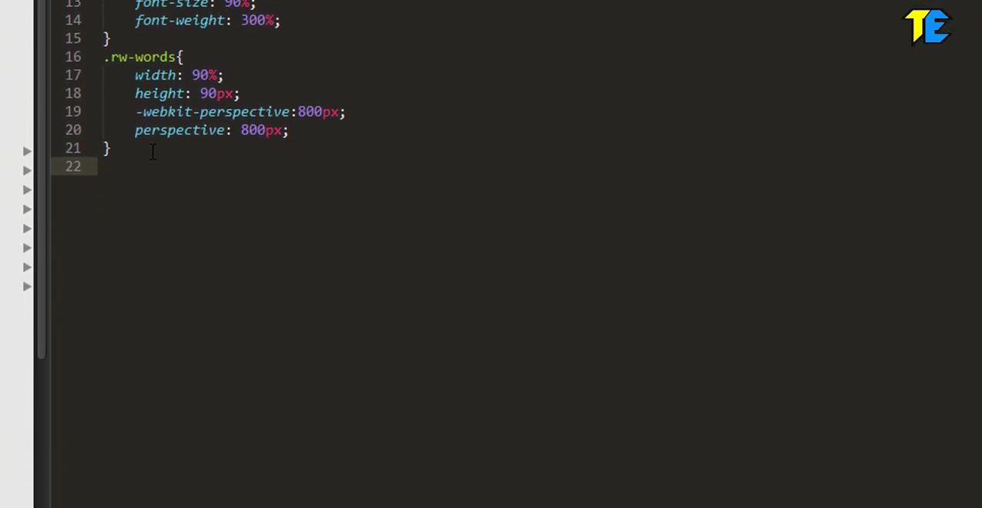
# Step: Type a .rw-words span rule with absolute position, 100% width, opacity 0 and overflow hidden
pyautogui.write('.rw-words')
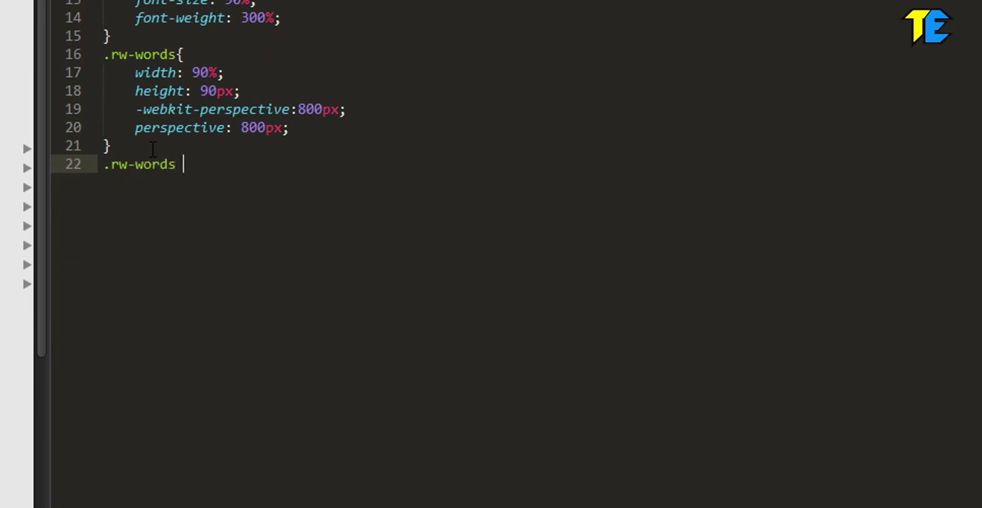
pyautogui.write('span')
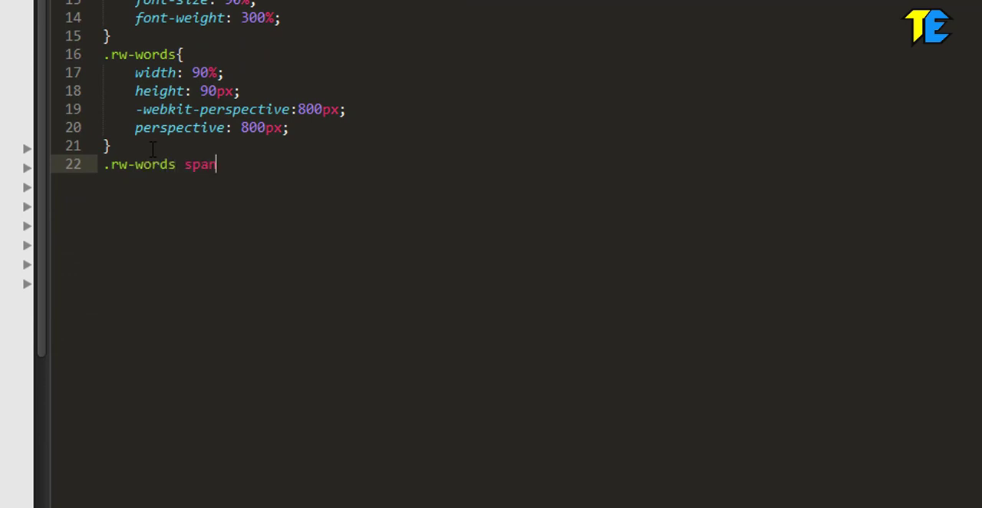
pyautogui.write('{')
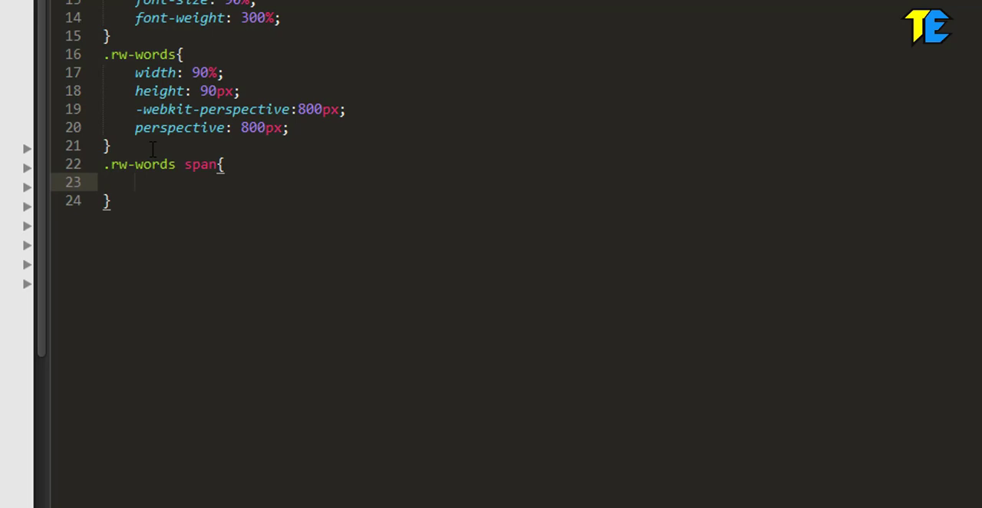
pyautogui.write('position: absolute;')
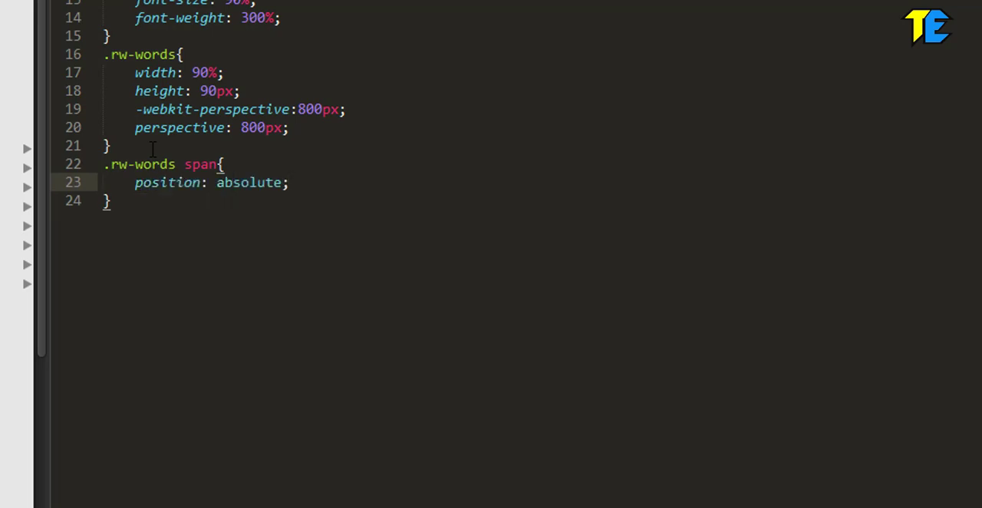
pyautogui.press('Enter')
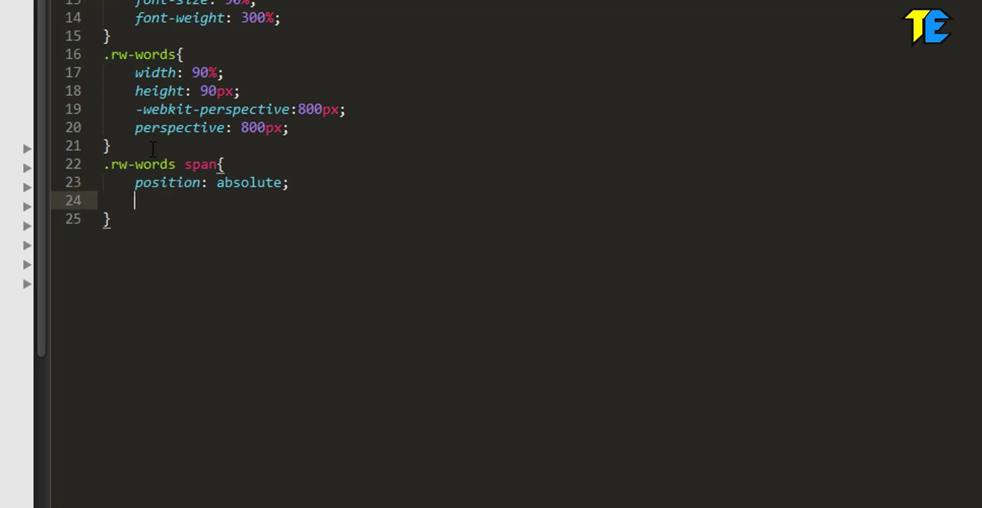
pyautogui.write('width: 100%;')
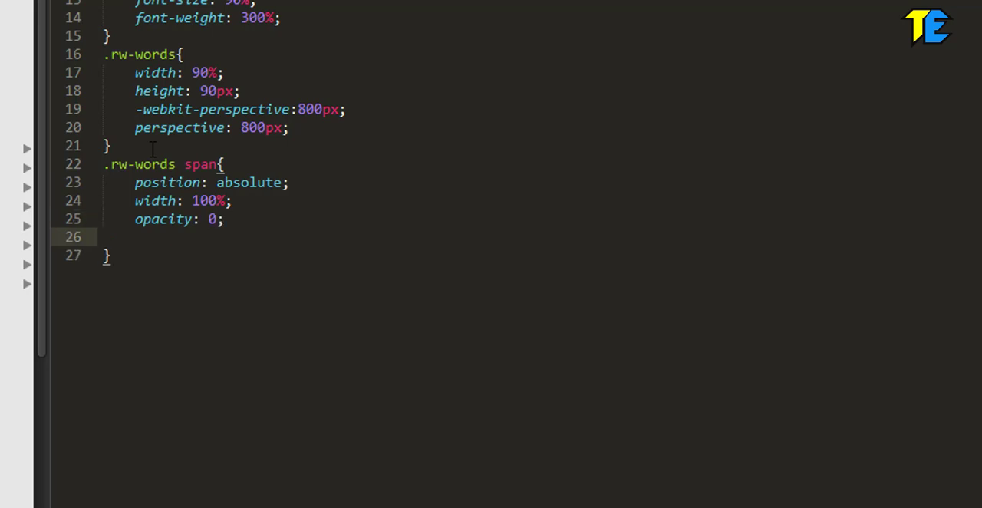
pyautogui.write('overflow: hidden;')
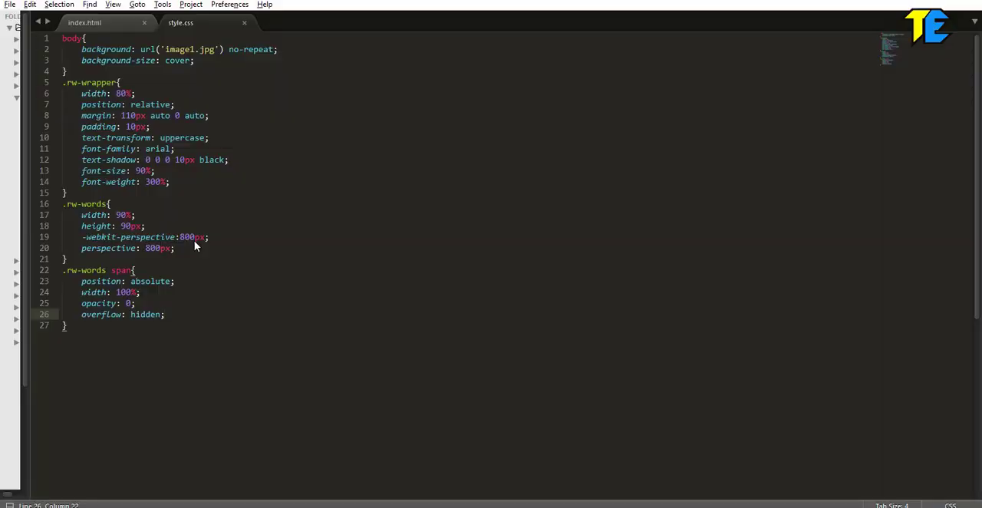
pyautogui.click(69, 326)
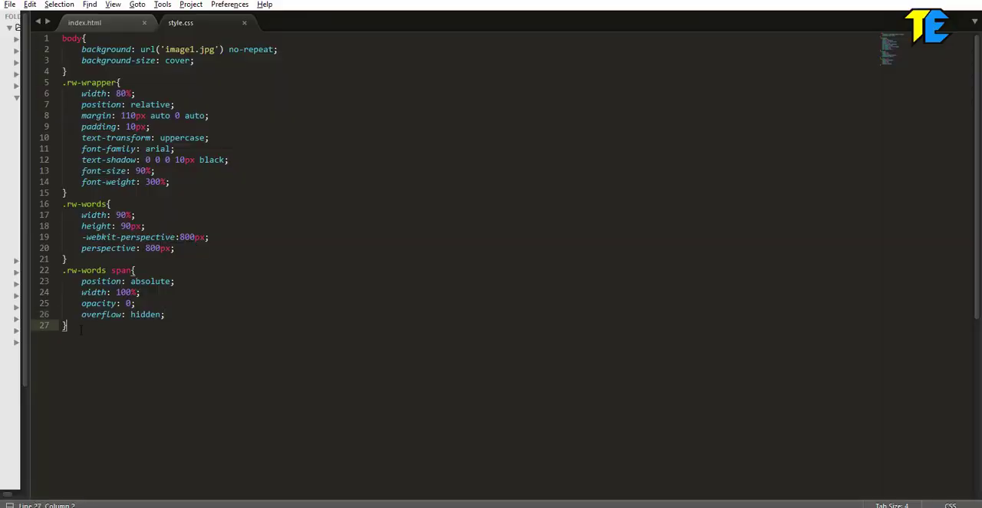
# Step: Start a .rw-words-1 span rule with a 500% font size
pyautogui.press('Enter')
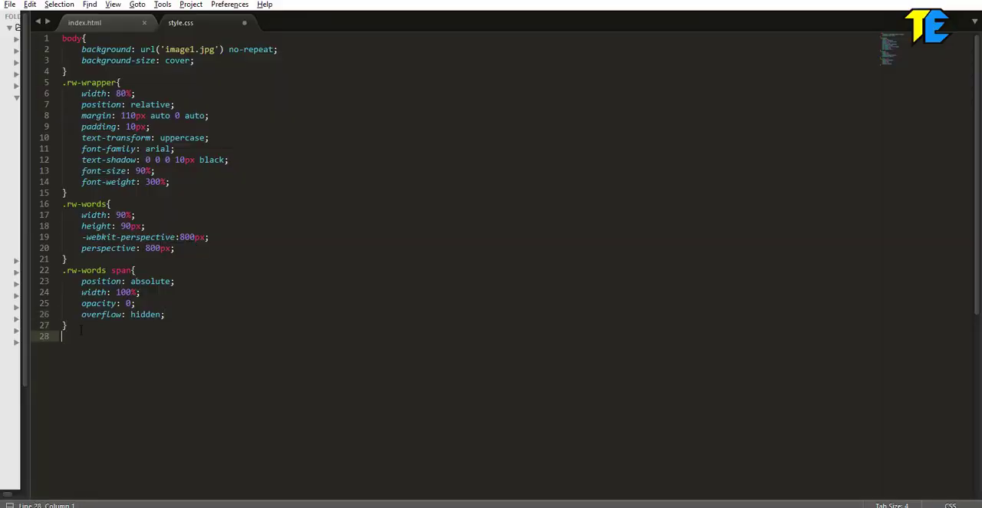
pyautogui.write('.rw-words')
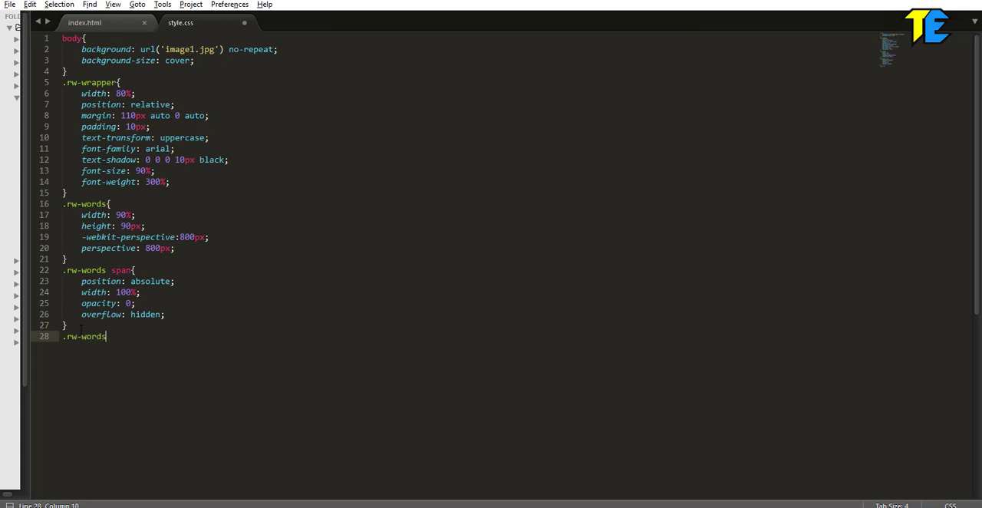
pyautogui.write('-2')
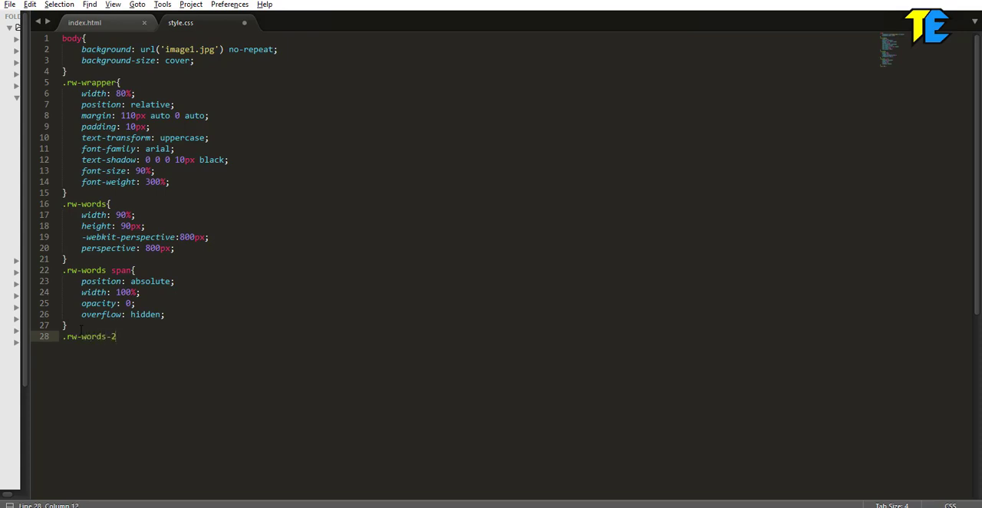
pyautogui.press('Backspace')
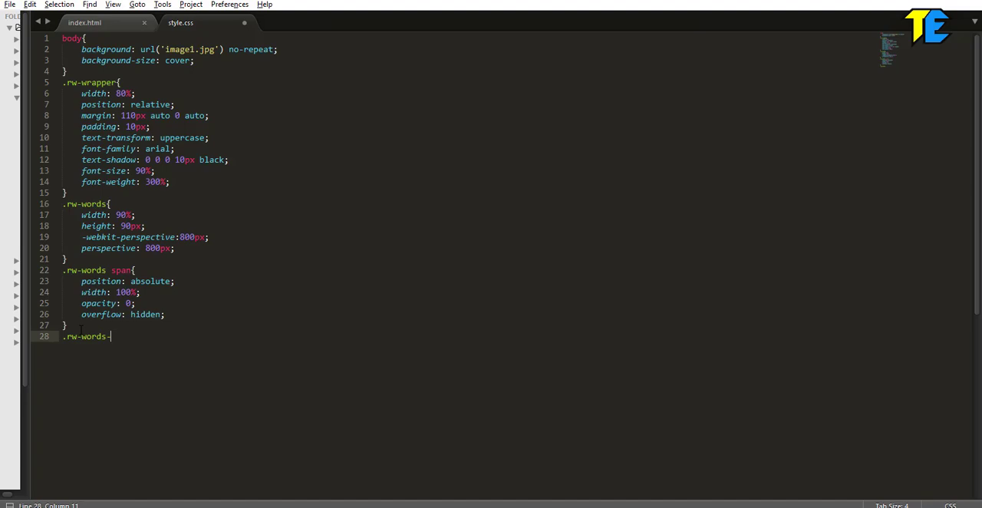
pyautogui.write('1 span{')
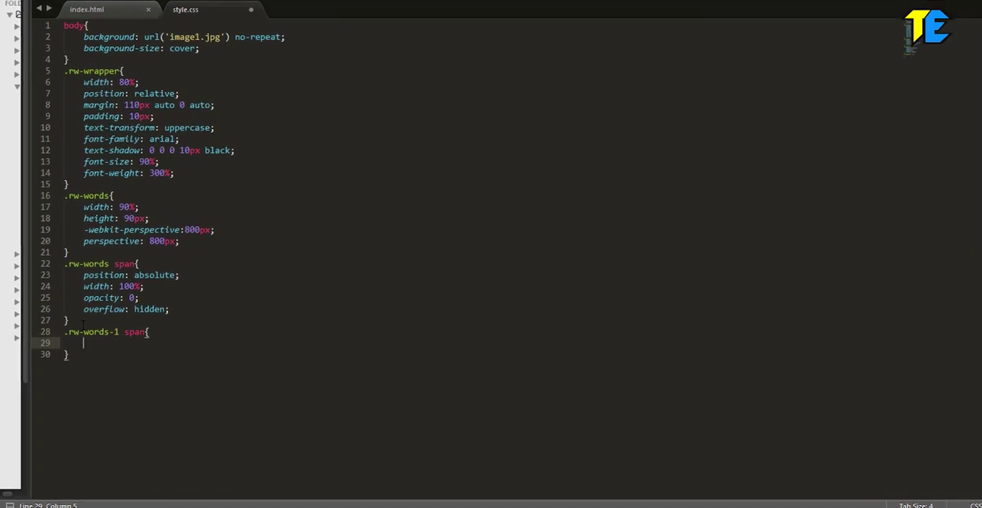
pyautogui.write('fon')
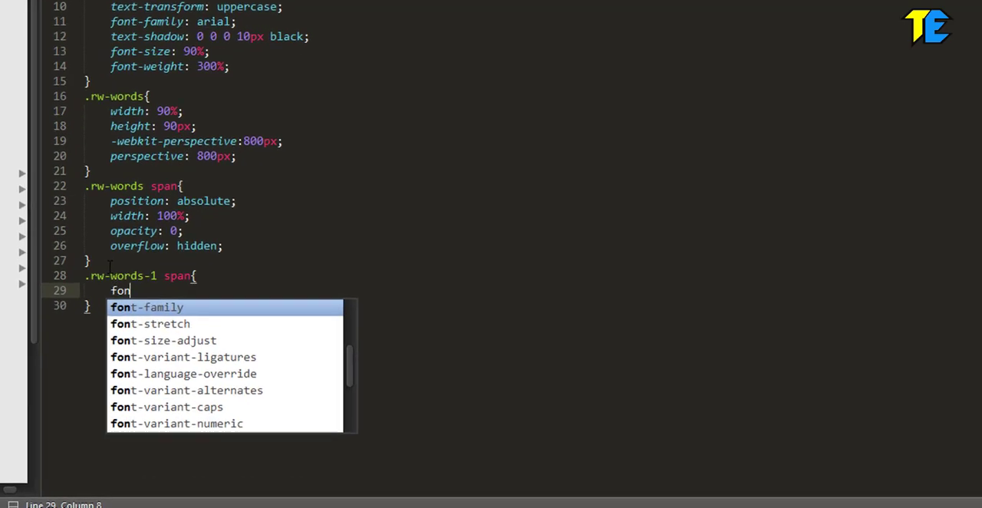
pyautogui.write('t-s')
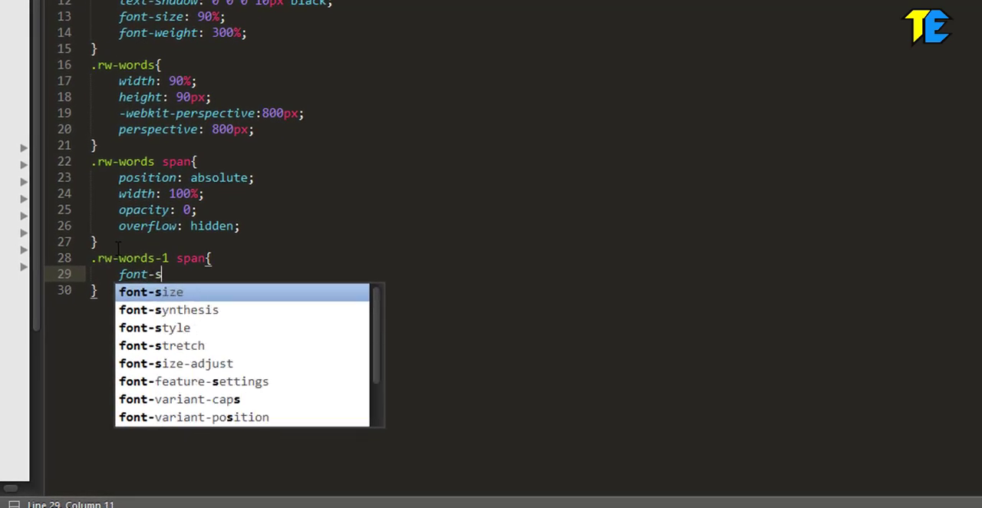
pyautogui.press('Tab')
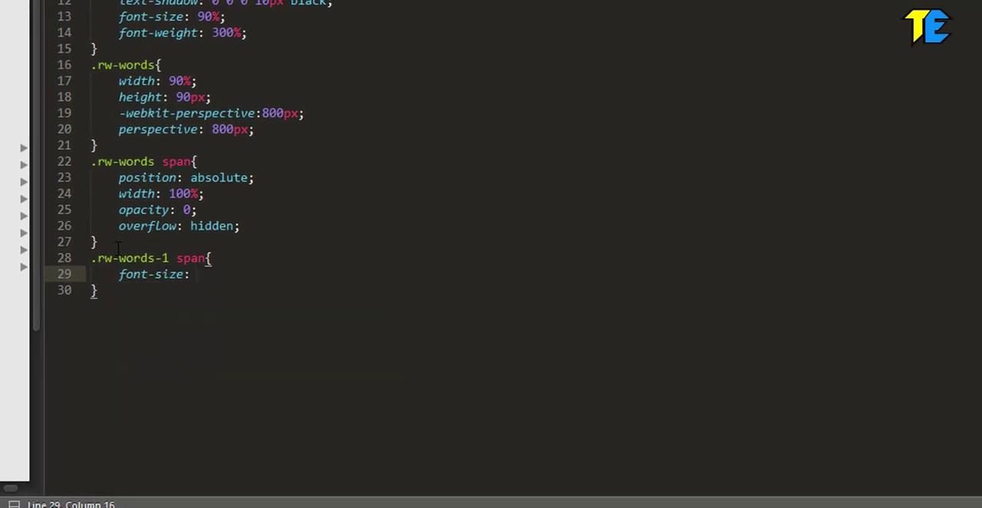
pyautogui.write('500')
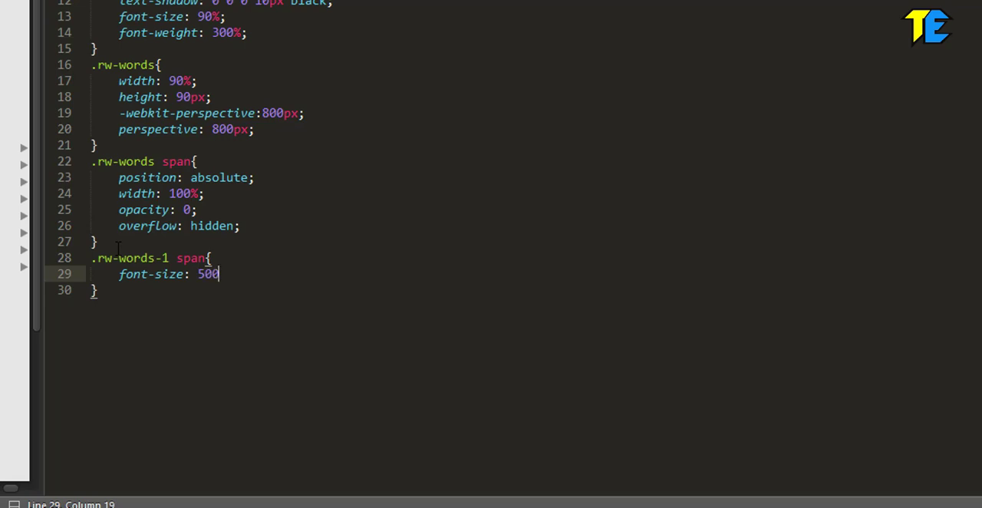
pyautogui.write('%;')
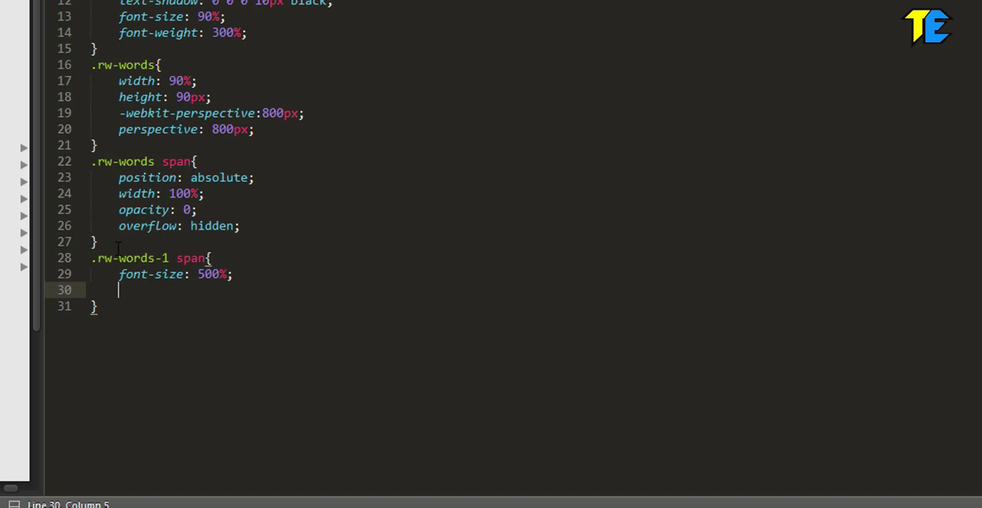
# Step: Add 82% line-height and a -webkit-animation of rotatewordsfirst 18s linear infinite with 0s delay
pyautogui.write('line-height:')
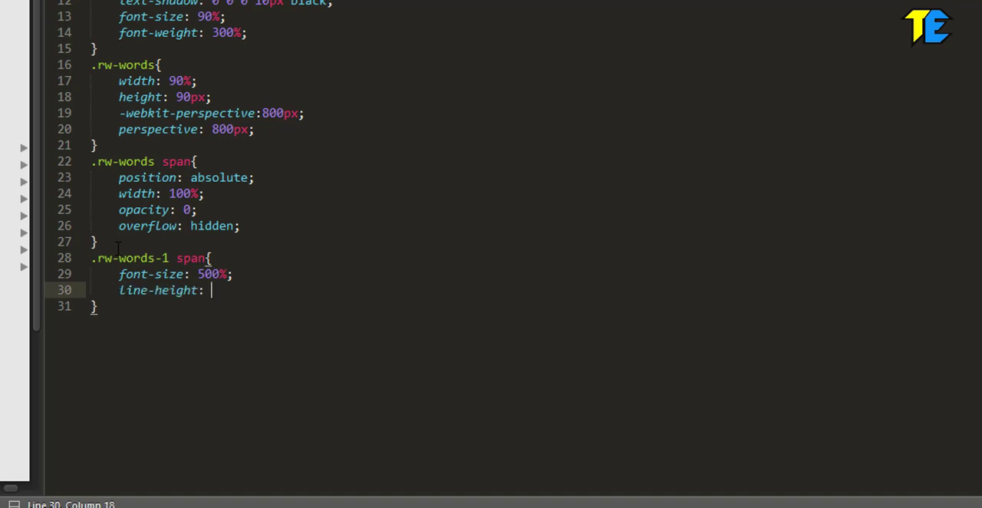
pyautogui.write('82%;')
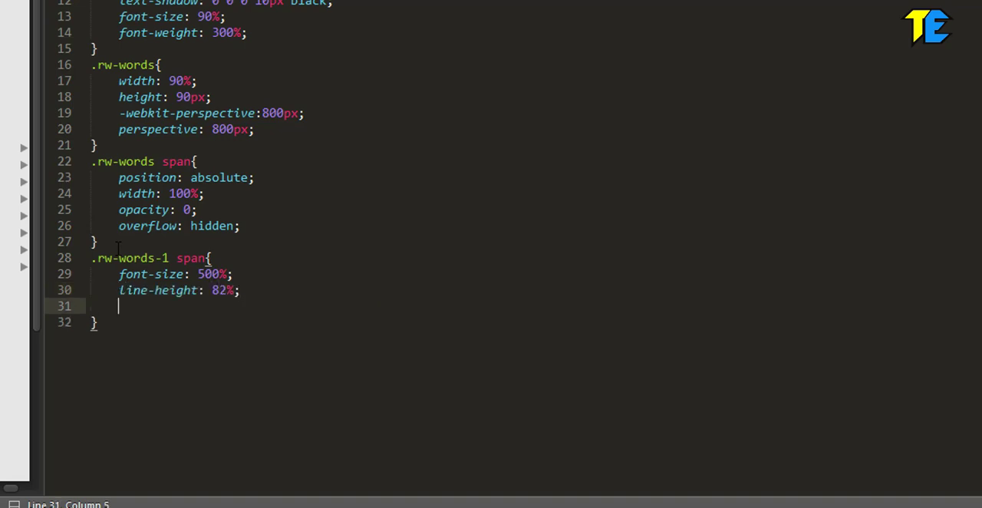
pyautogui.write('-web')
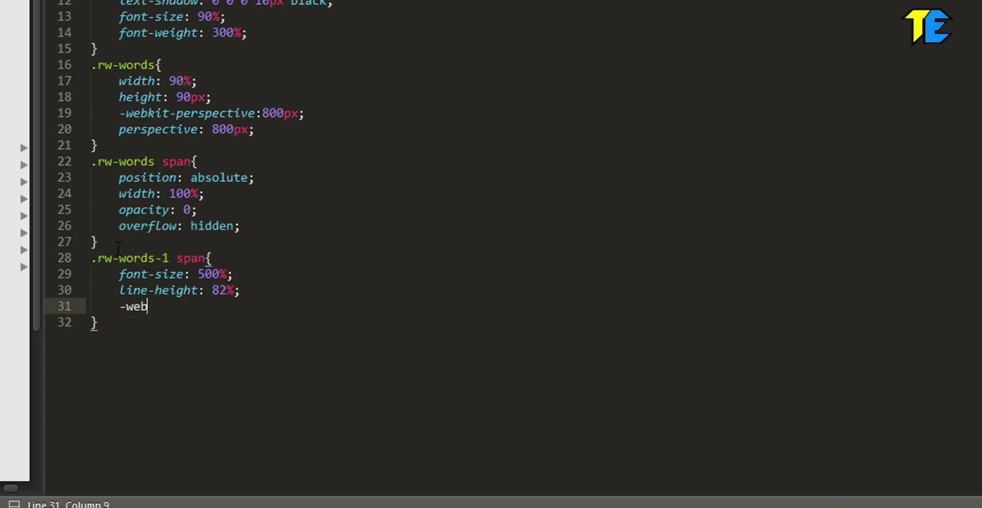
pyautogui.write('kit')
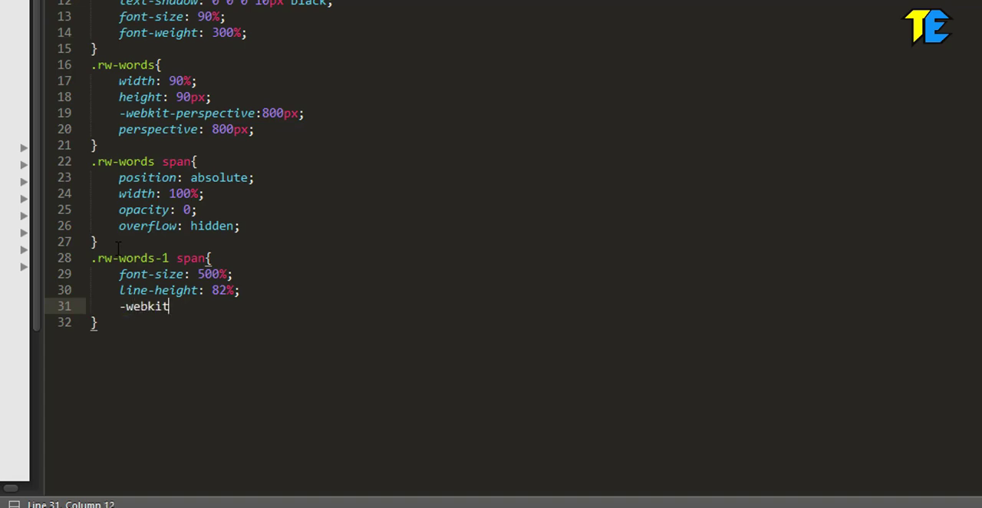
pyautogui.write('-animation')
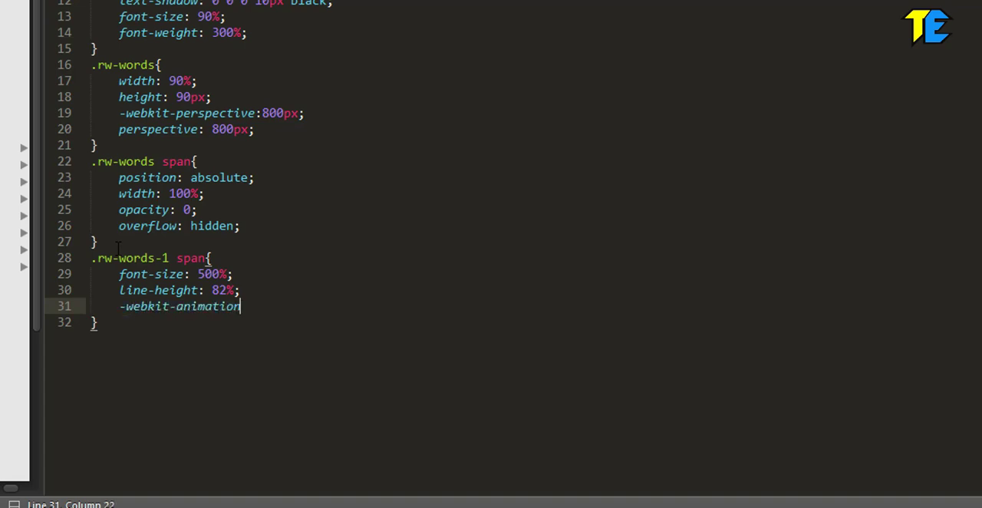
pyautogui.write(': ;')
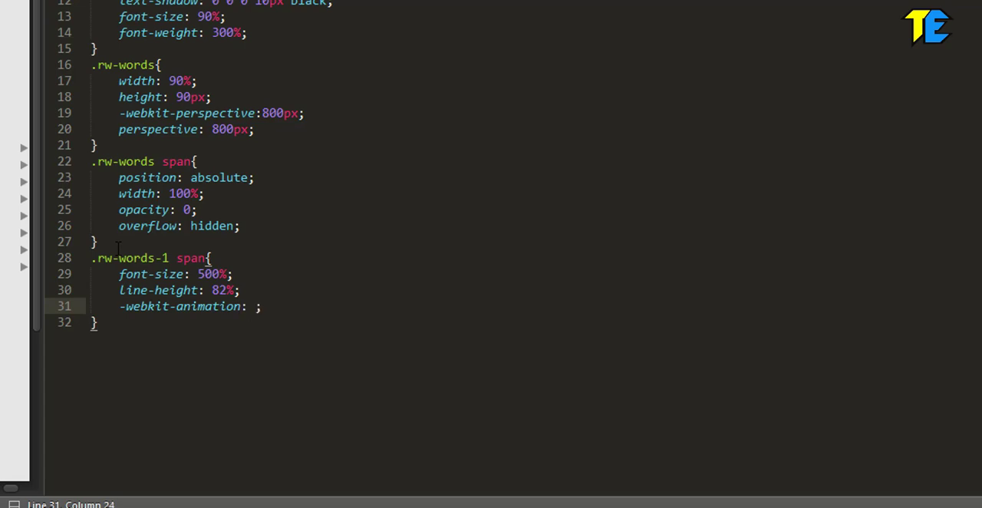
pyautogui.write('rotatewor')
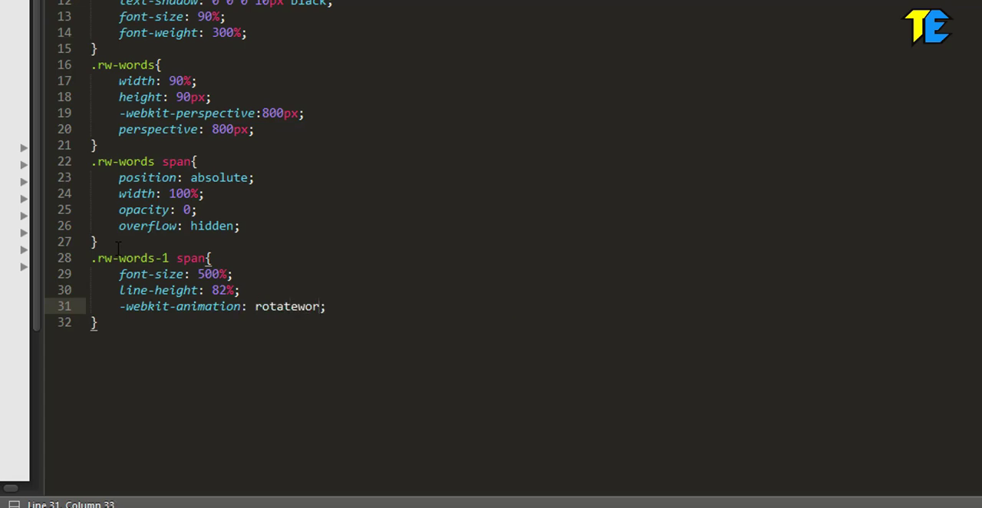
pyautogui.write('ds')
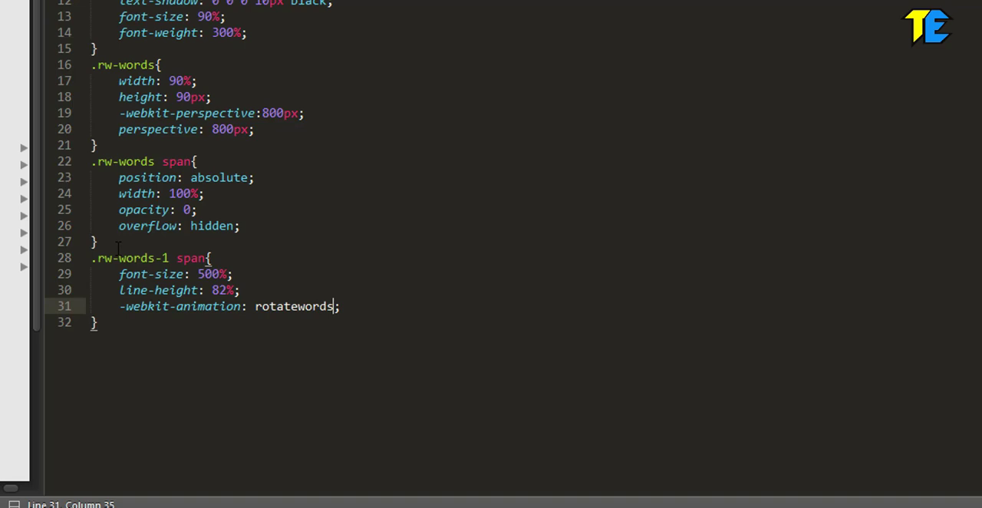
pyautogui.write('forst;')
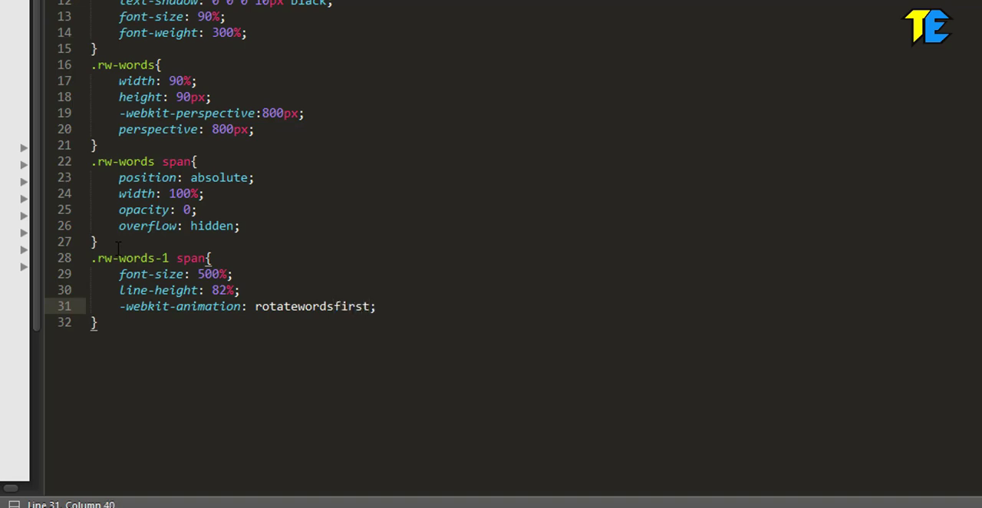
pyautogui.write('18s l')
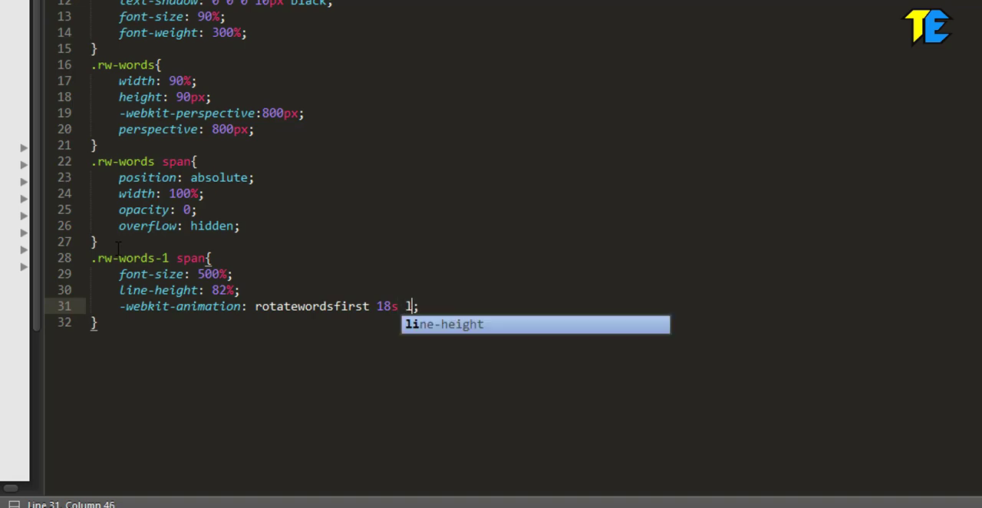
pyautogui.write('inear infinite')
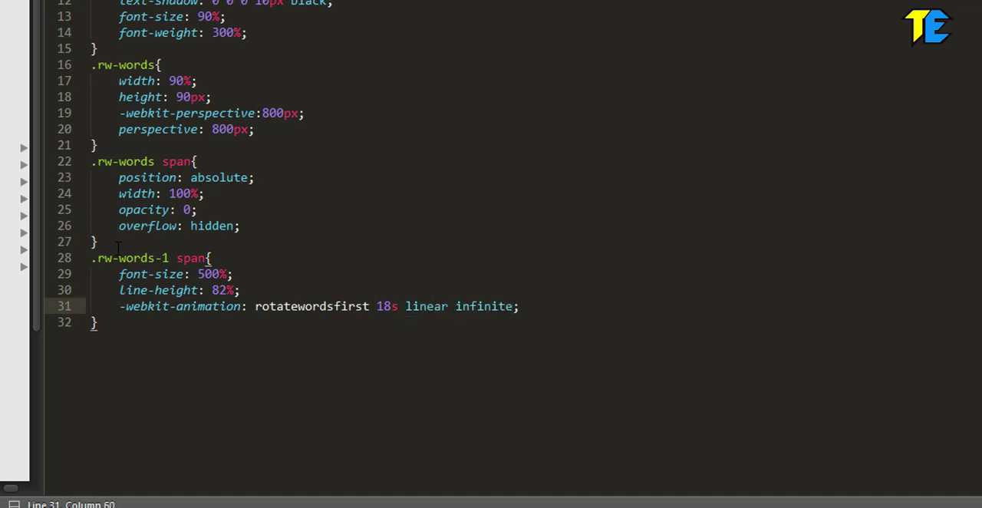
pyautogui.write('0s')
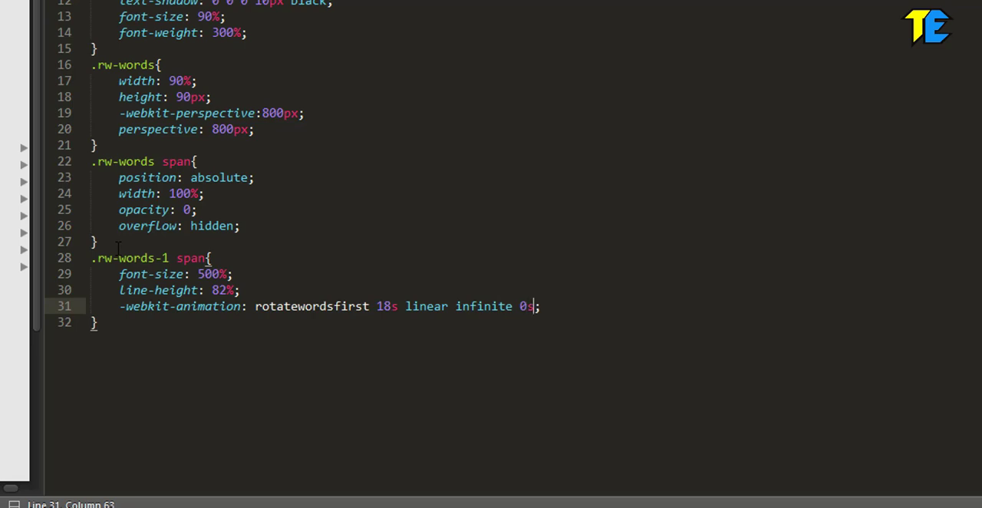
pyautogui.write(';')
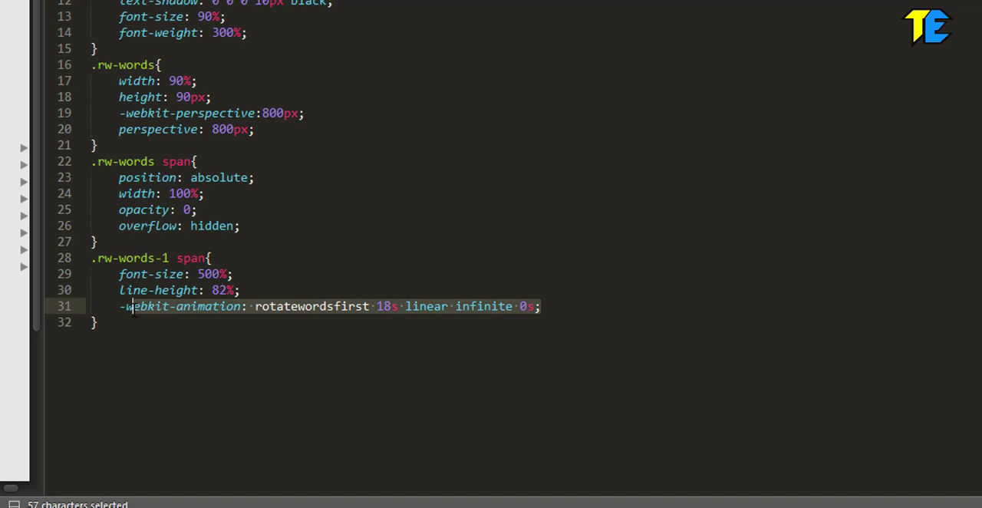
# Step: Duplicate the -webkit-animation line and change the copy's prefix to -ms-
pyautogui.press('Enter')
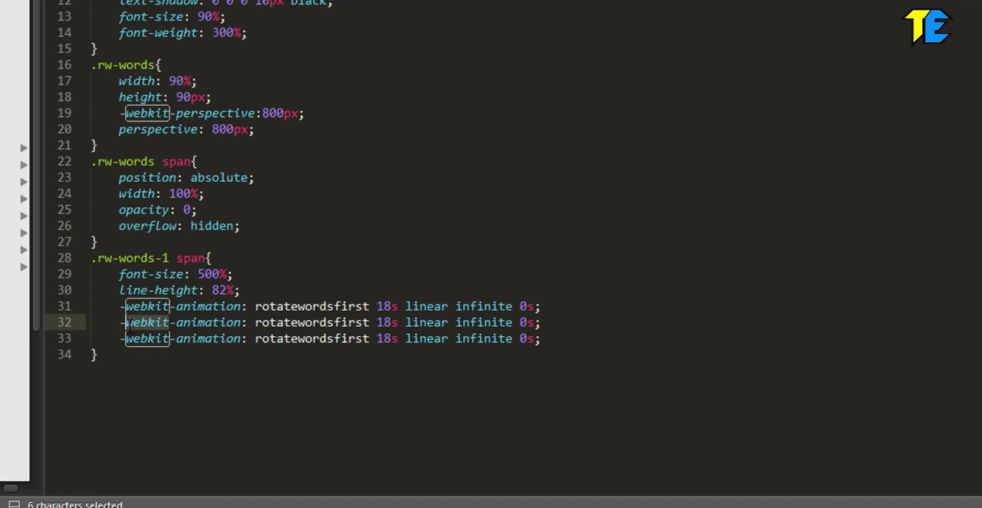
pyautogui.write('ms')
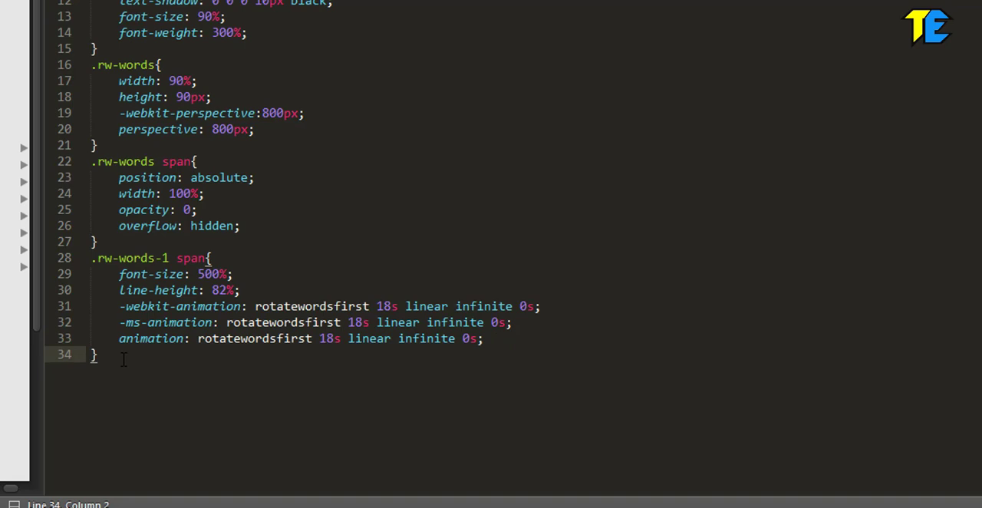
# Step: Write a .rw-words-2 span rule with 300% font size, 5px indent, 90% line height and colour #da0a0a
pyautogui.write('.rw')
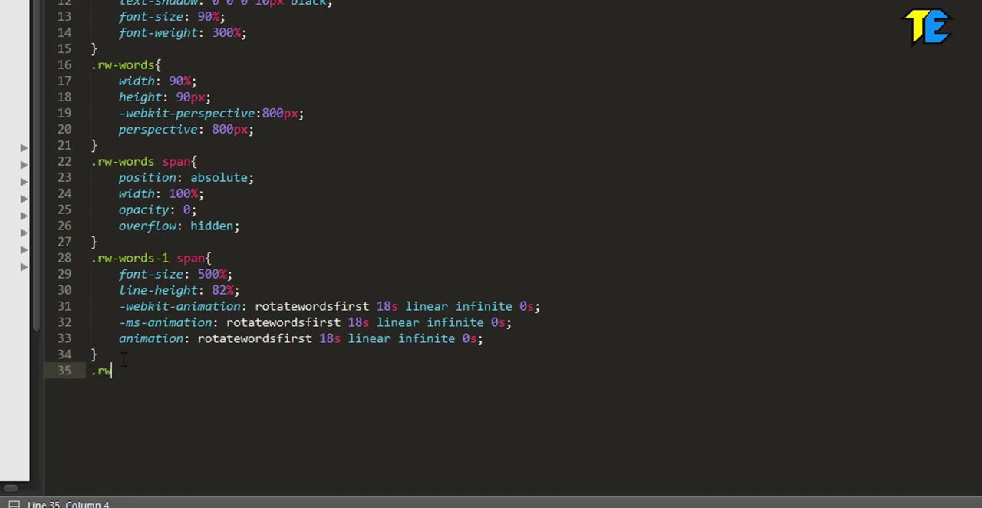
pyautogui.write('-words-2 span{')
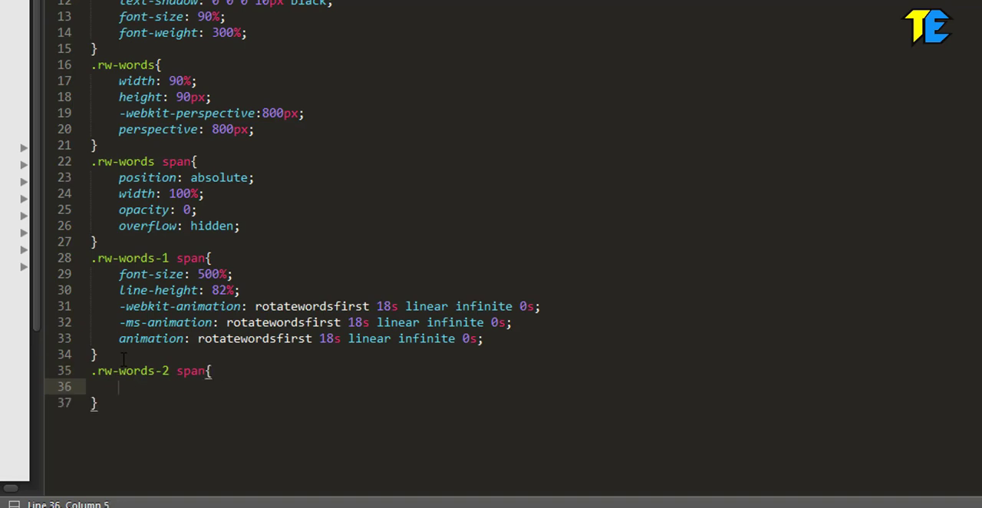
pyautogui.write('font')
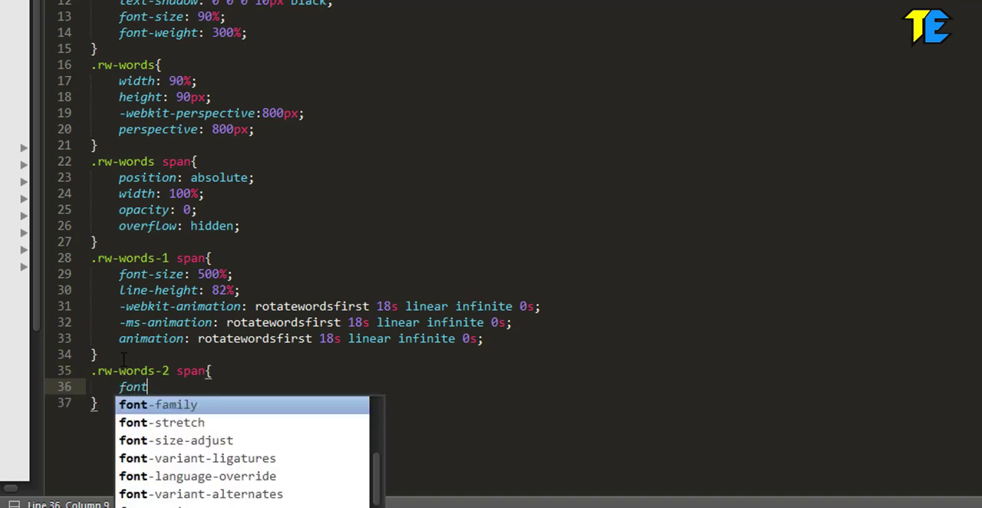
pyautogui.write('-')
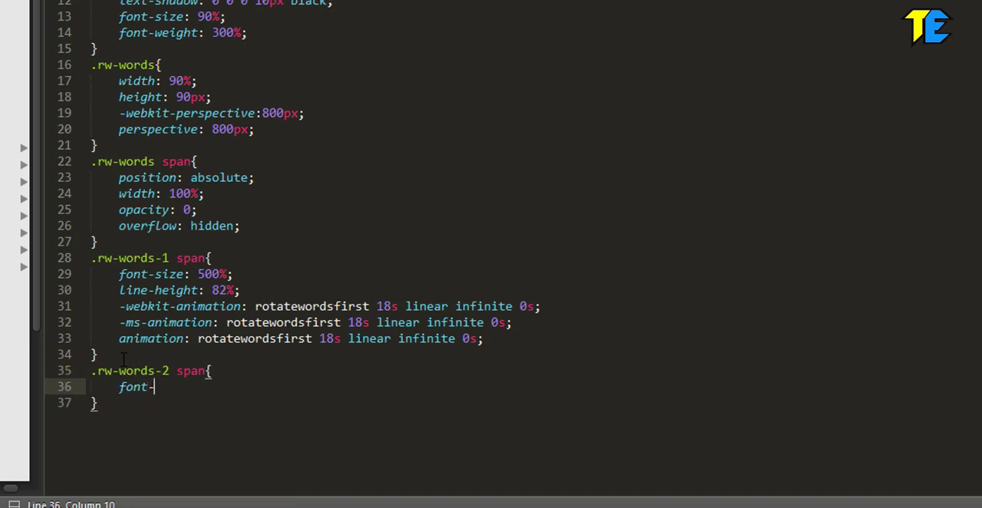
pyautogui.write('size: 3')
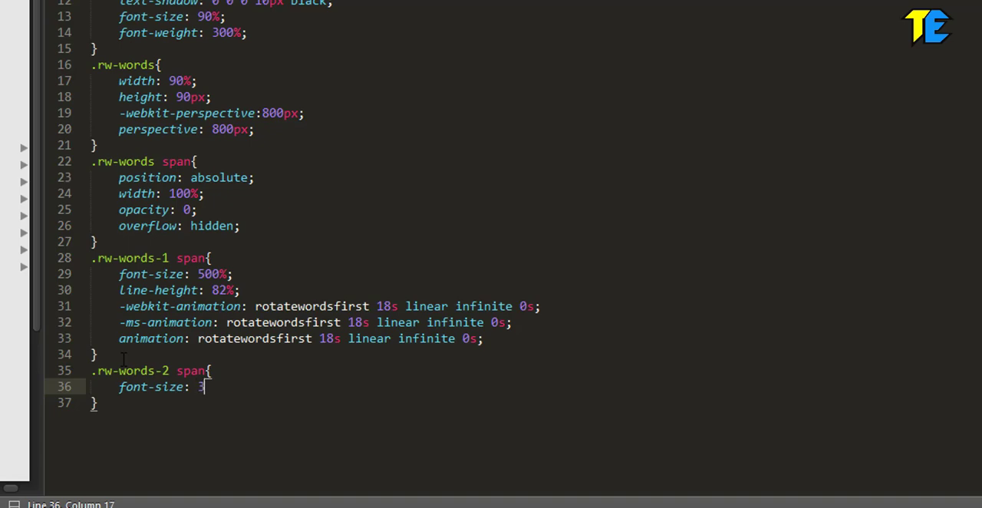
pyautogui.write('00%;')
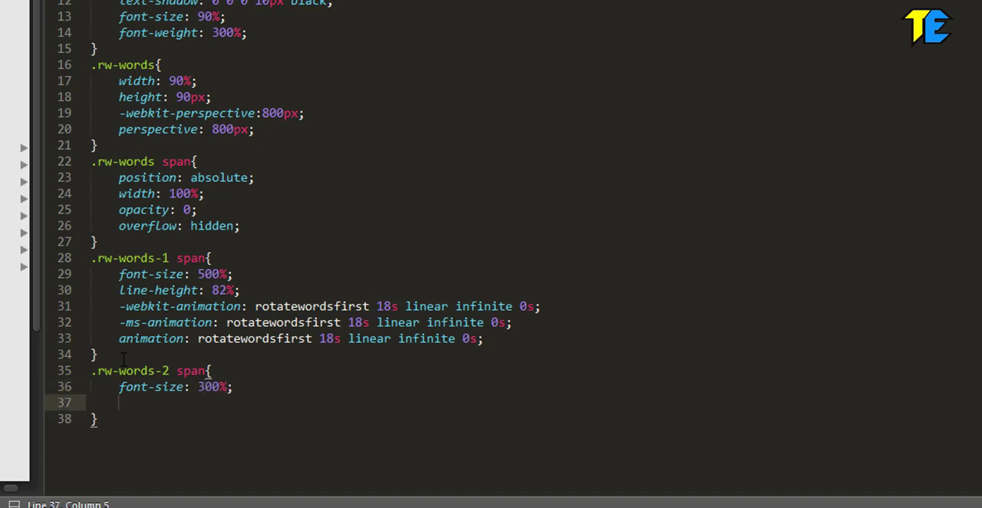
pyautogui.write('text')
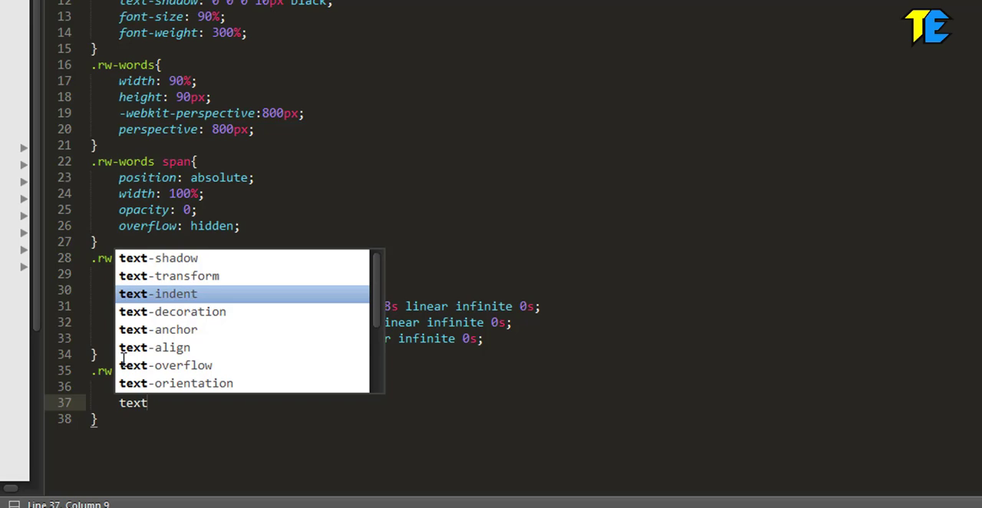
pyautogui.click(157, 293)
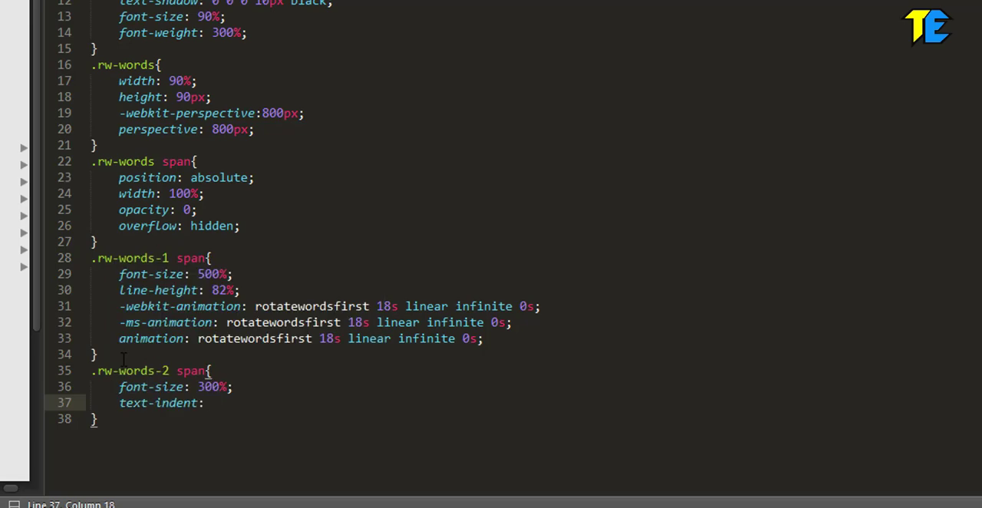
pyautogui.write('line-height: 90%;')
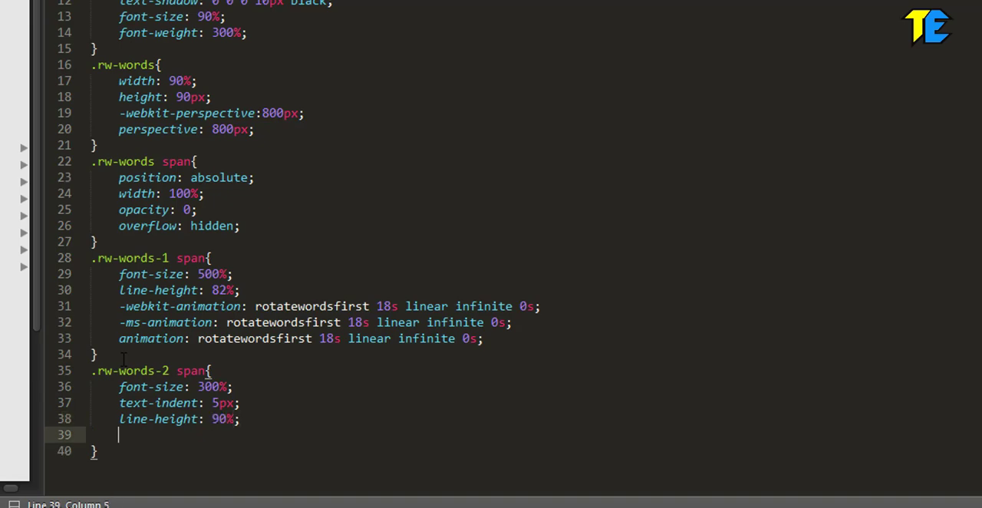
pyautogui.write('color:')
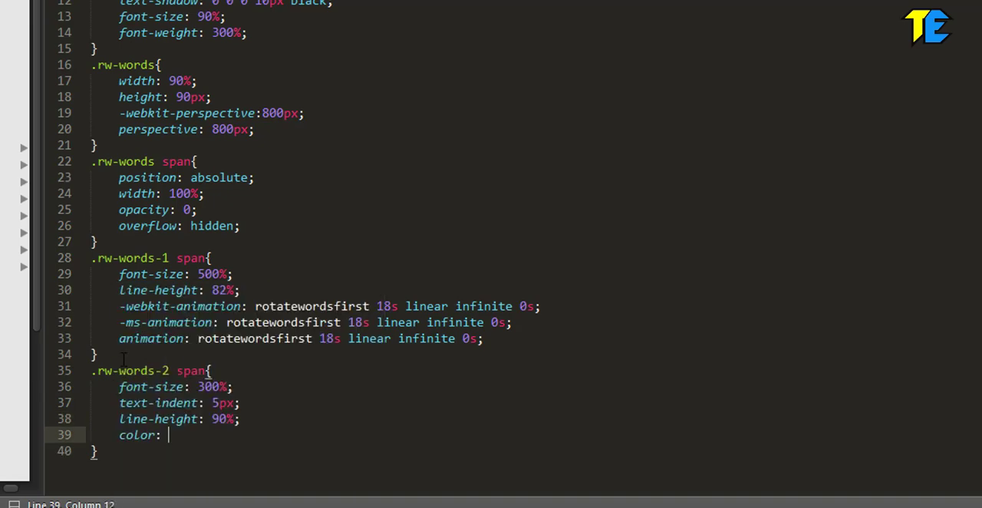
pyautogui.write('#')
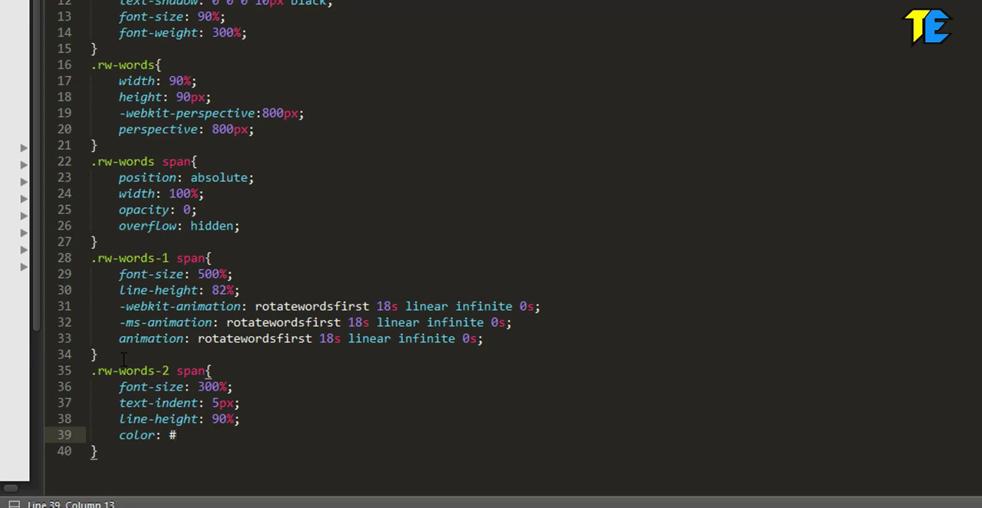
pyautogui.write('da0a0a;')
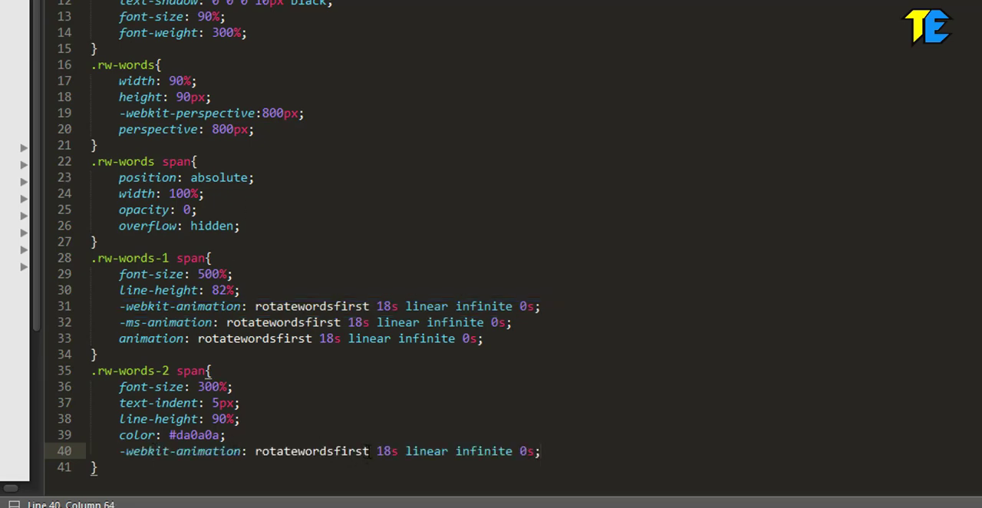
# Step: Rename the pasted animations to rotatewordssecond and switch their timing from linear to ease-in
pyautogui.write('rotatewordssec')
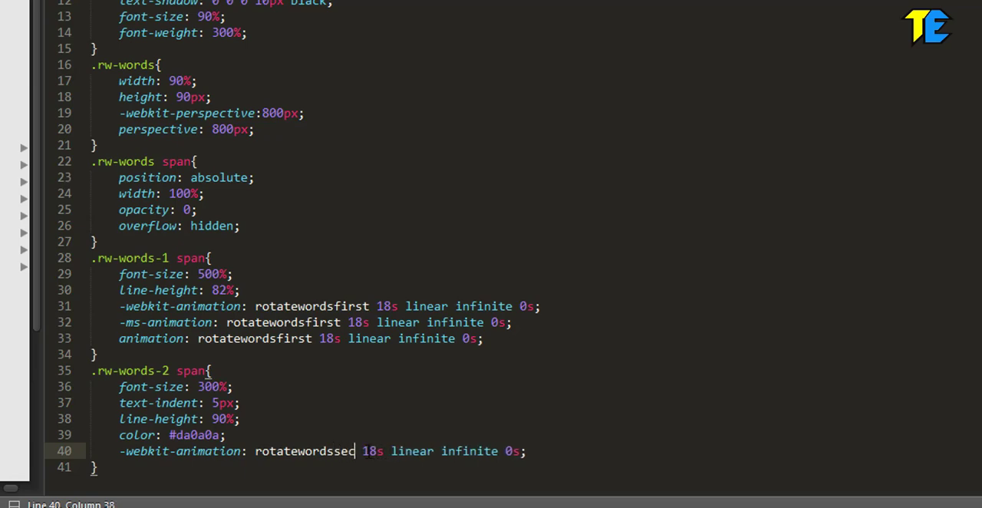
pyautogui.write('ond')
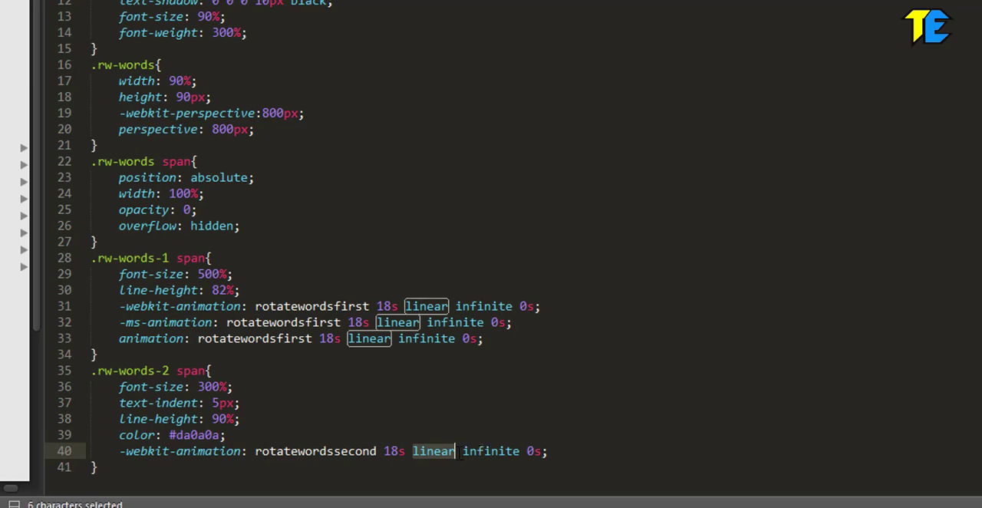
pyautogui.write('ease-')
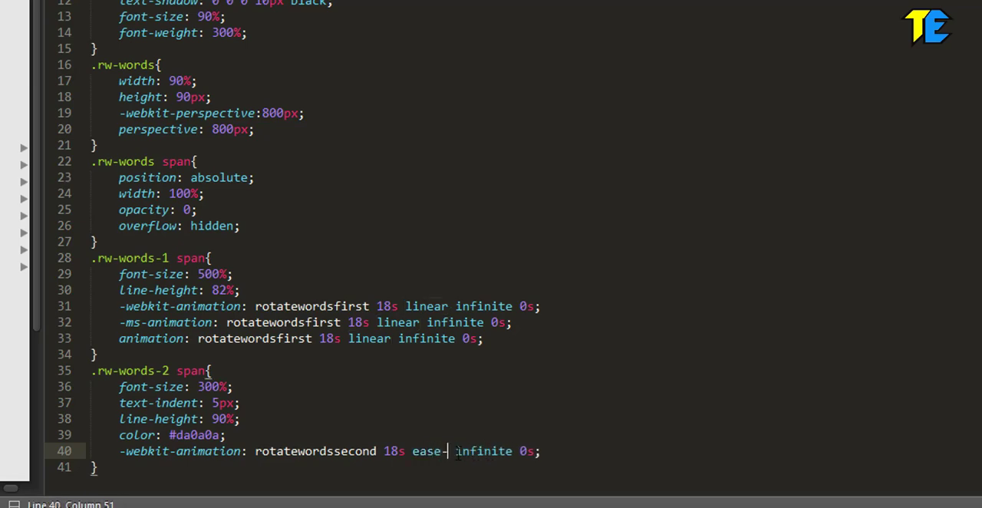
pyautogui.write('in')
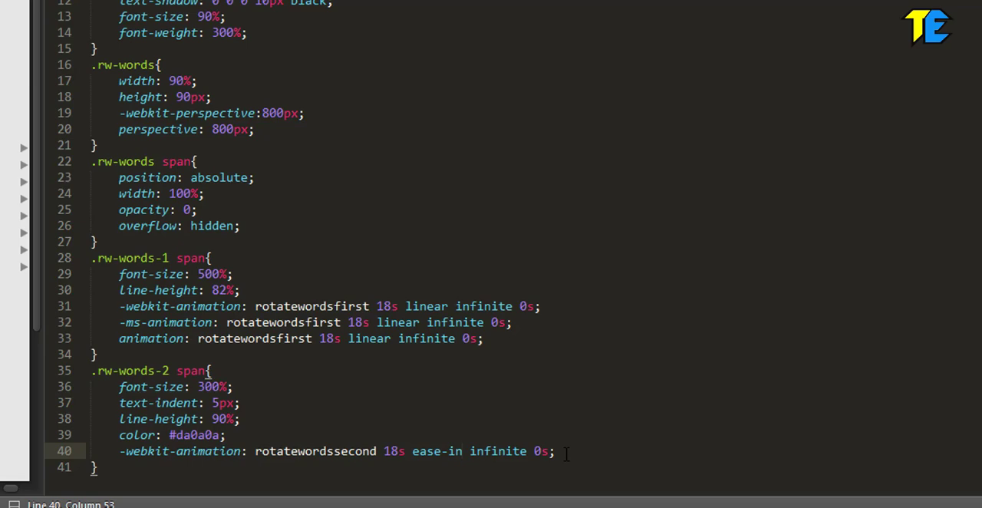
pyautogui.moveTo(554, 451); pyautogui.dragTo(125, 451)
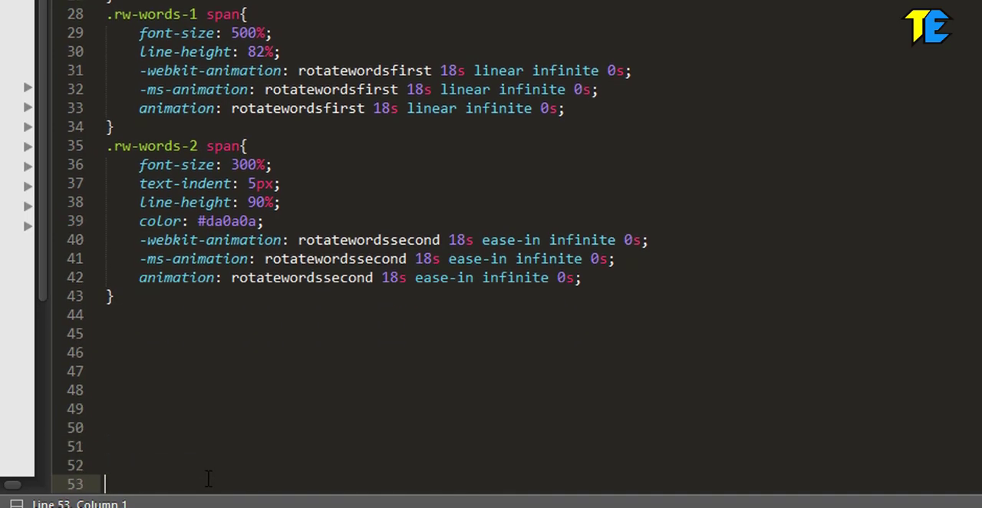
# Step: Start a .rw-words span:nth-child(2) rule with a 3s -webkit-animation-delay
pyautogui.click(121, 296)
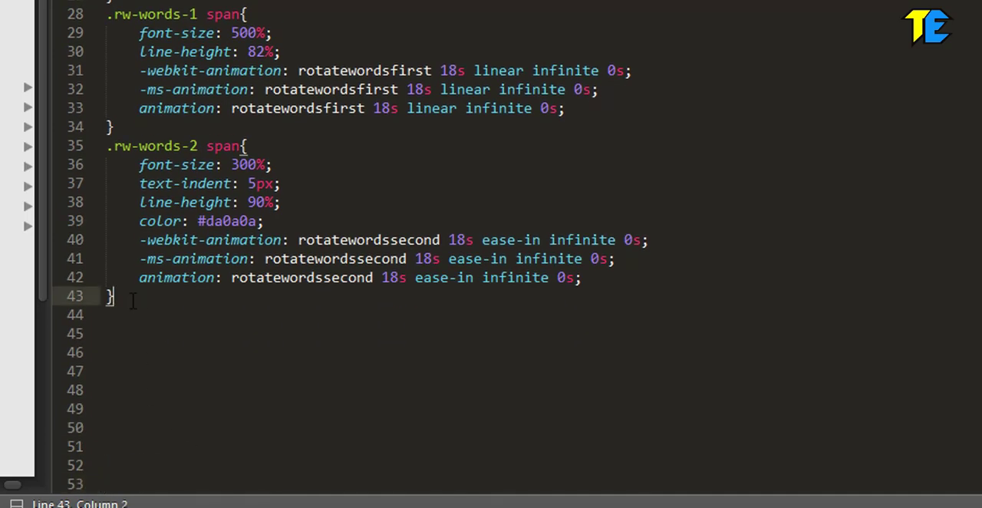
pyautogui.write('.')
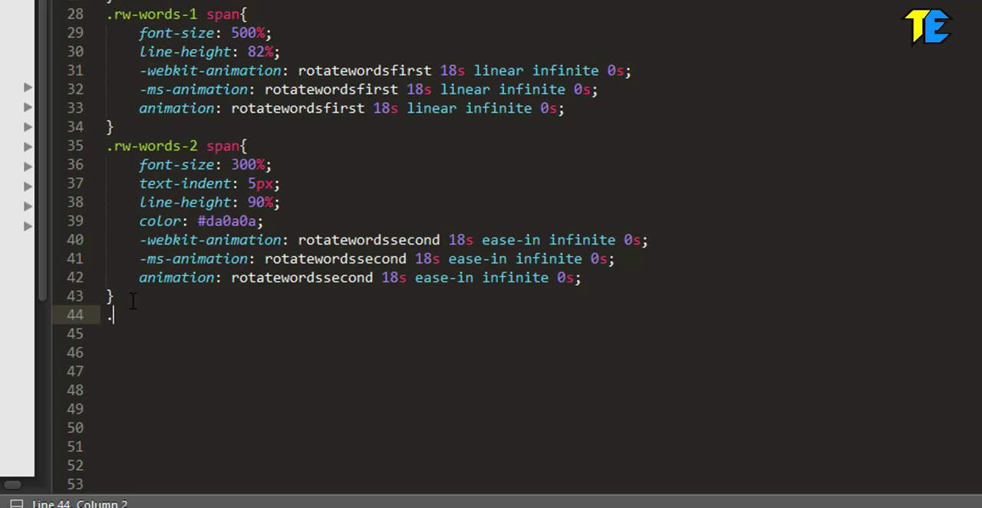
pyautogui.write('rw-words')
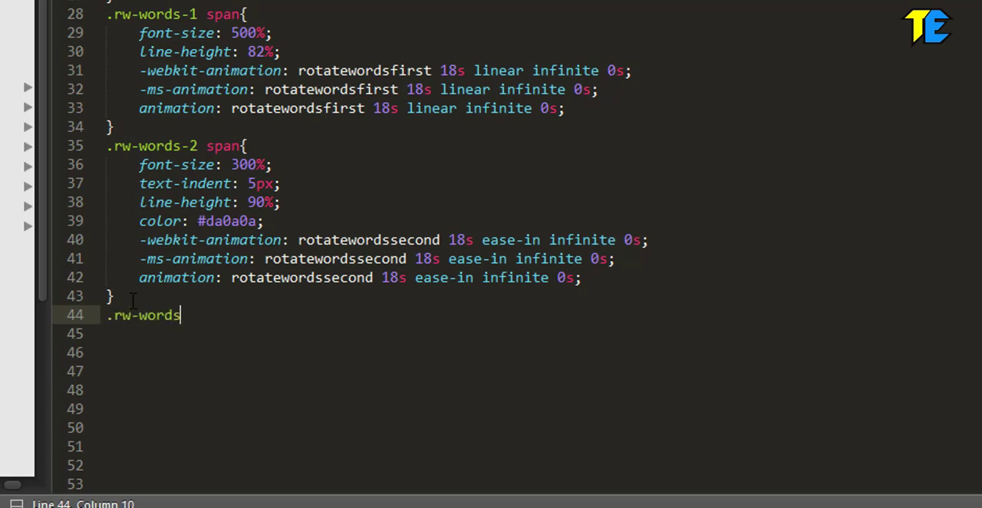
pyautogui.write('span:')
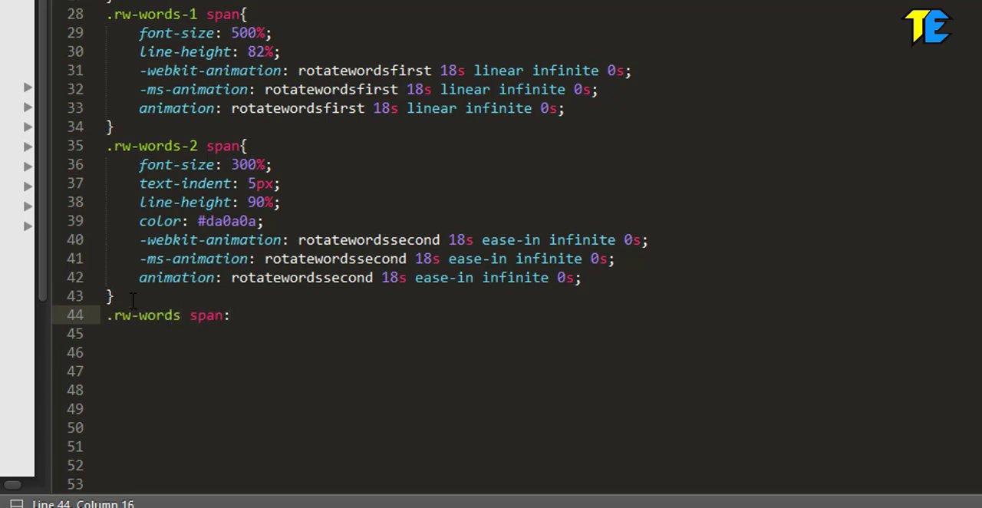
pyautogui.write('nth-child(')
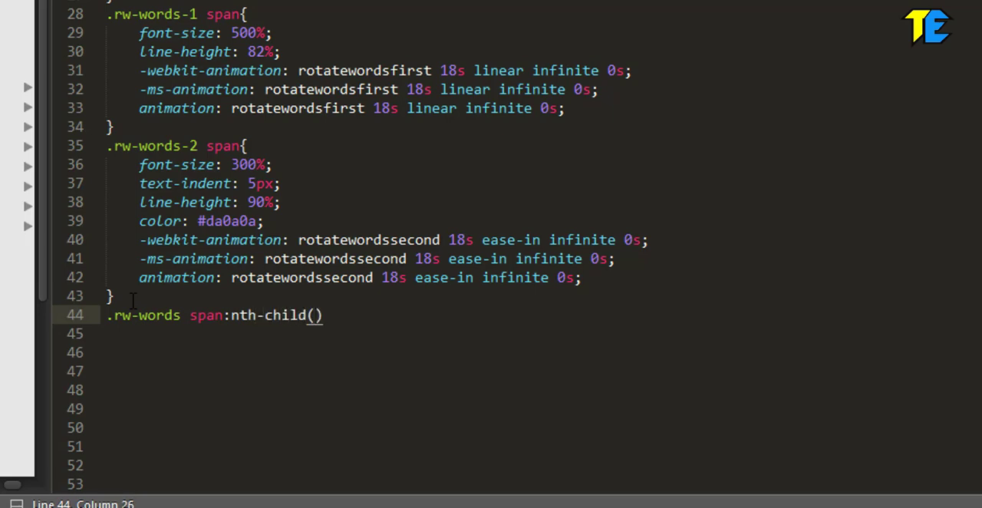
pyautogui.write('2){')
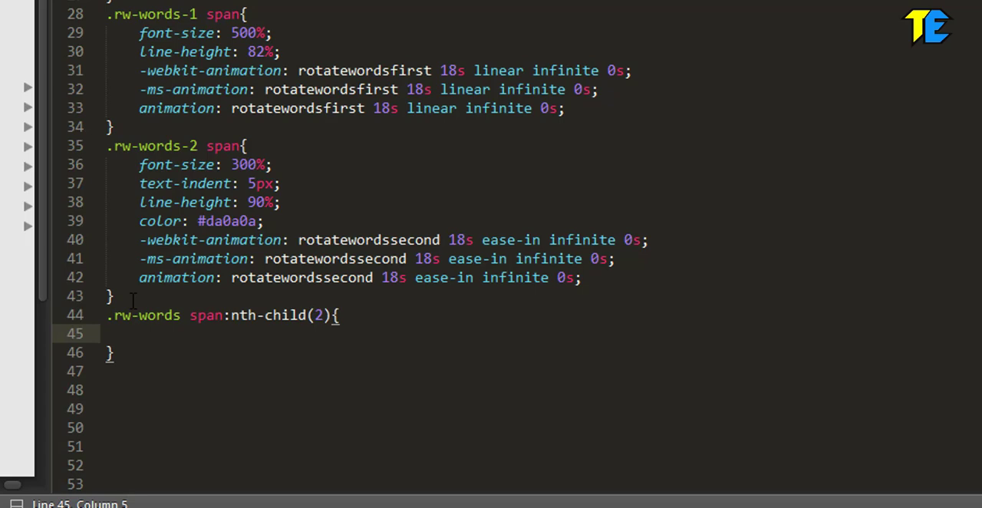
pyautogui.write('-webk')
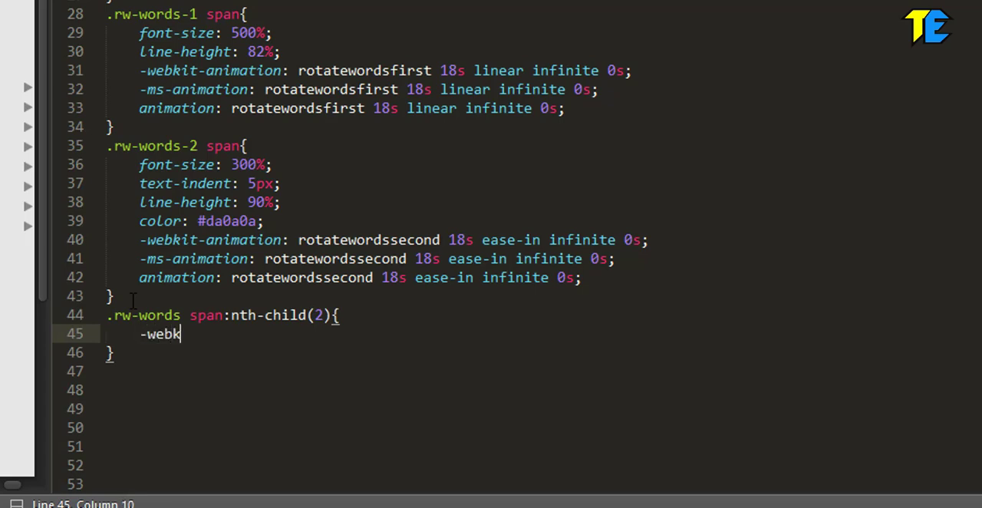
pyautogui.write('it-anim')
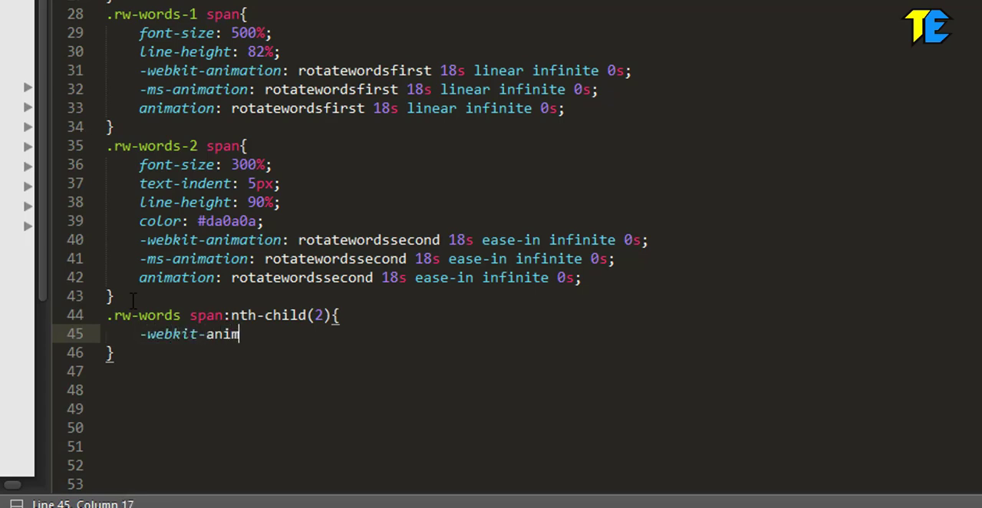
pyautogui.write('ation-delay')
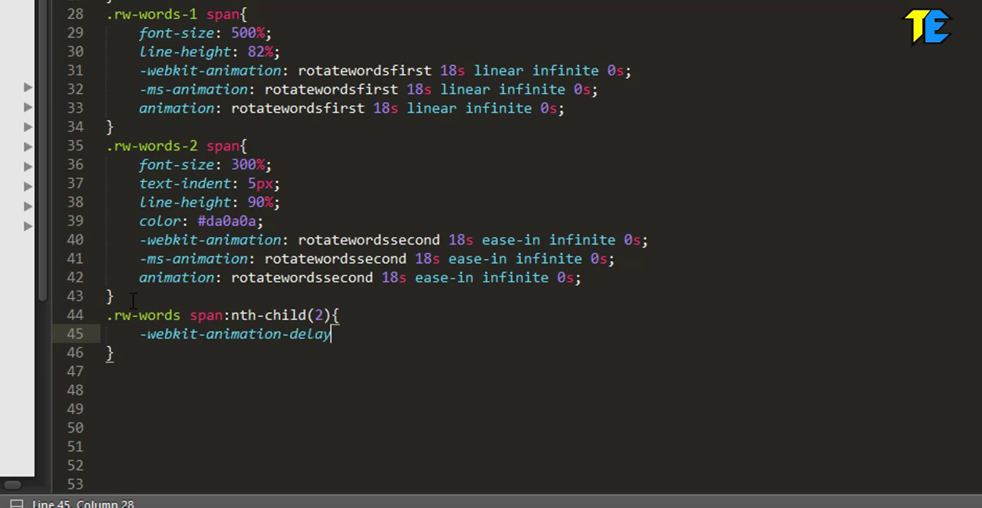
pyautogui.write(':;')
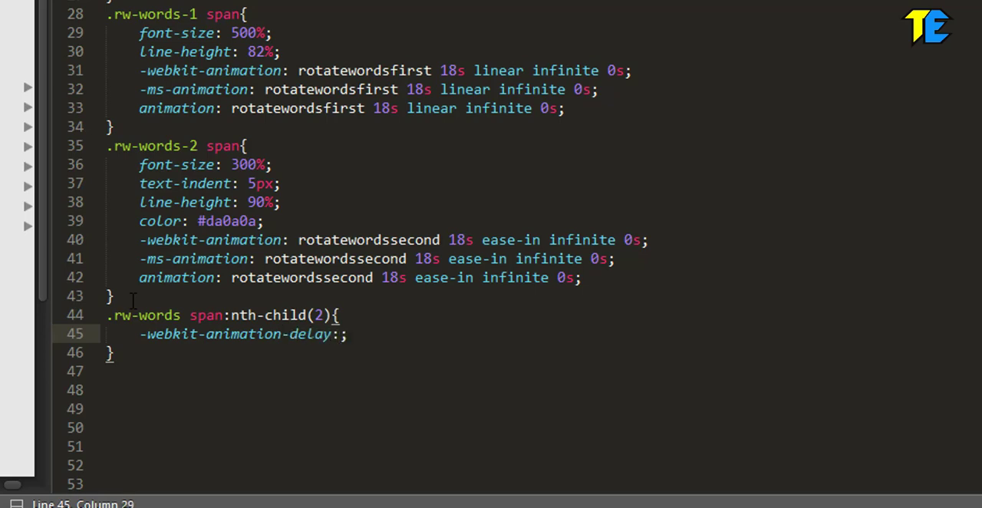
pyautogui.write('3s')
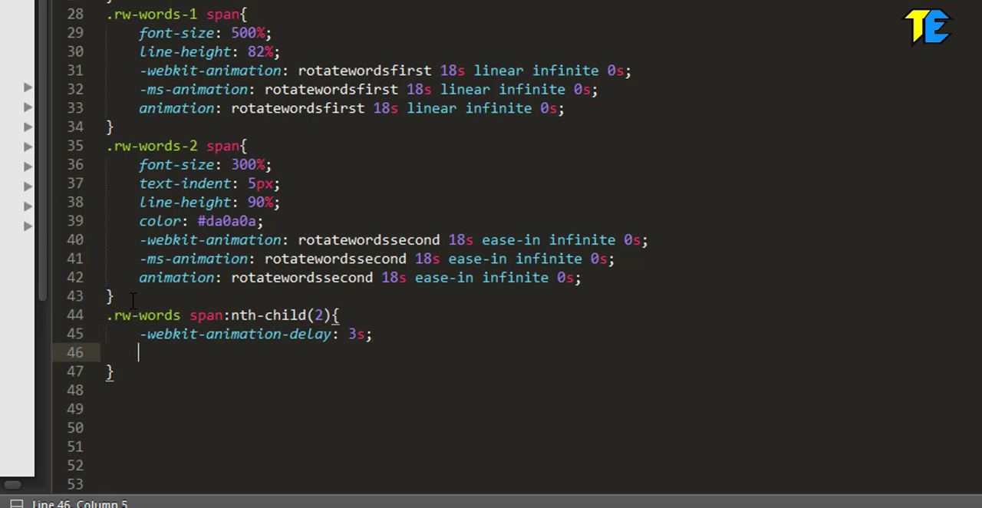
# Step: Add a 3s -ms-animation-delay and an unprefixed animation-delay line
pyautogui.write('-ms-animation')
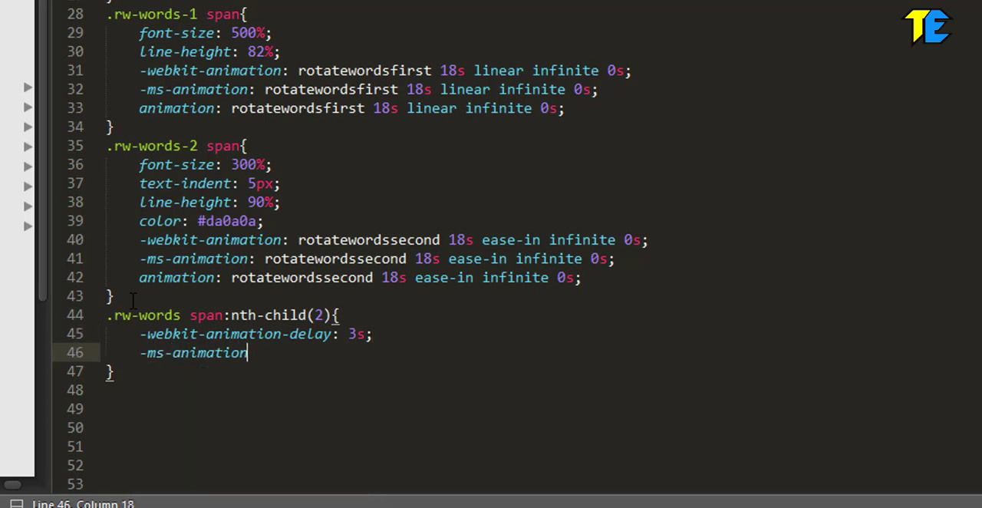
pyautogui.write('-del')
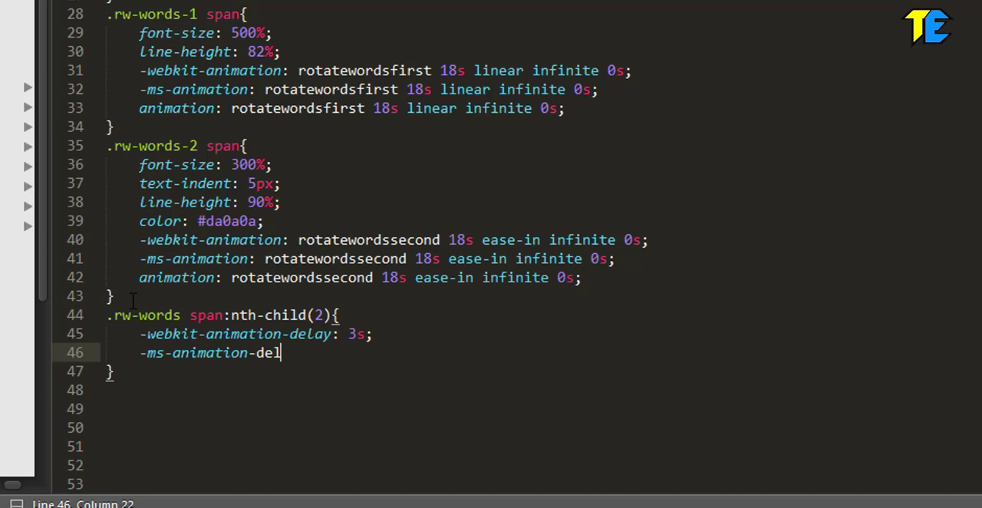
pyautogui.write('ay: ;')
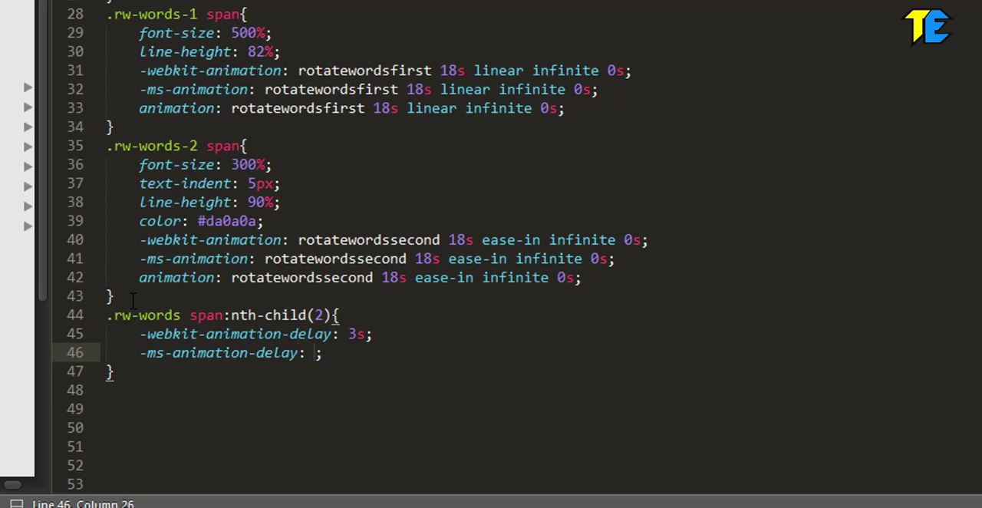
pyautogui.write('3s')
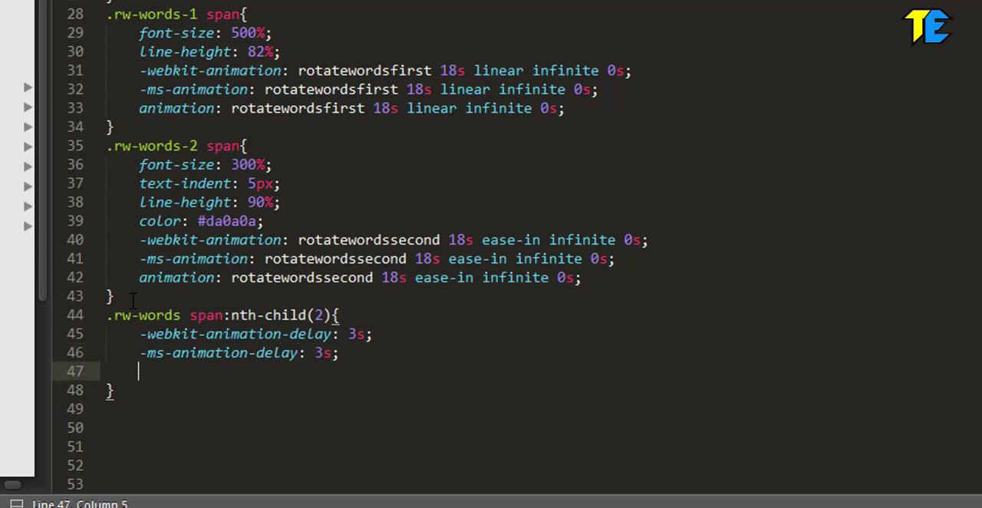
pyautogui.write('animation-delay: 3s;')
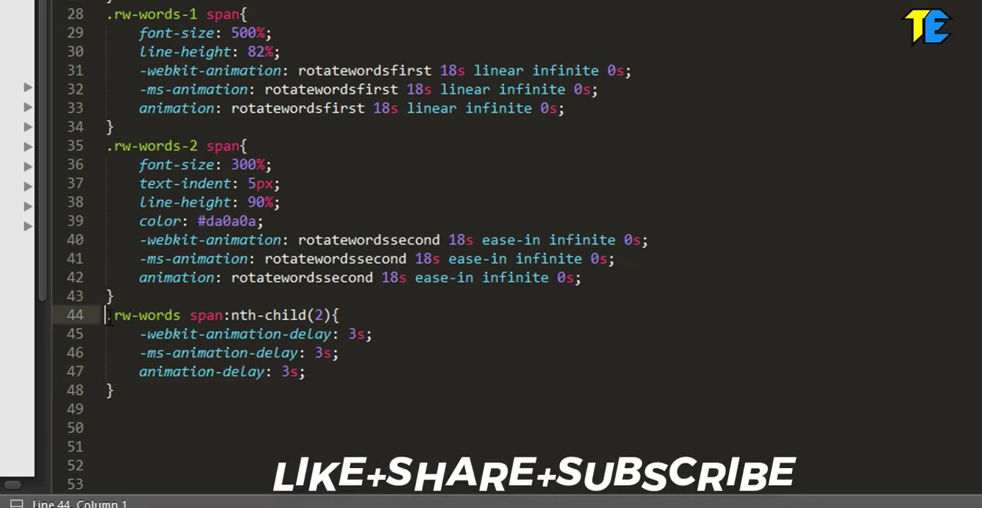
# Step: Duplicate the nth-child rule for children 3–6 with 6s, 9s, 12s, 15s delays and delete the extra copy
pyautogui.moveTo(104, 315); pyautogui.dragTo(112, 389)
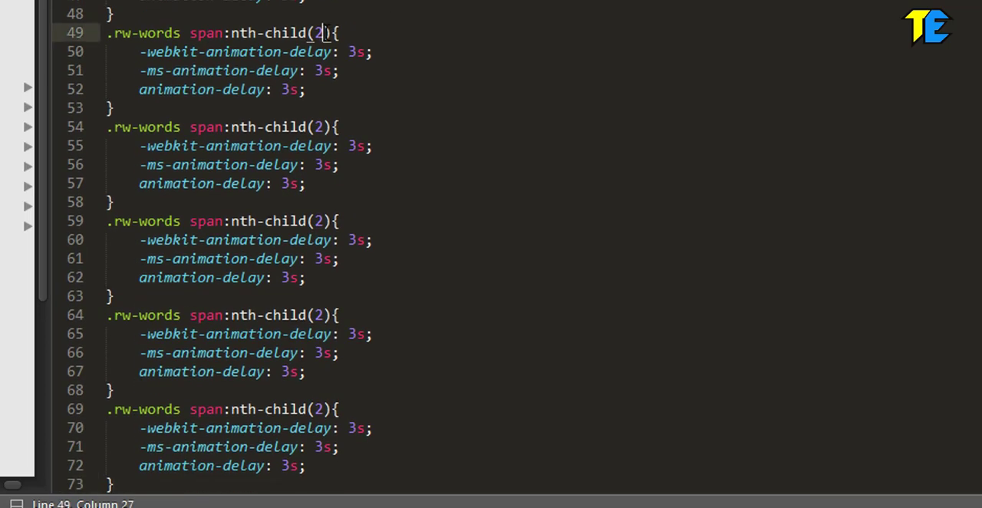
pyautogui.write('3')
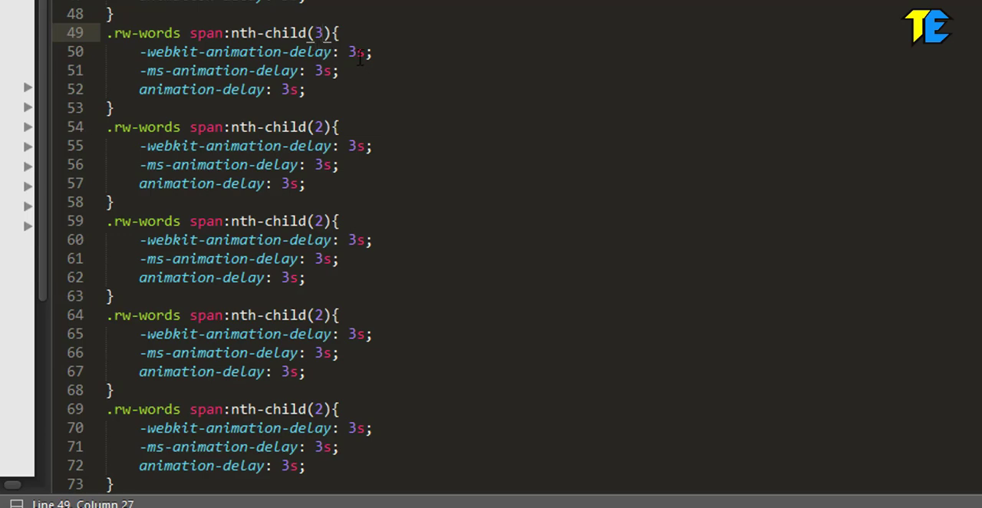
pyautogui.write('6')
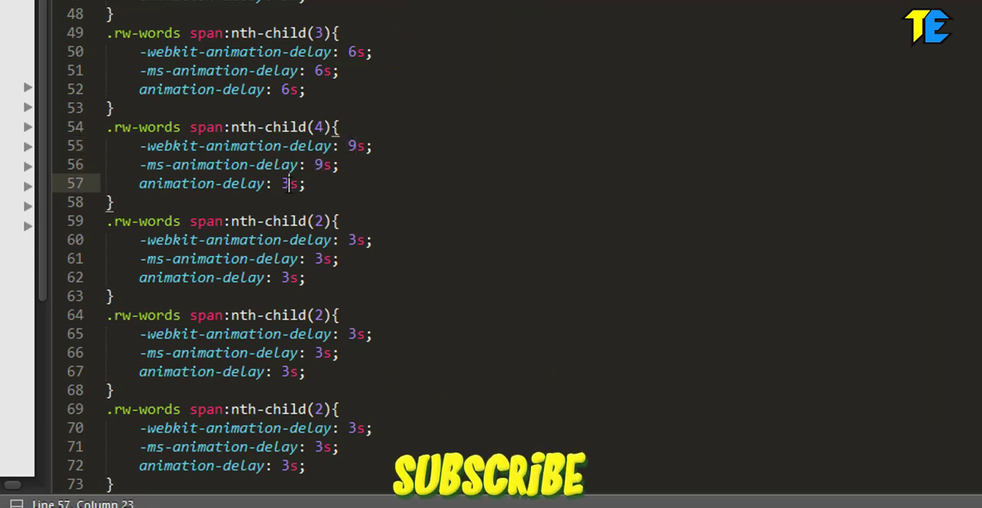
pyautogui.write('9')
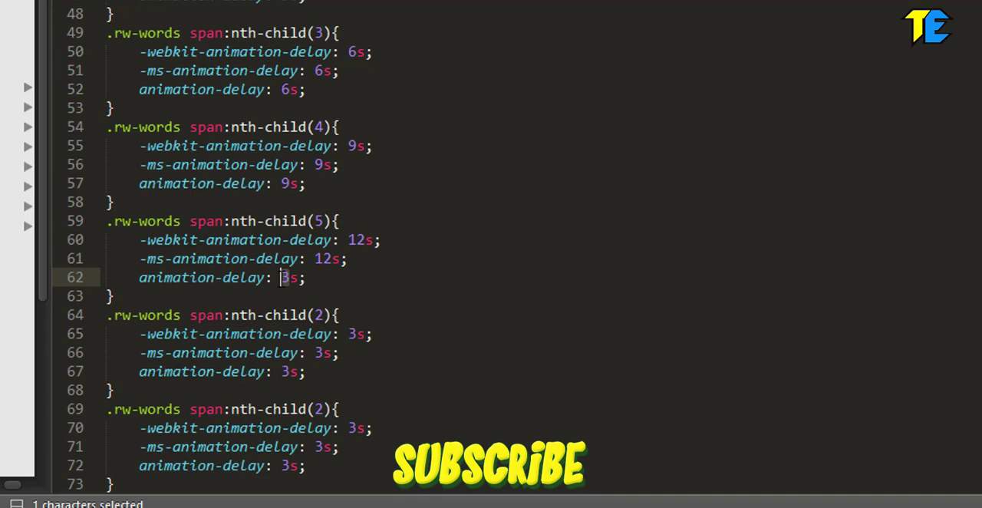
pyautogui.write('12')
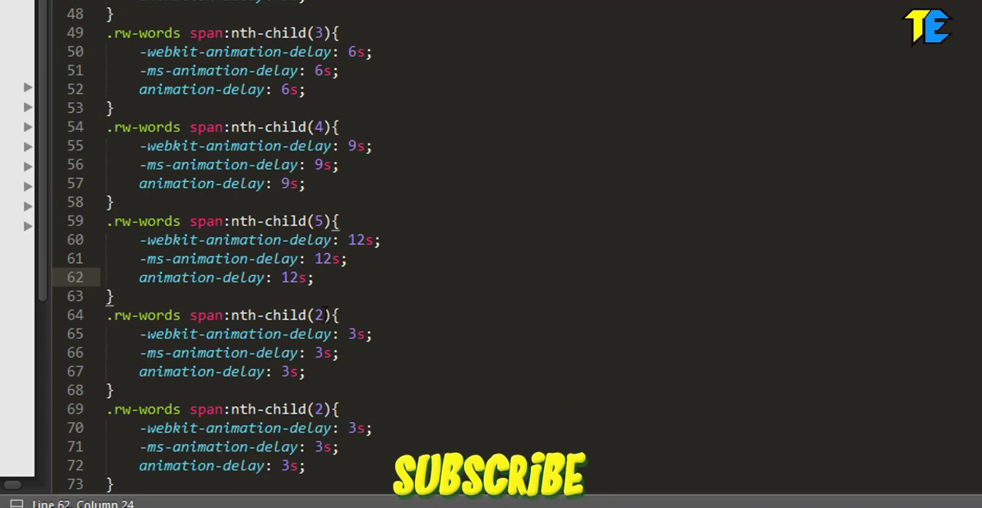
pyautogui.write('6')
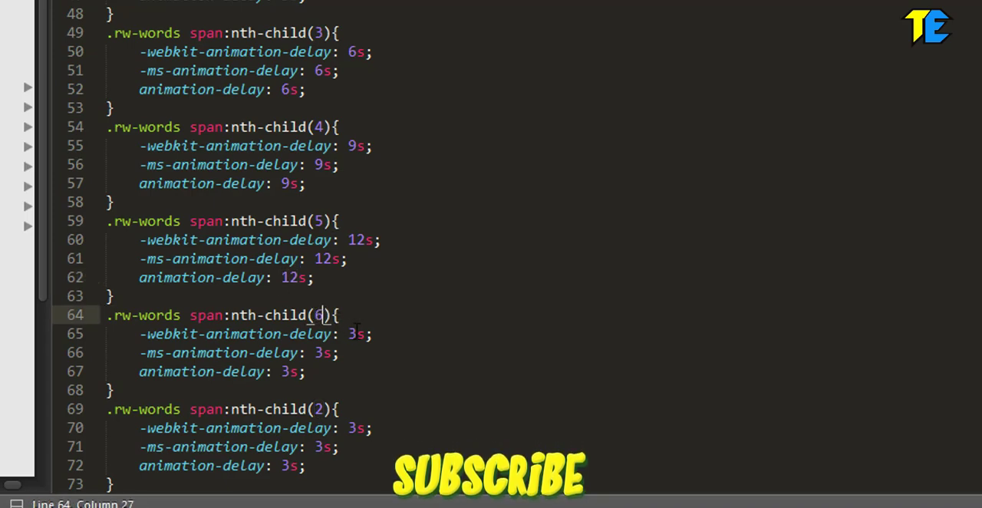
pyautogui.write('15')
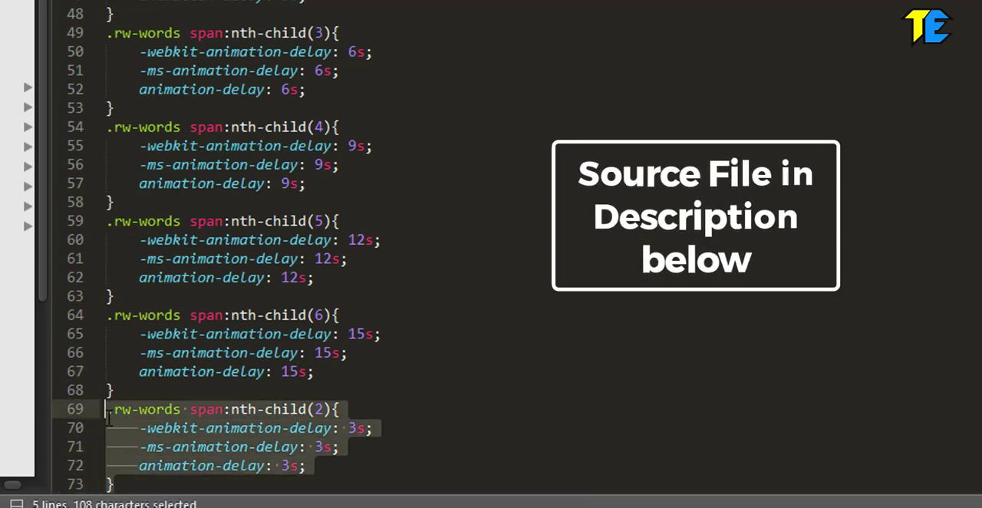
pyautogui.press('Delete')
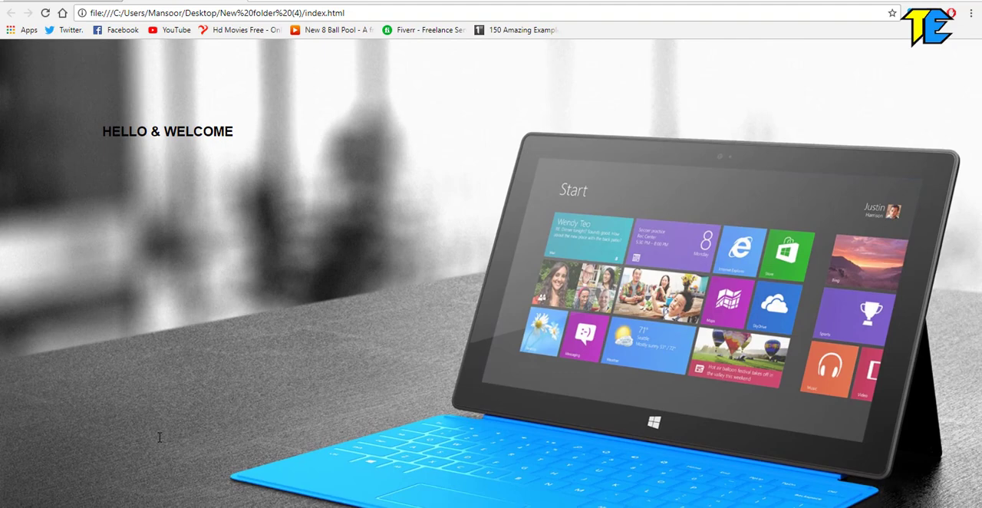
pyautogui.moveTo(153, 286)
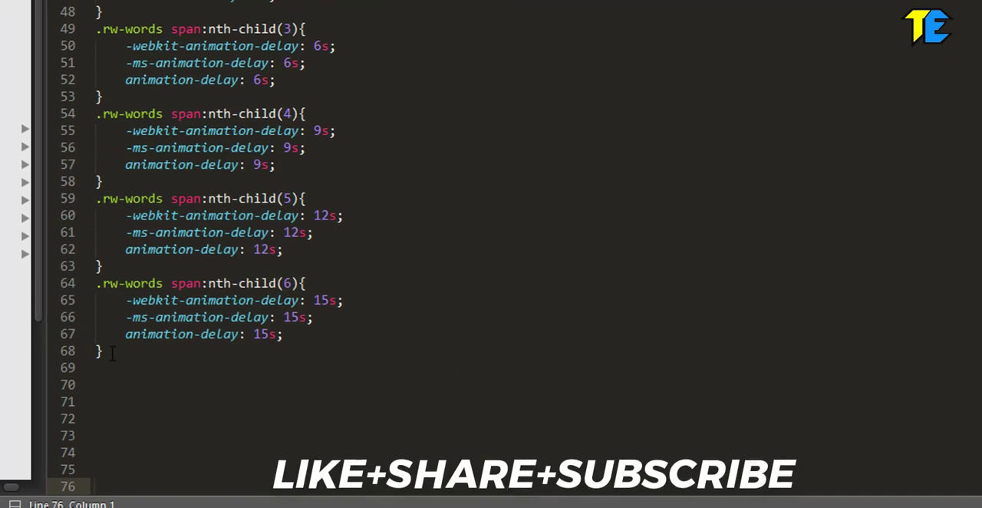
pyautogui.click(105, 350)
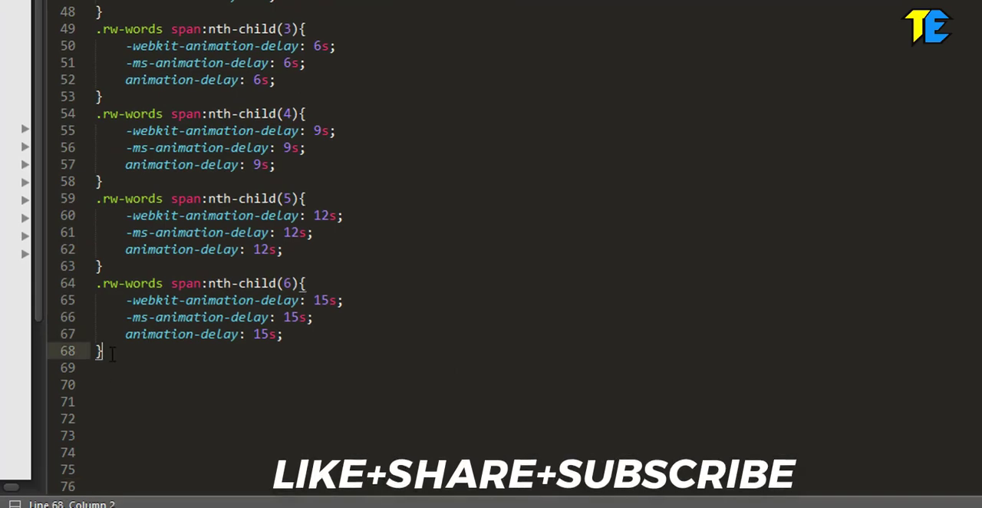
# Step: Start a @-webkit-keyframes rotatewordsfirst block after the last rule
pyautogui.write('@-we')
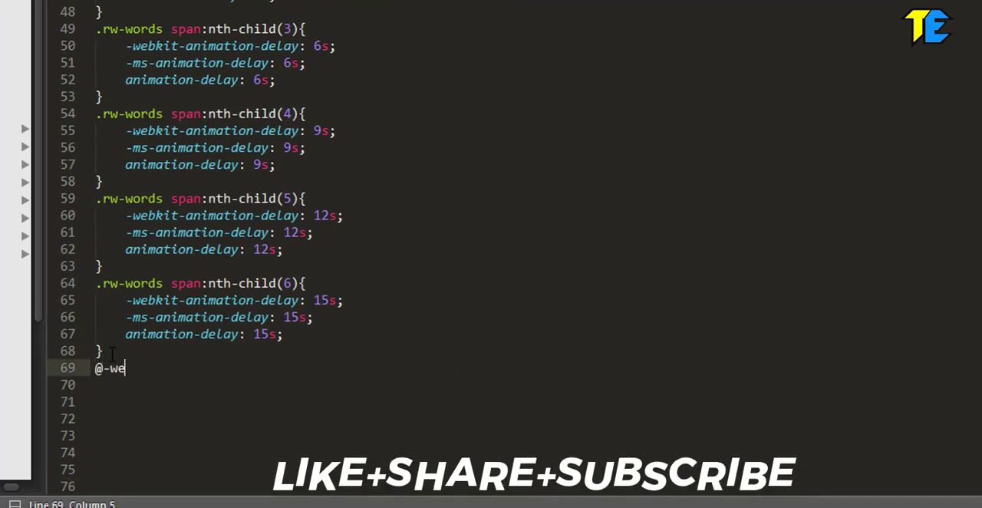
pyautogui.write('bkit-keyframes rotatew')
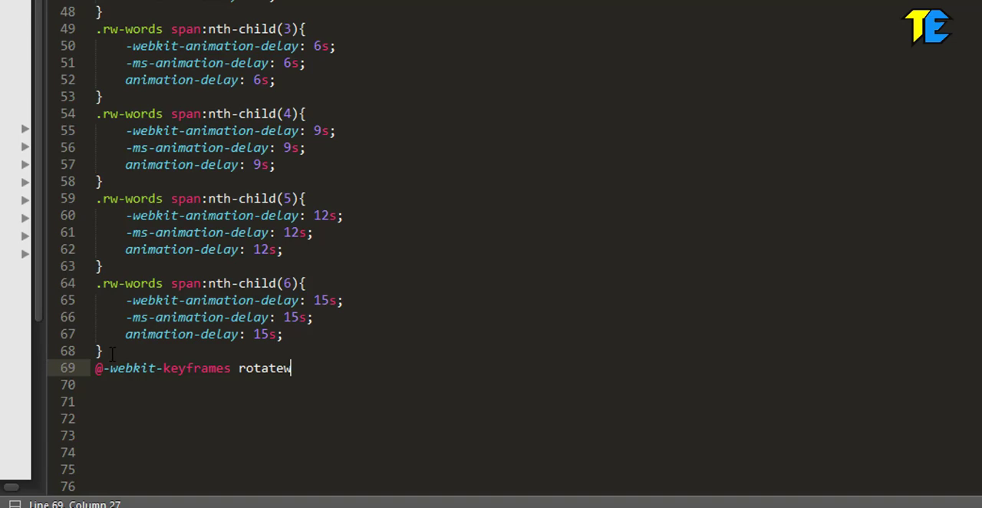
pyautogui.write('ordsfirst{')
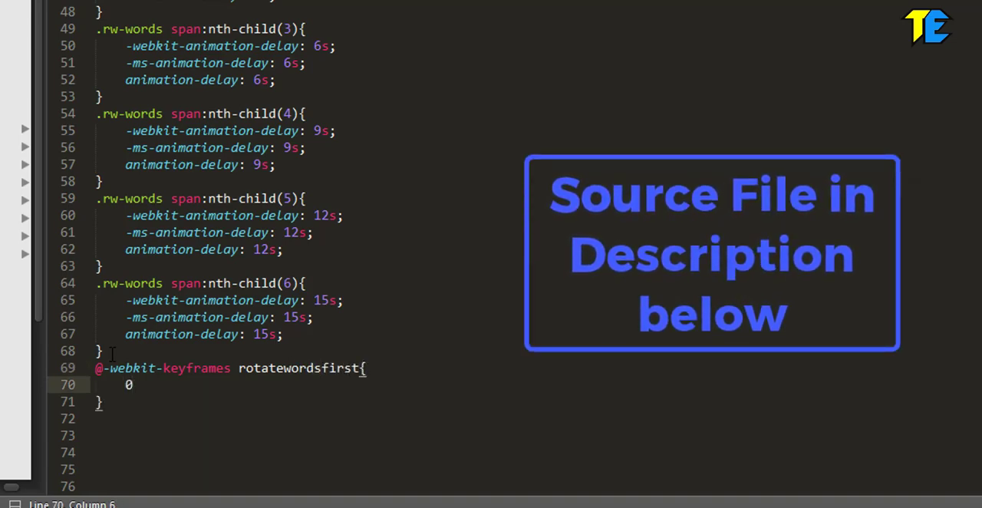
# Step: Give its 0% step opacity 0, ease-in timing function and width 0px, then copy it
pyautogui.write('% {}')
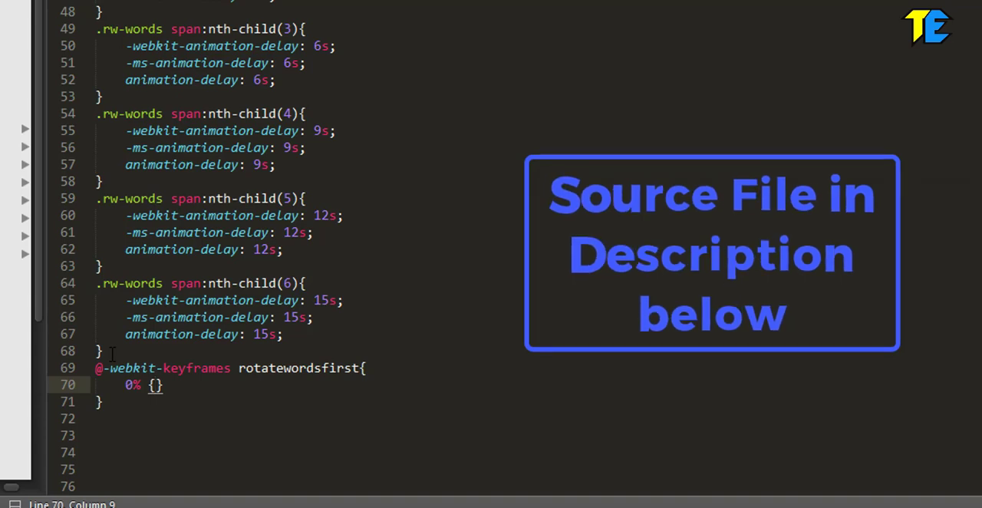
pyautogui.write('opacity: 0')
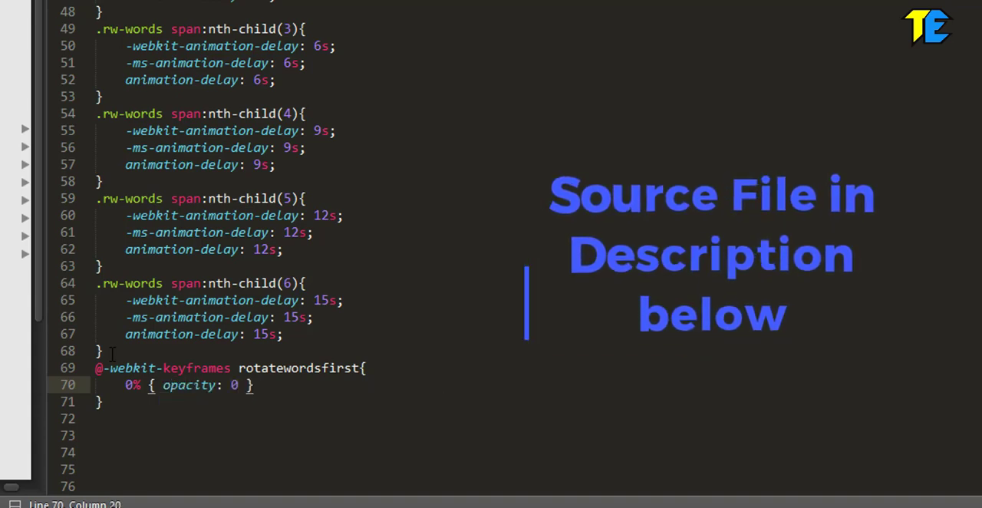
pyautogui.write('; -webkit-animati')
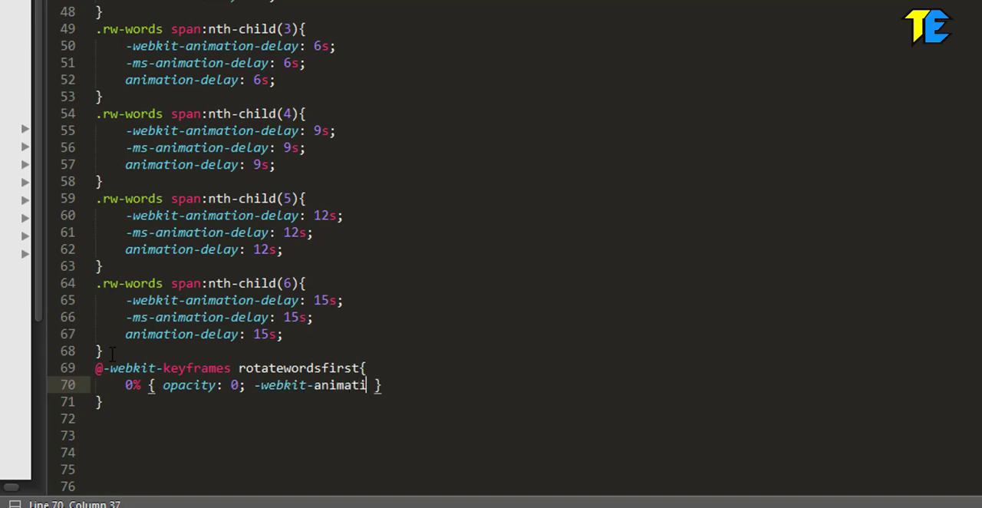
pyautogui.write('on-timin')
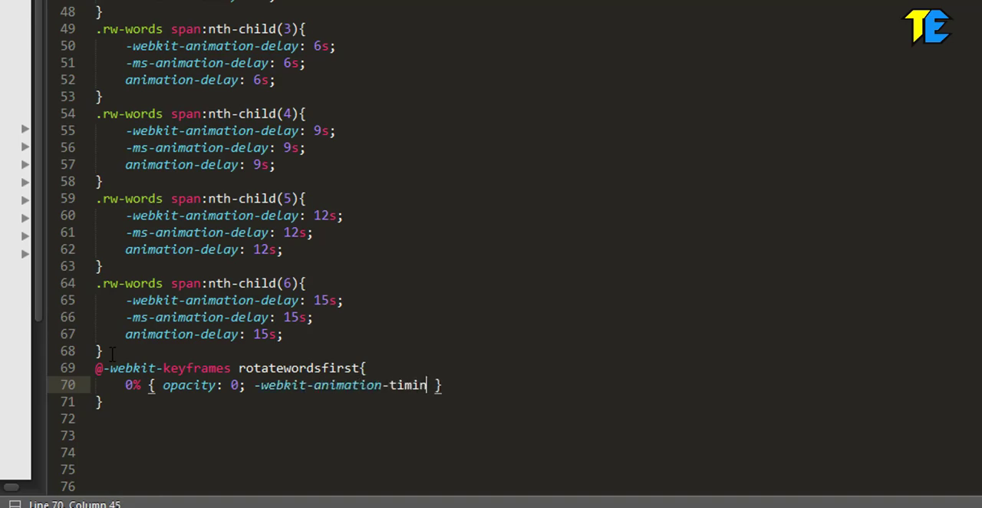
pyautogui.write('g-')
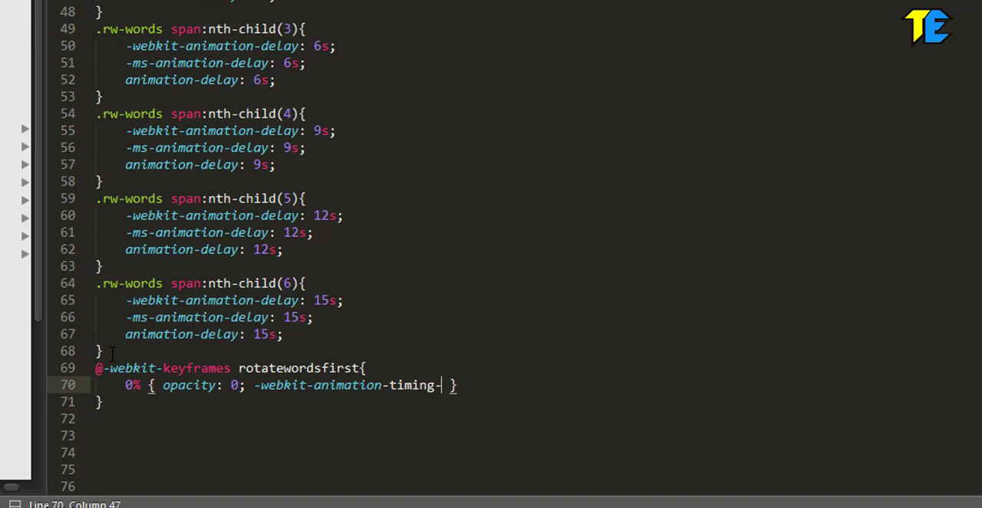
pyautogui.write('function: eas;')
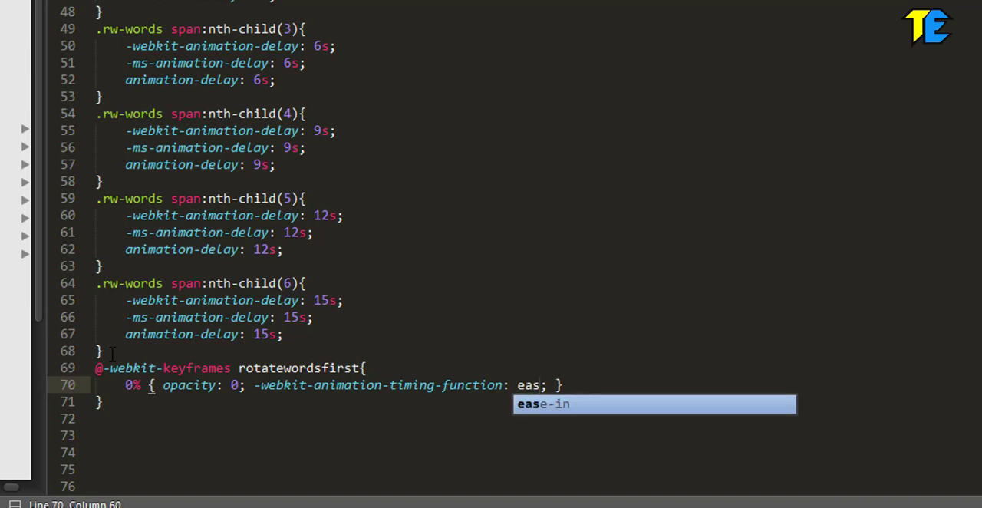
pyautogui.press('Tab')
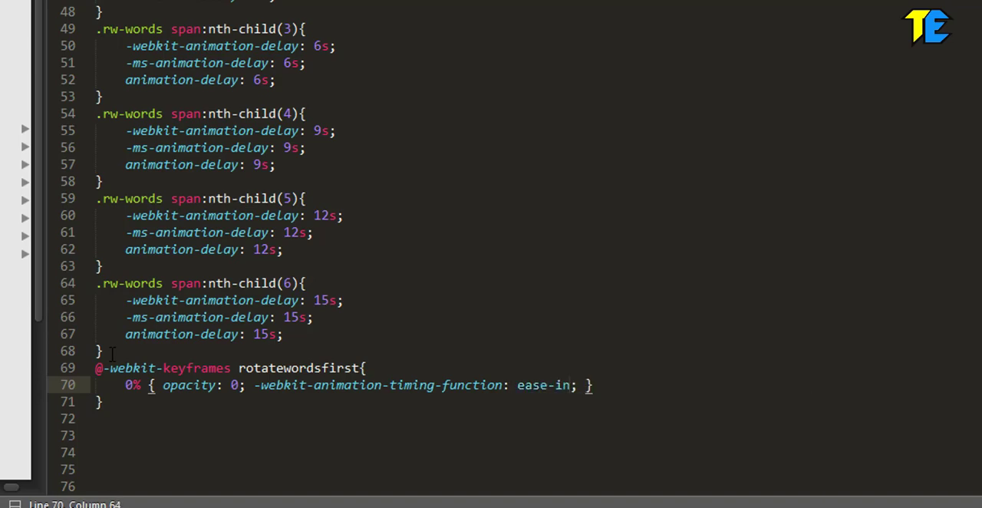
pyautogui.write('width:')
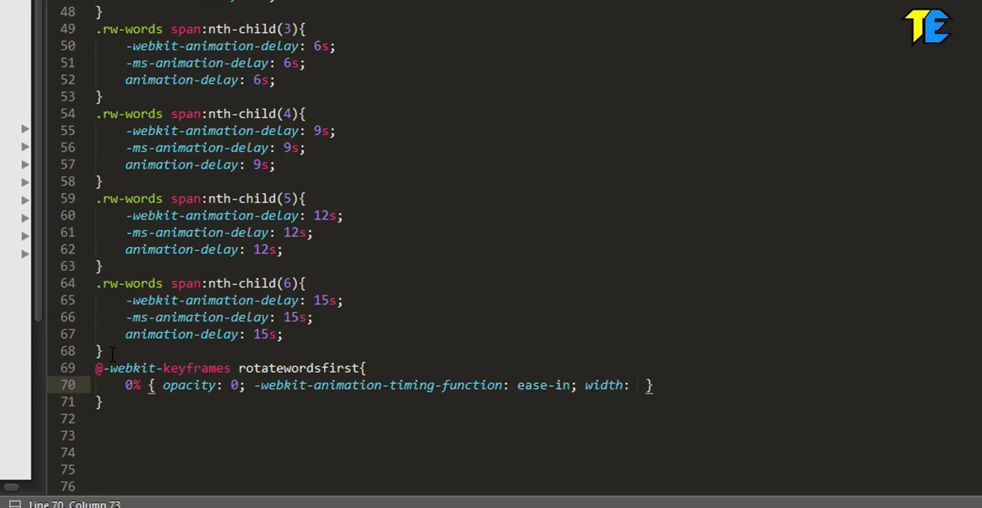
pyautogui.write('0px;')
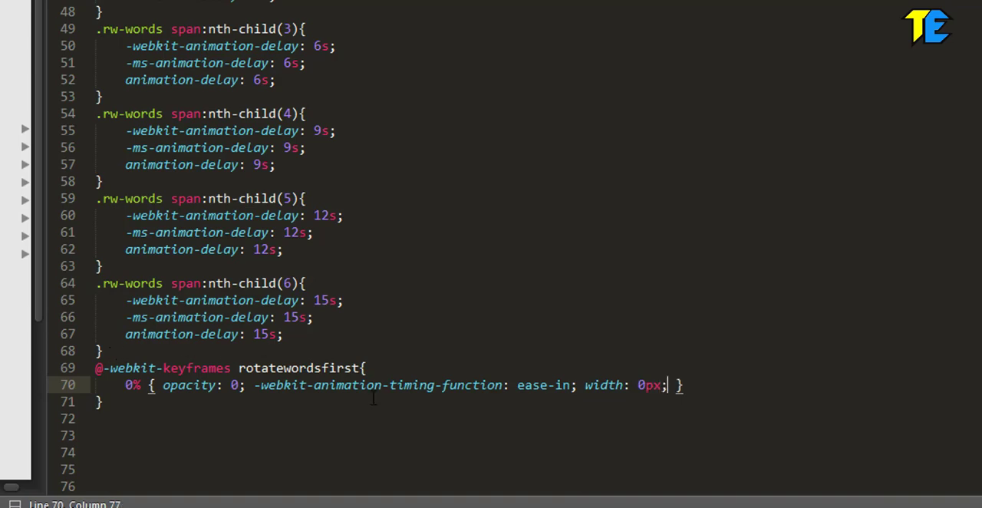
pyautogui.press('Ctrl+C')
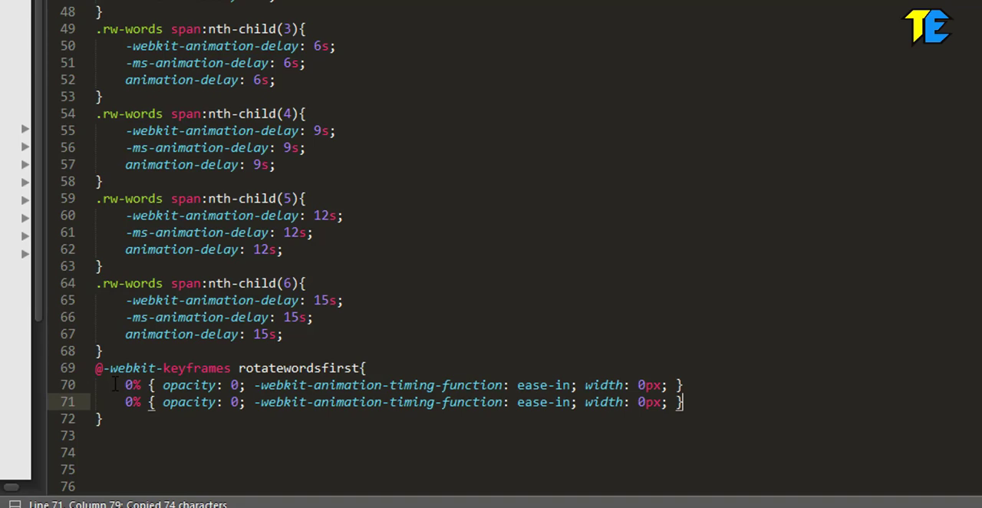
# Step: Paste copies of the step as 5%, 17%, 20% and 100%, use ease-out, and close the block
pyautogui.press('ctrl+v')
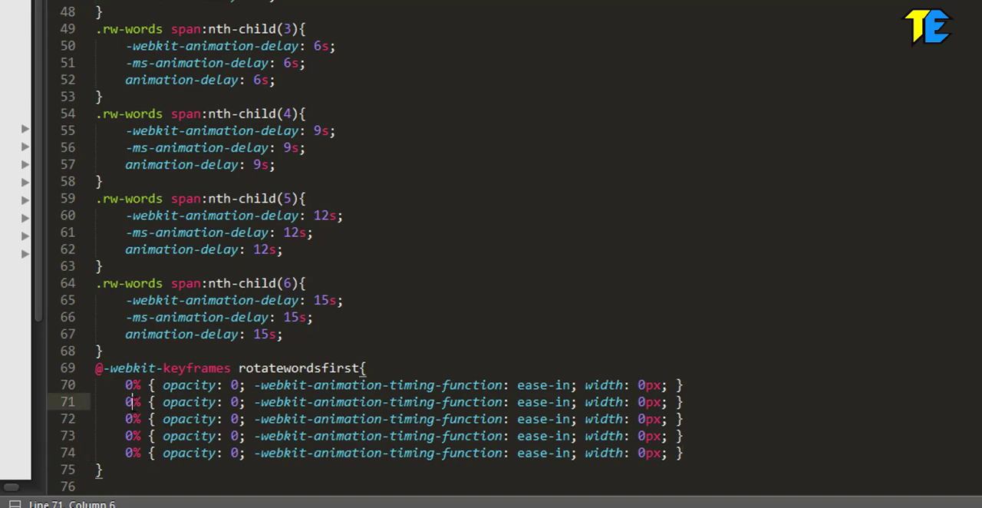
pyautogui.write('5')
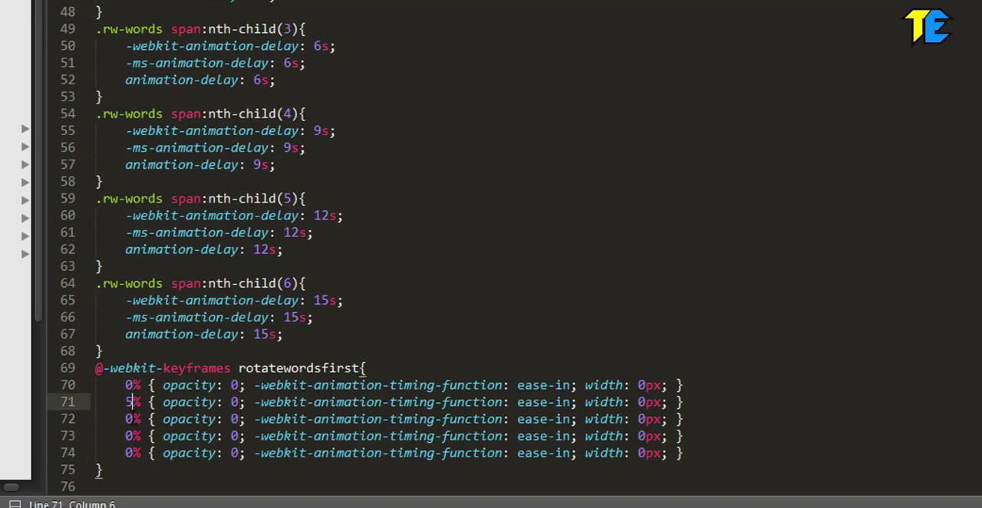
pyautogui.write('17')
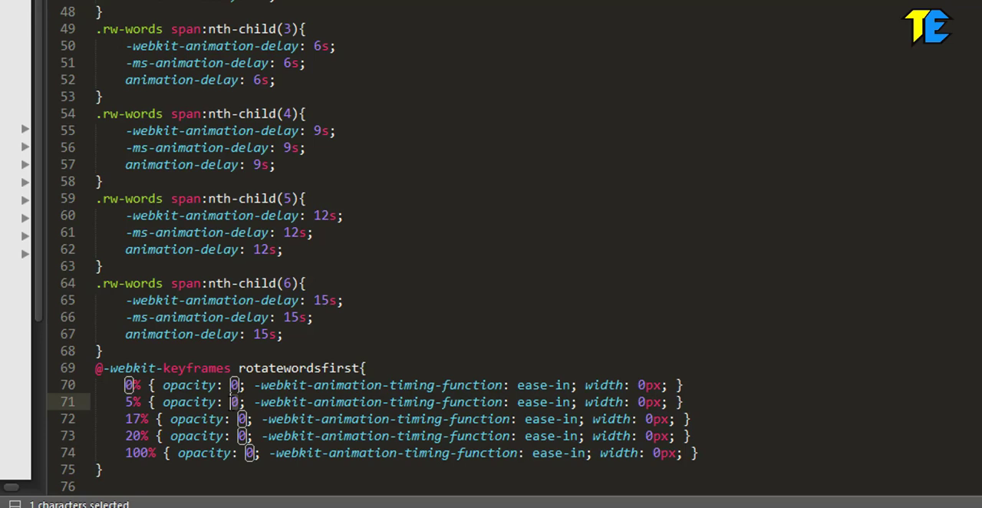
pyautogui.write('1')
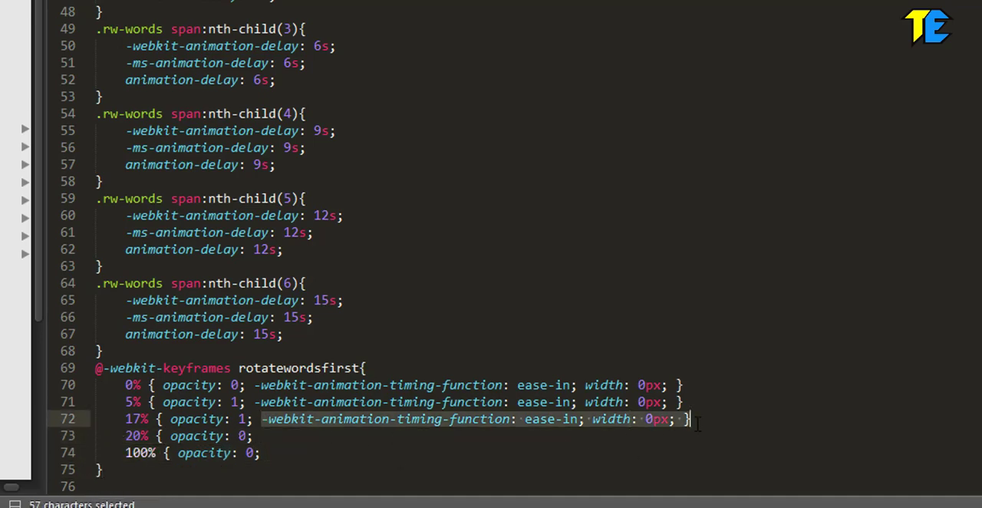
pyautogui.press('Delete')
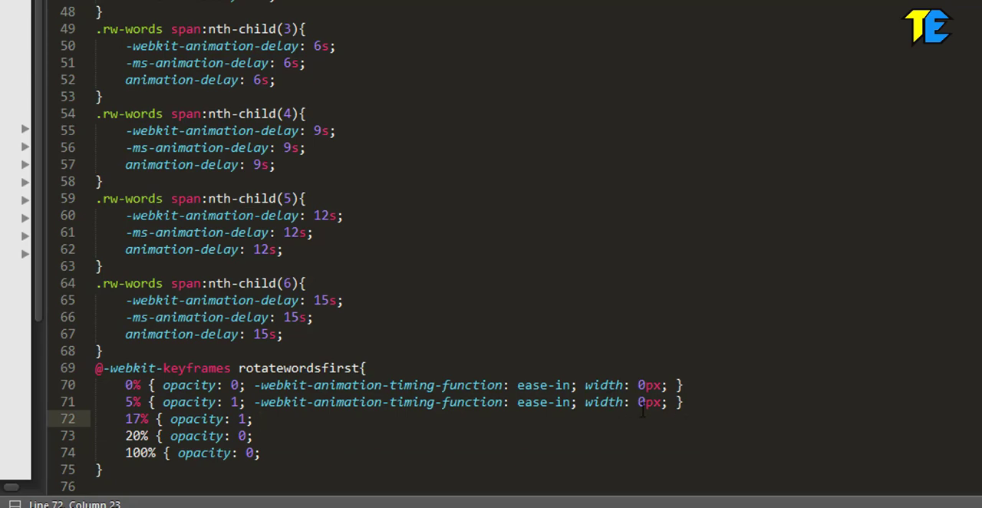
pyautogui.write('100')
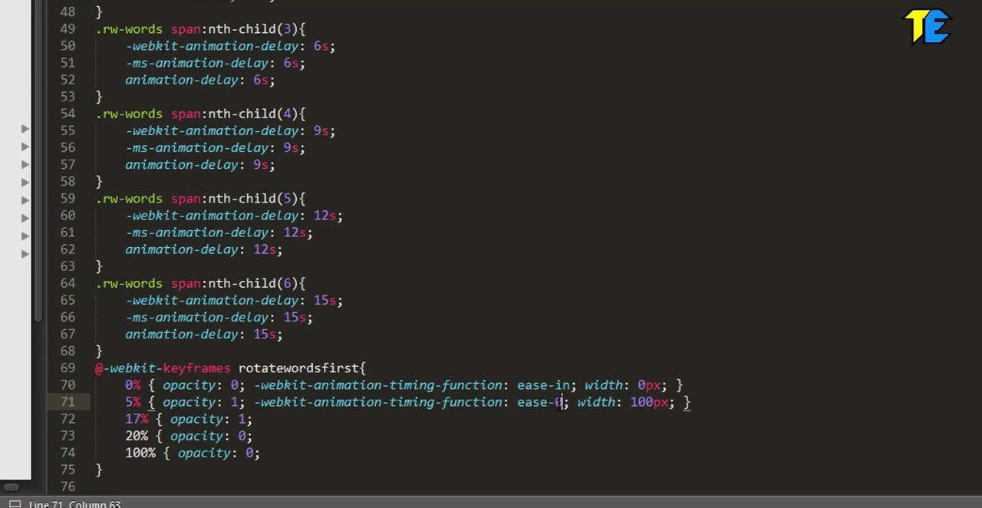
pyautogui.write('out')
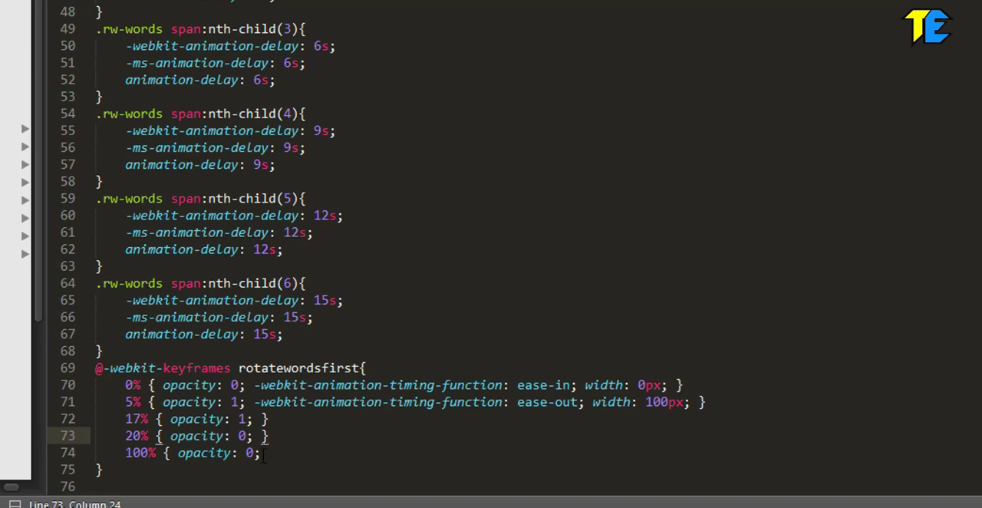
pyautogui.write('}')
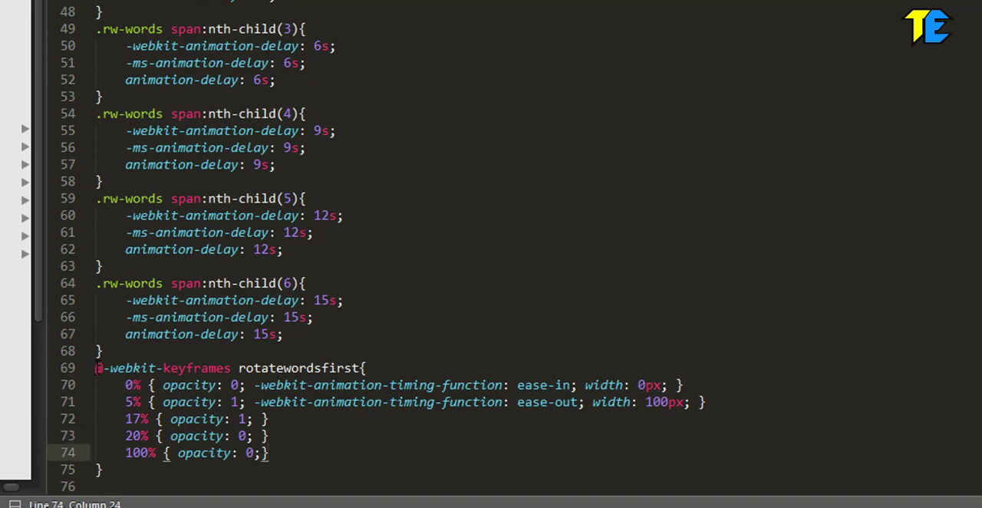
# Step: Duplicate the rotatewordsfirst block below itself and begin renaming the copy to 'rotatewordsse'
pyautogui.moveTo(96, 368); pyautogui.dragTo(99, 469)
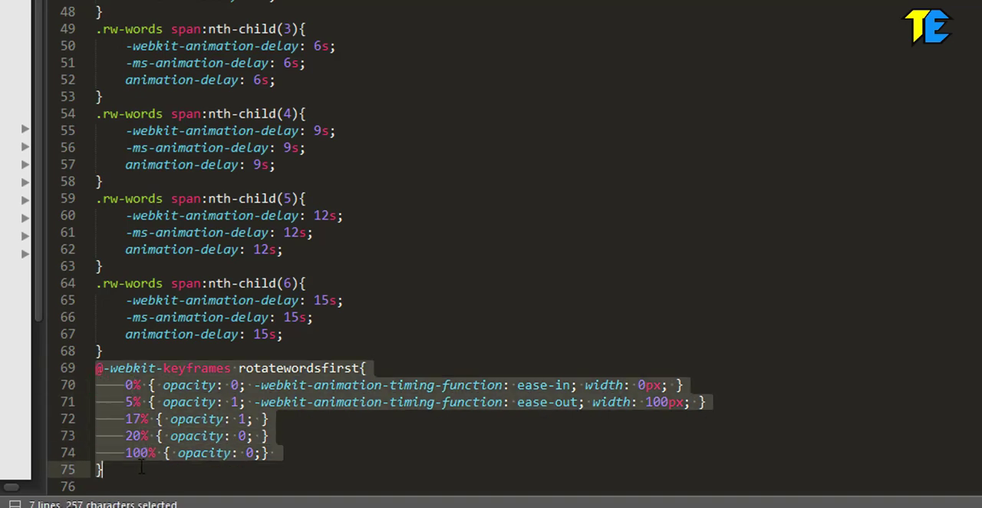
pyautogui.press('Ctrl+c')
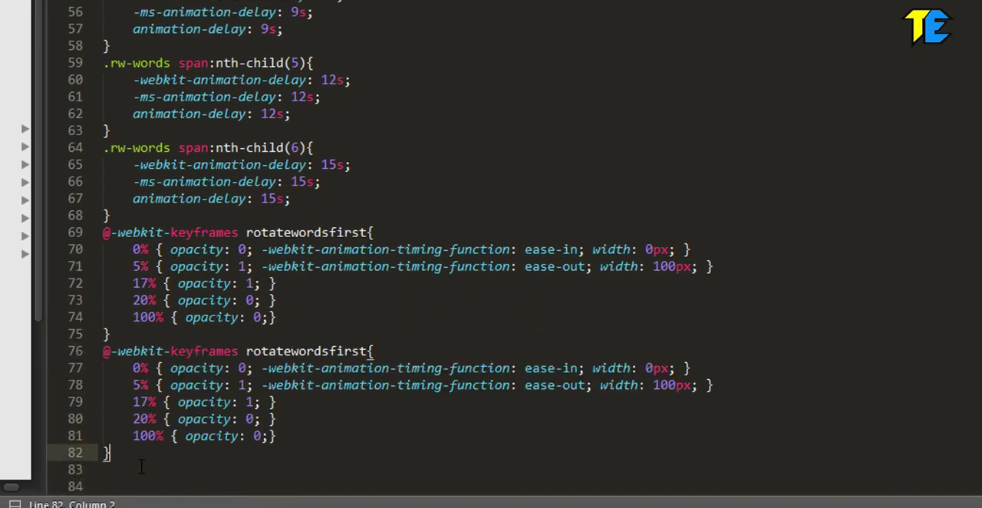
pyautogui.doubleClick(349, 351)
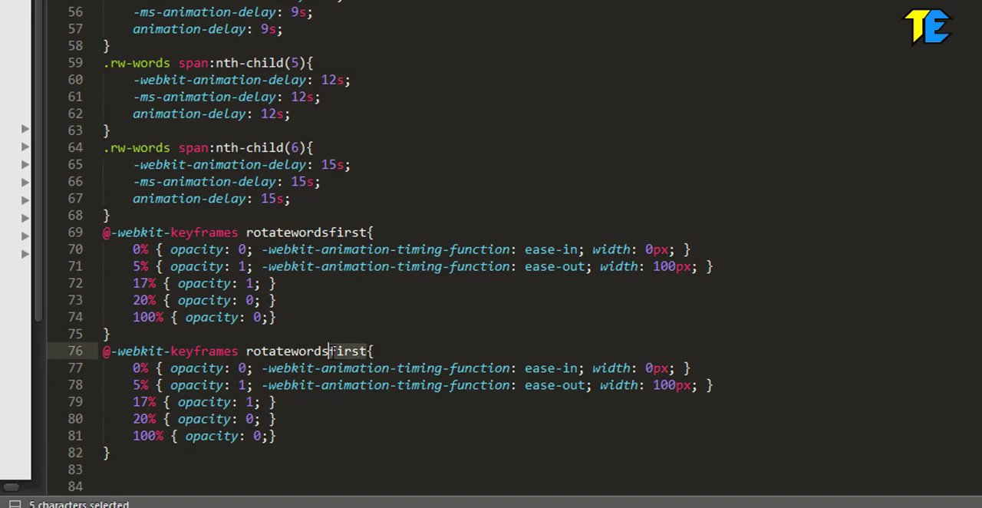
pyautogui.write('se')
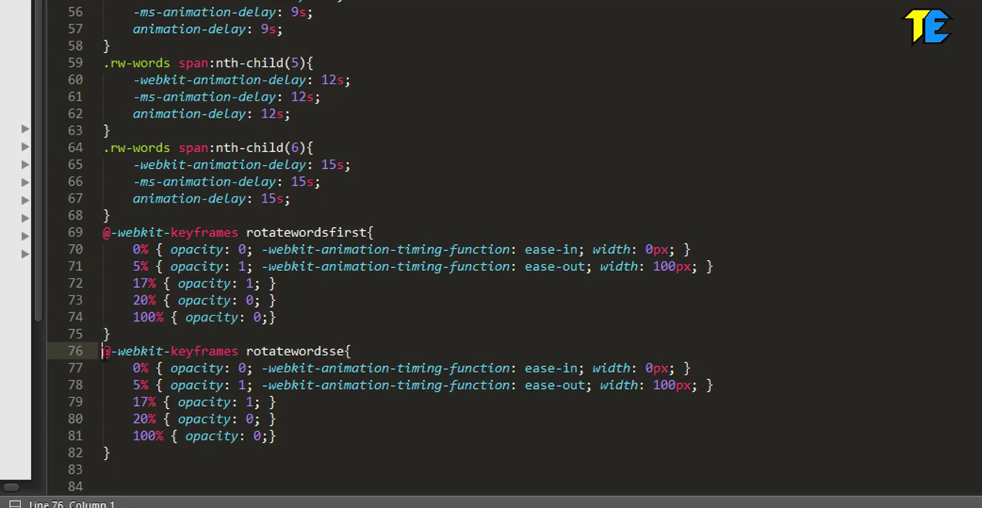
pyautogui.write('/*')
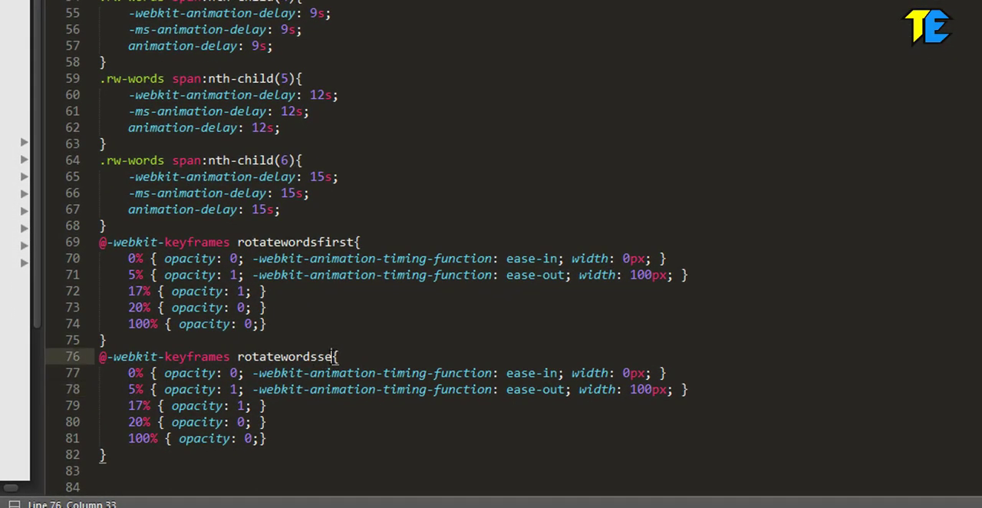
# Step: Rename the copy rotatewordssecond and set its 0% step to translateZ(600px) translateX(200px)
pyautogui.write('ond')
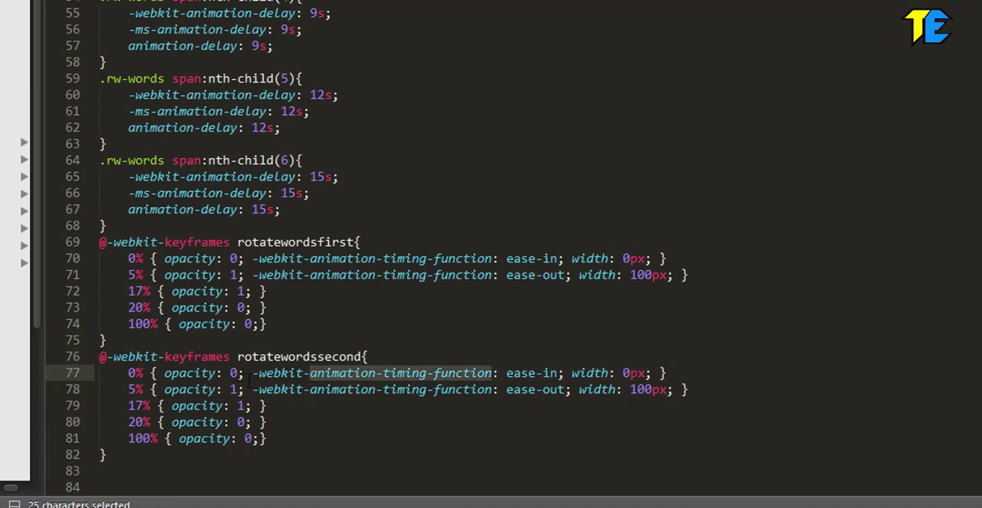
pyautogui.press('Delete')
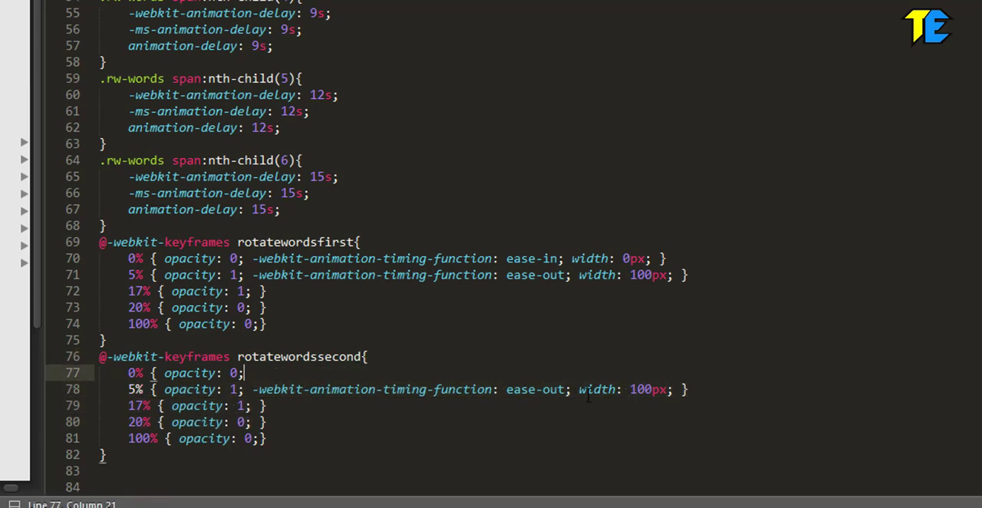
pyautogui.write('-webkit-transform: ;')
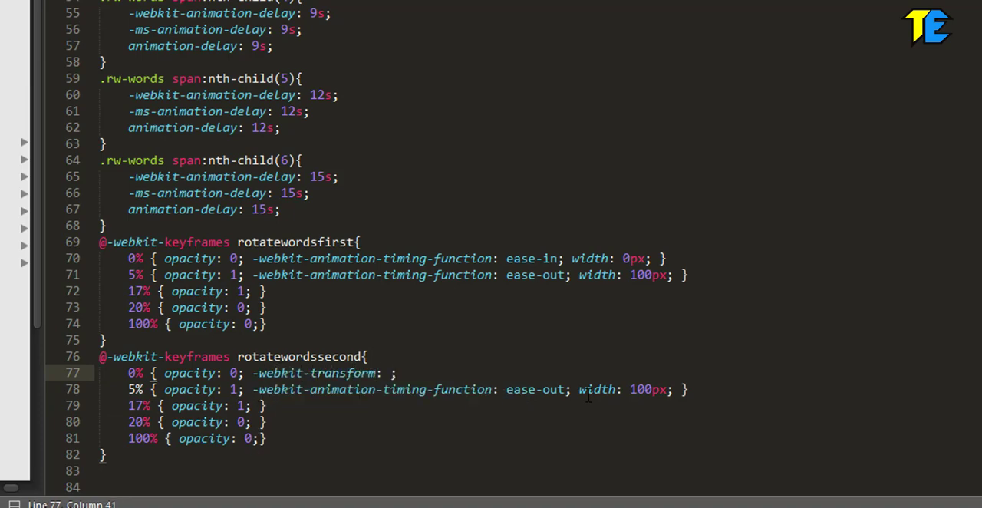
pyautogui.write('translate')
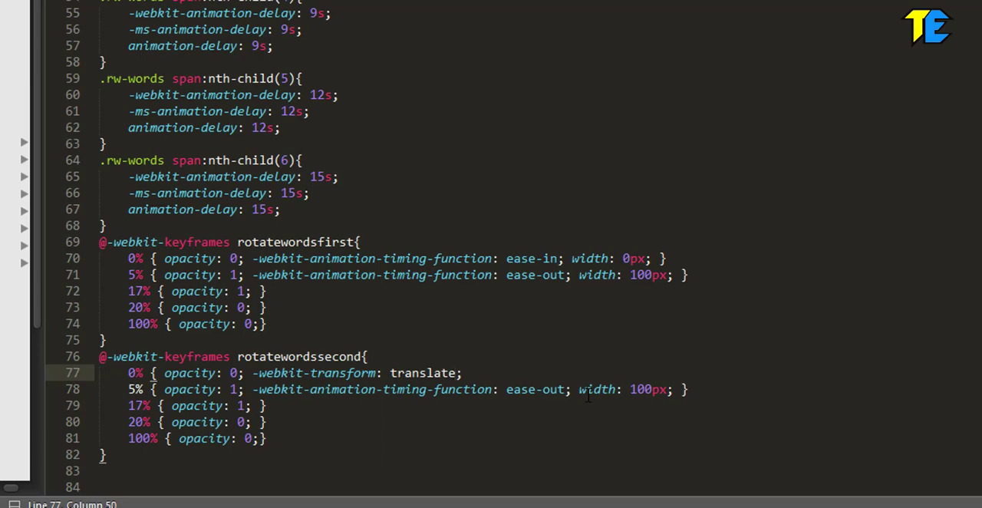
pyautogui.write('z')
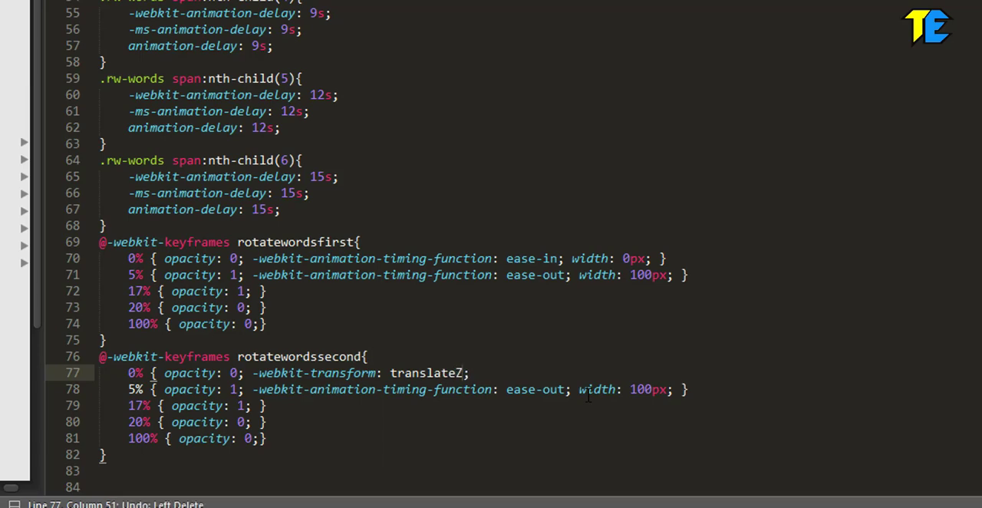
pyautogui.write('()')
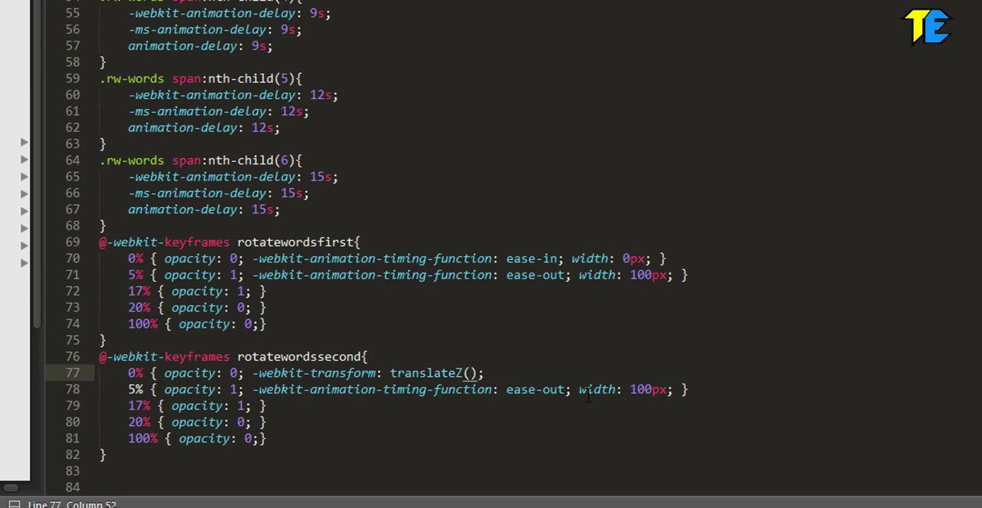
pyautogui.write('600px')
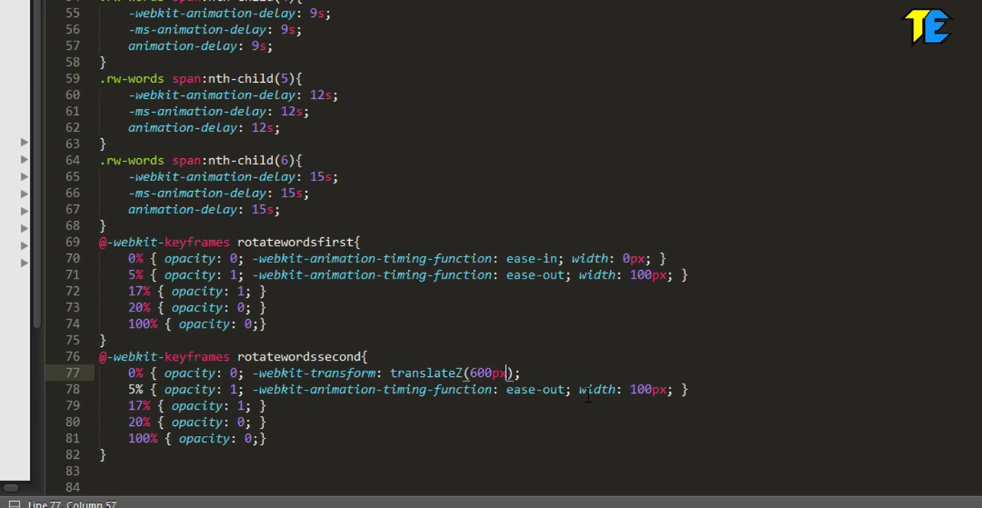
pyautogui.write('tran')
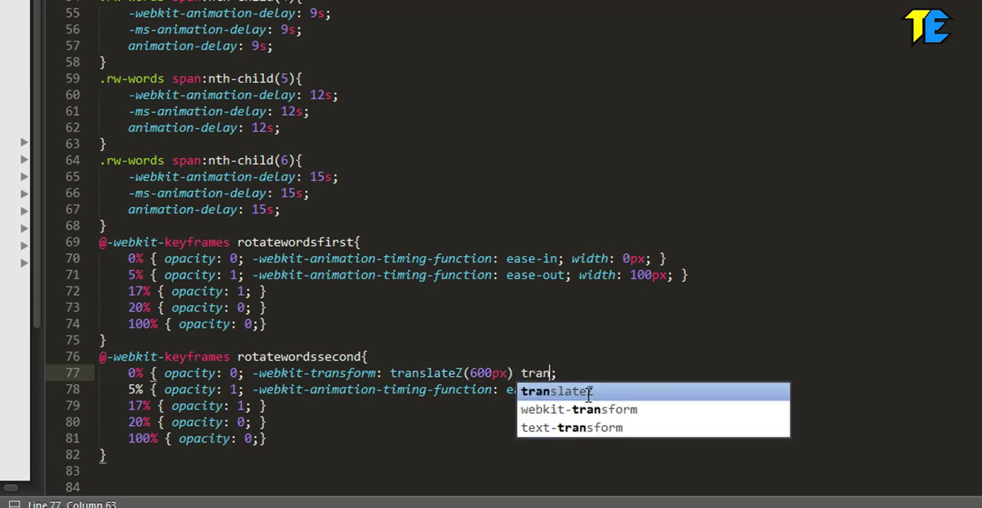
pyautogui.press('Tab')
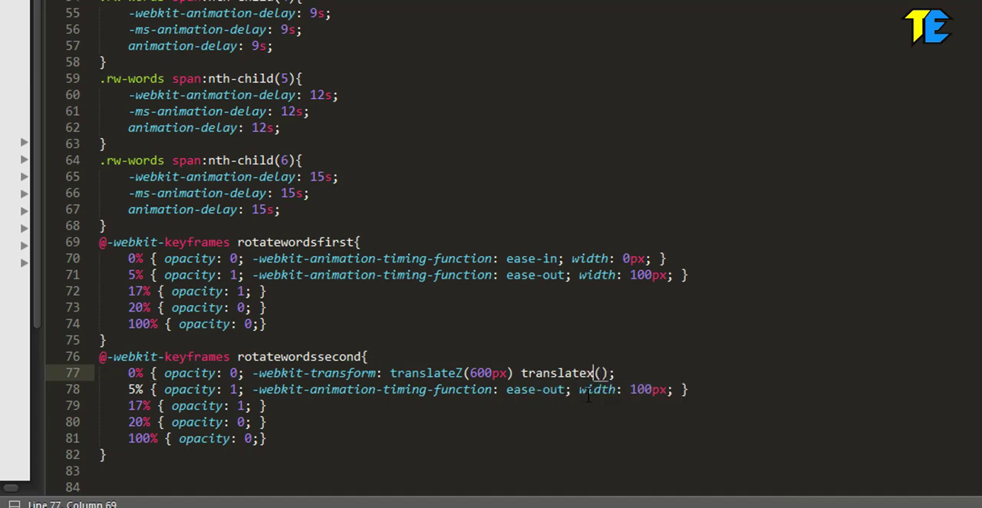
pyautogui.write('200p')
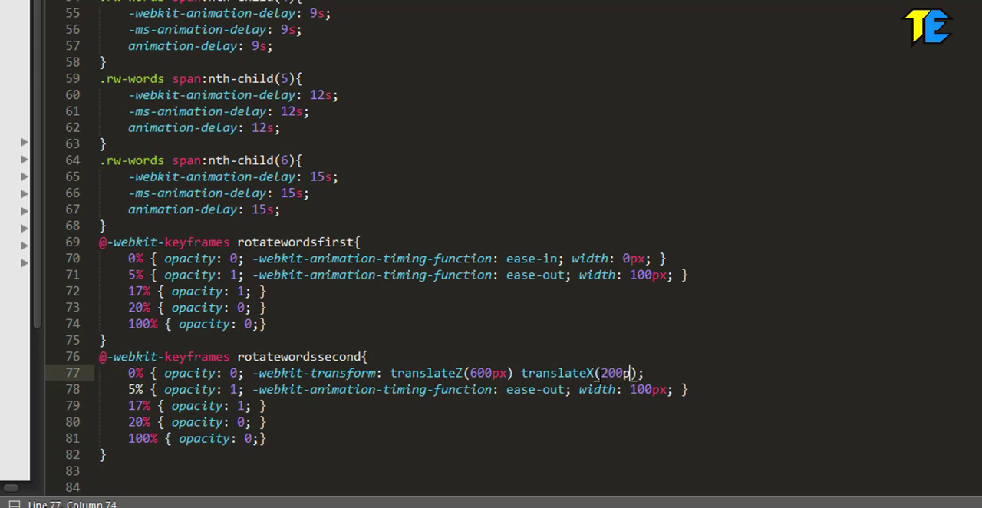
pyautogui.write('x;}')
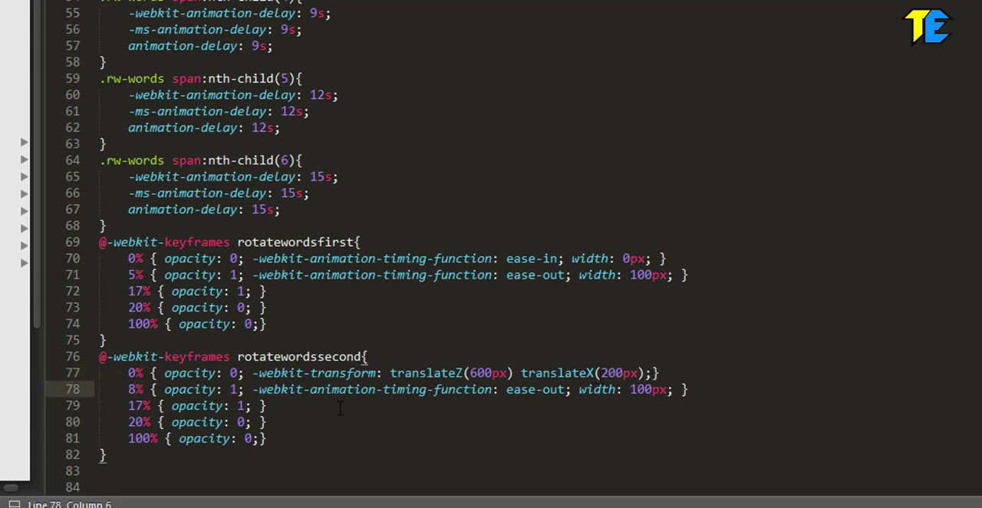
# Step: Set the 8% step to translateZ(0px) translateX(0px) and begin editing the 20% percentage
pyautogui.doubleClick(374, 389)
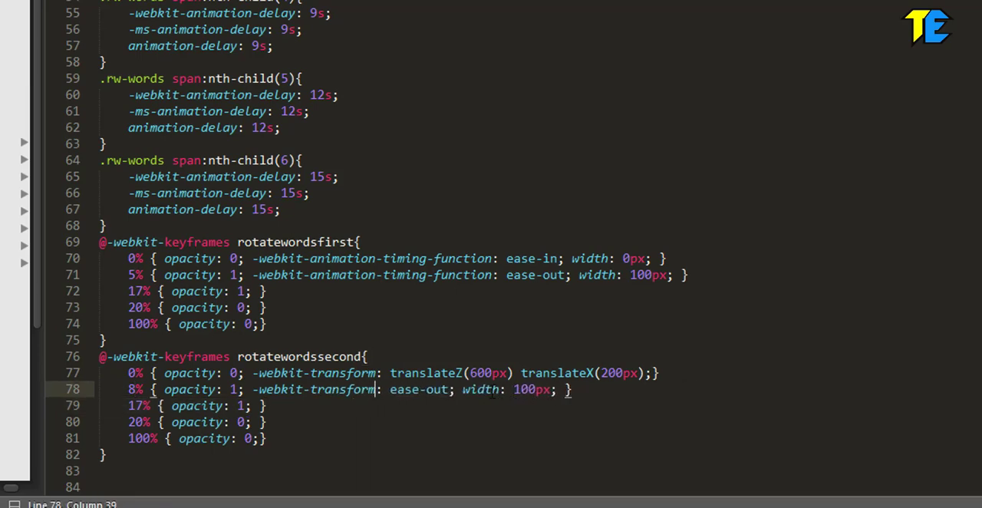
pyautogui.write('translateZ')
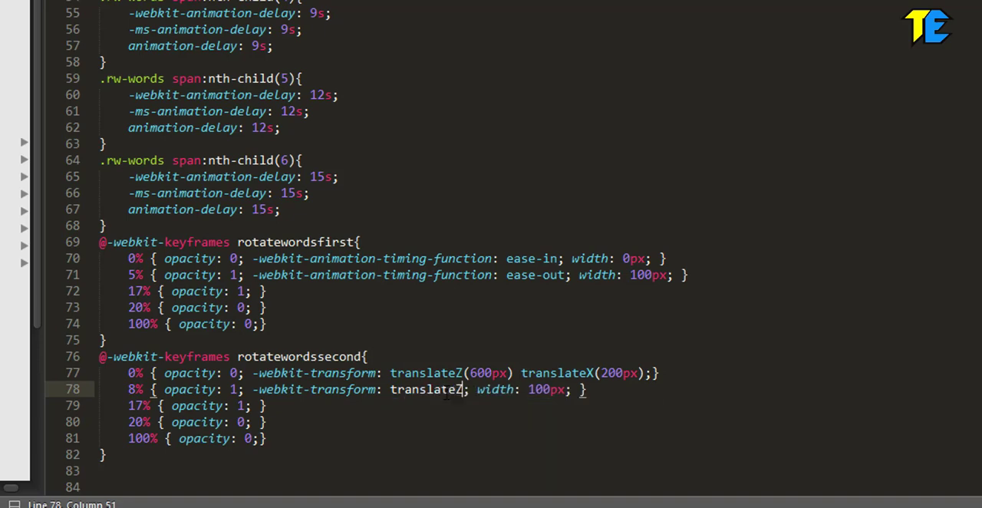
pyautogui.write('(0px)')
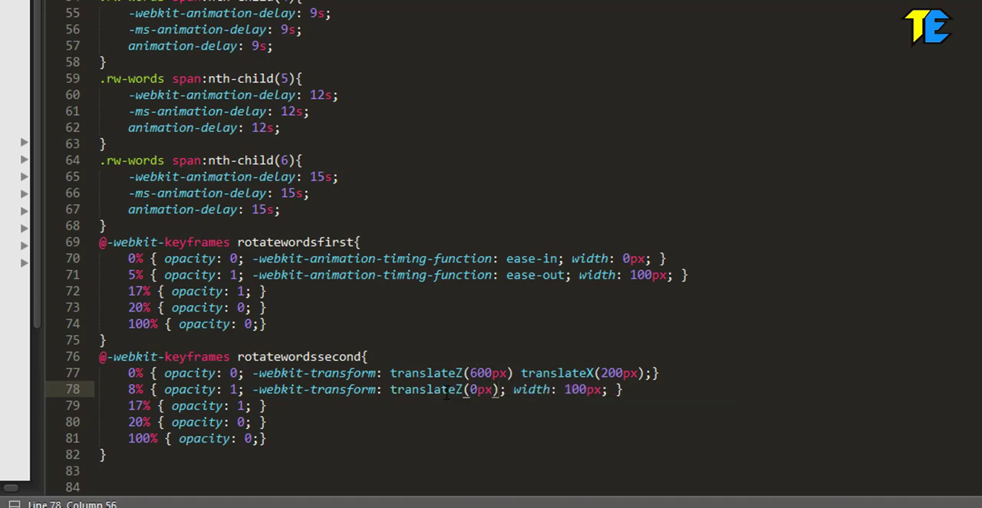
pyautogui.write('translateX(')
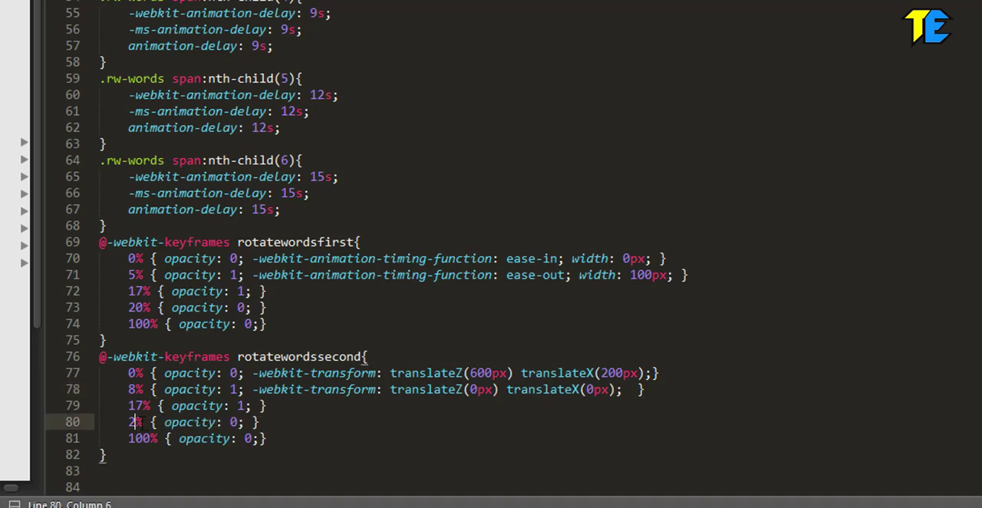
pyautogui.write('5')
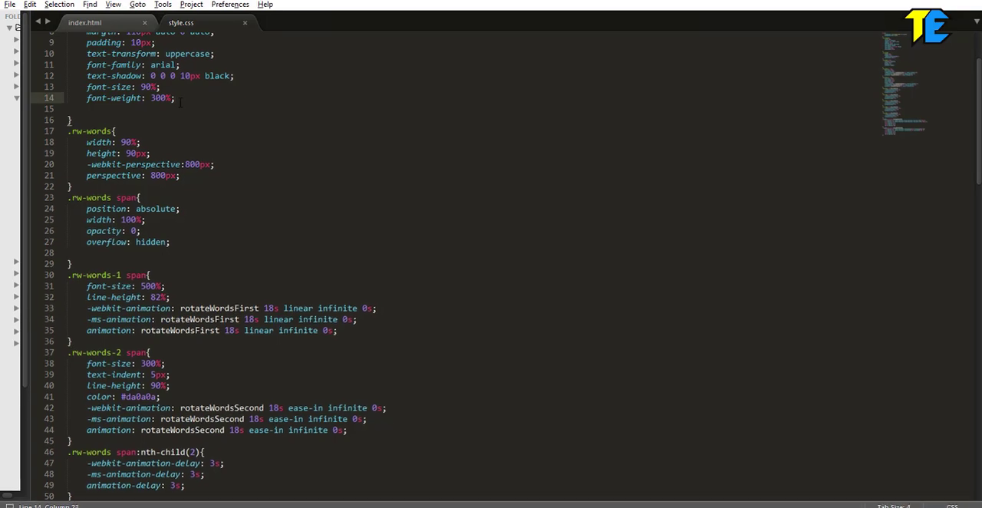
# Step: Add white-space: nowrap; to the .rw-wrapper rule and the .rw-words span rule
pyautogui.write('white-space: nowrap;')
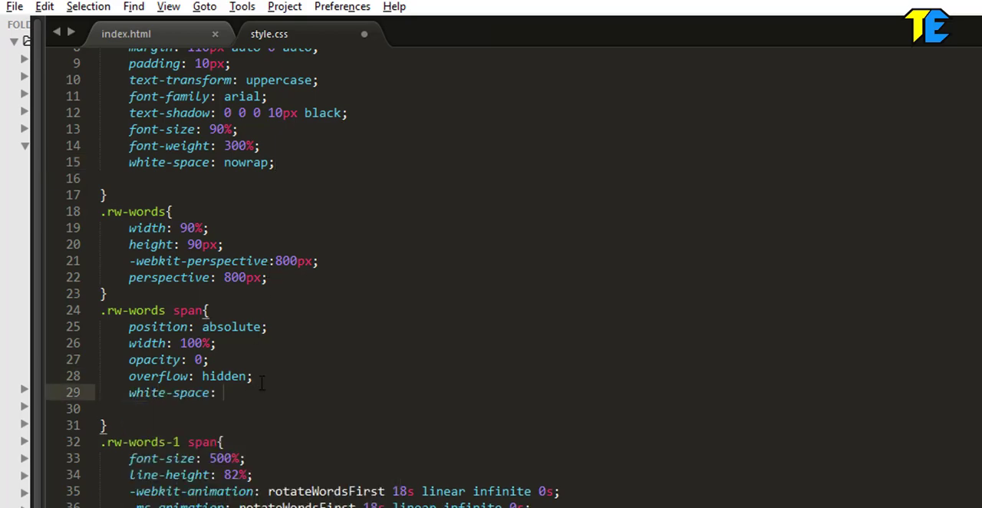
pyautogui.write('nowrap;')
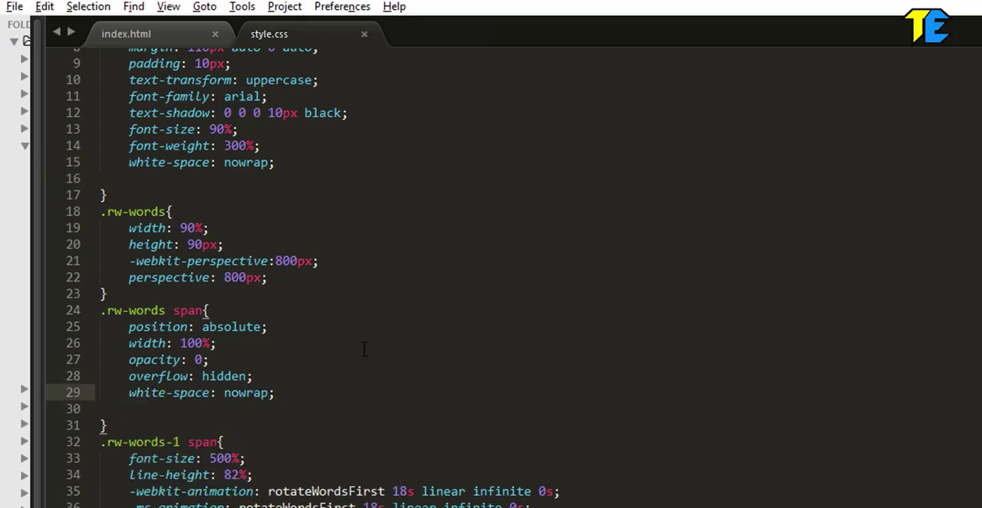